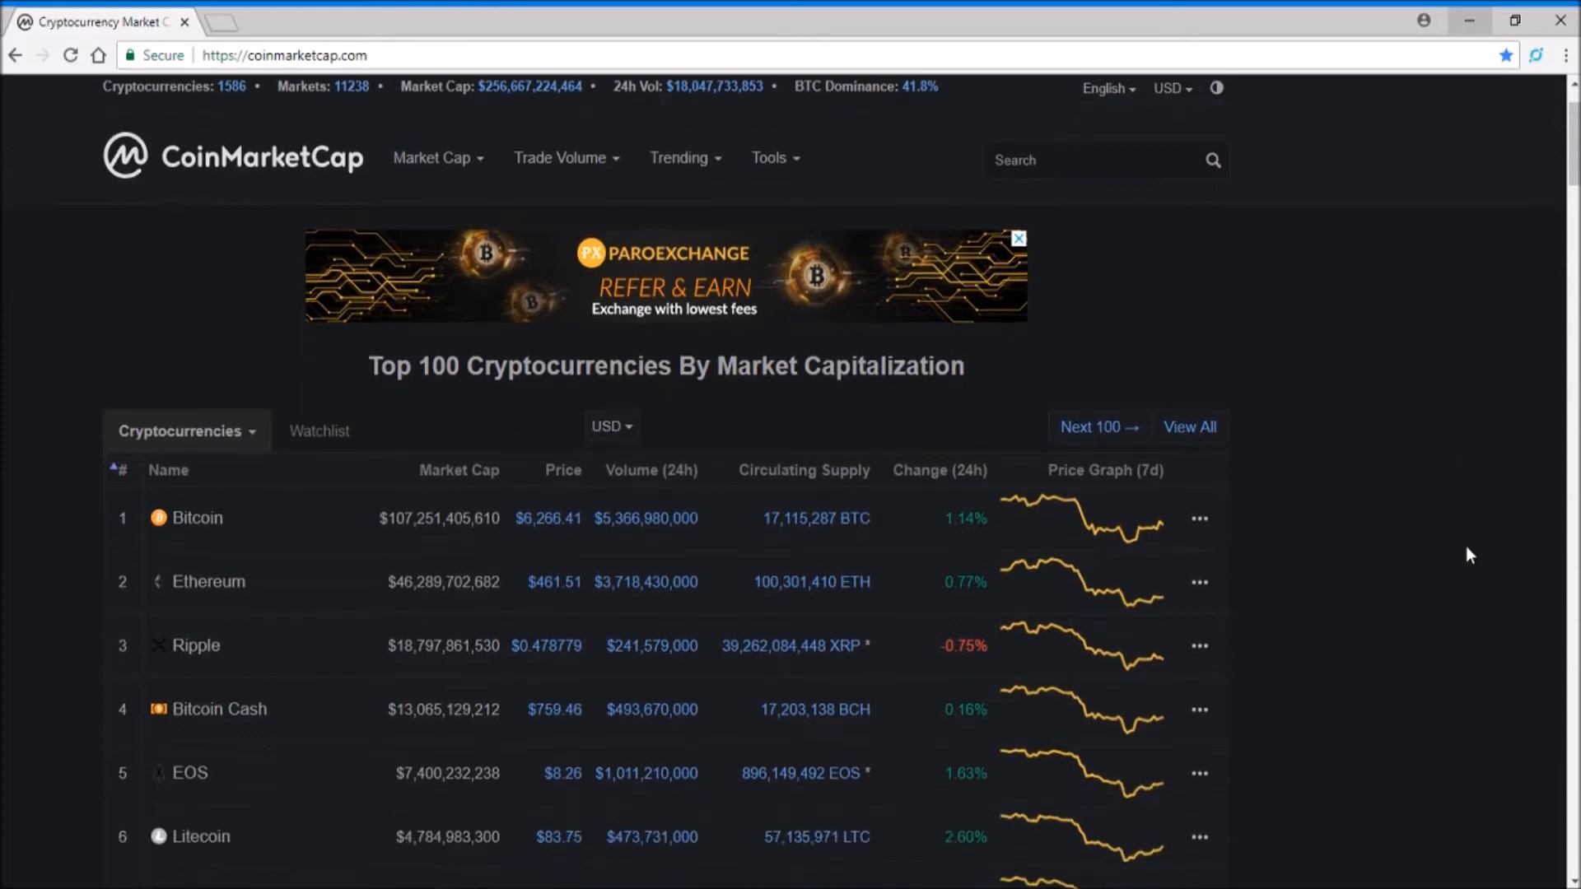
Open Bitcoin's page and view its all-time chart peaking near $20,000 in December 2017
scroll("down", 3)
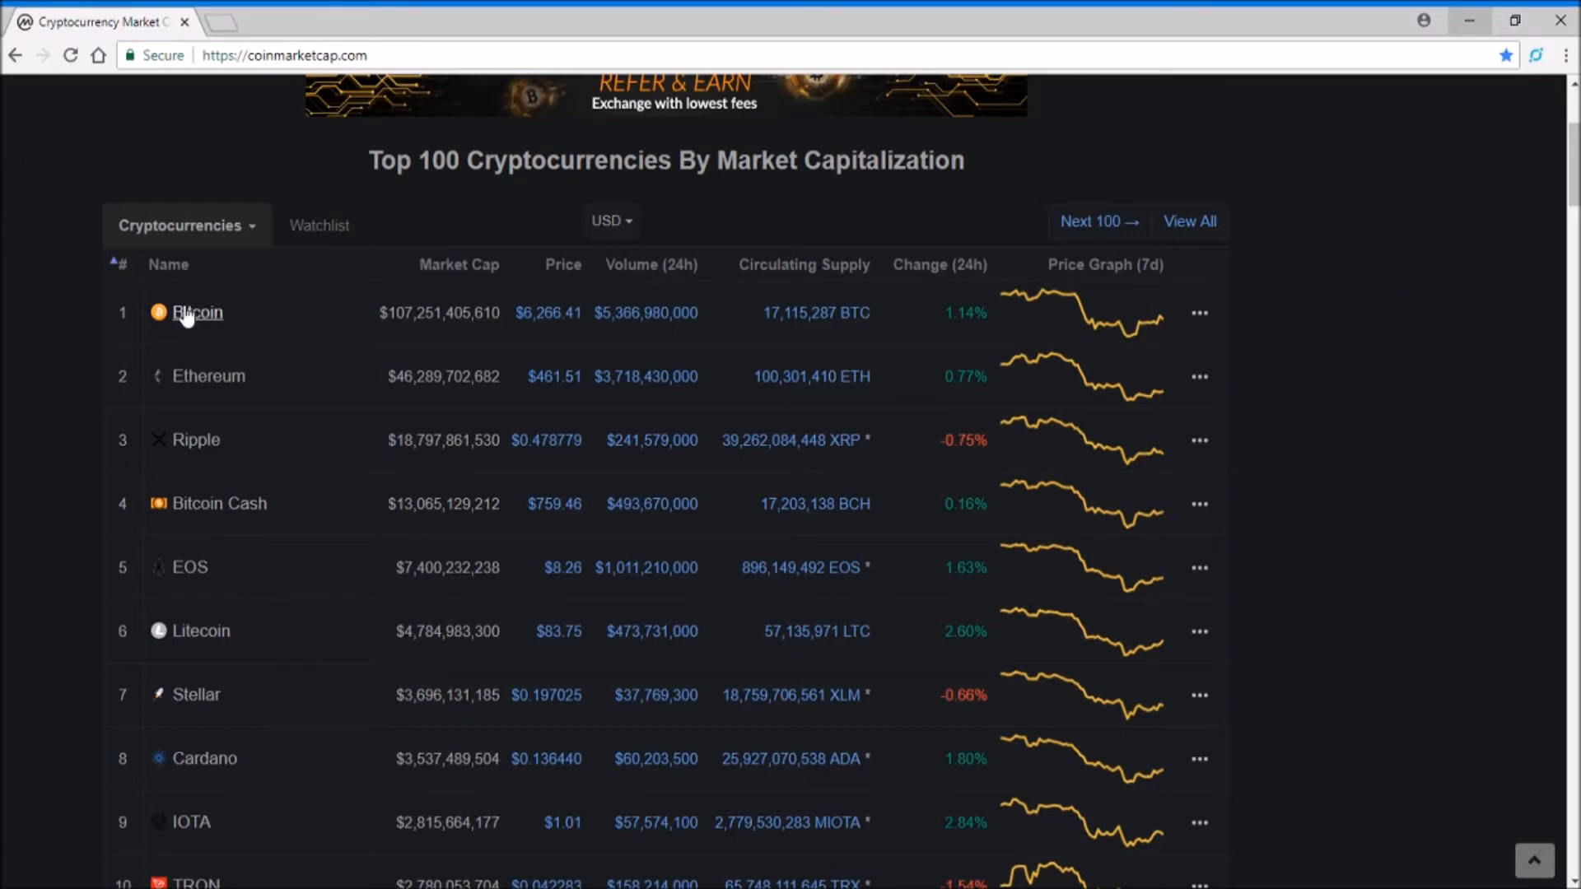
left_click(198, 312)
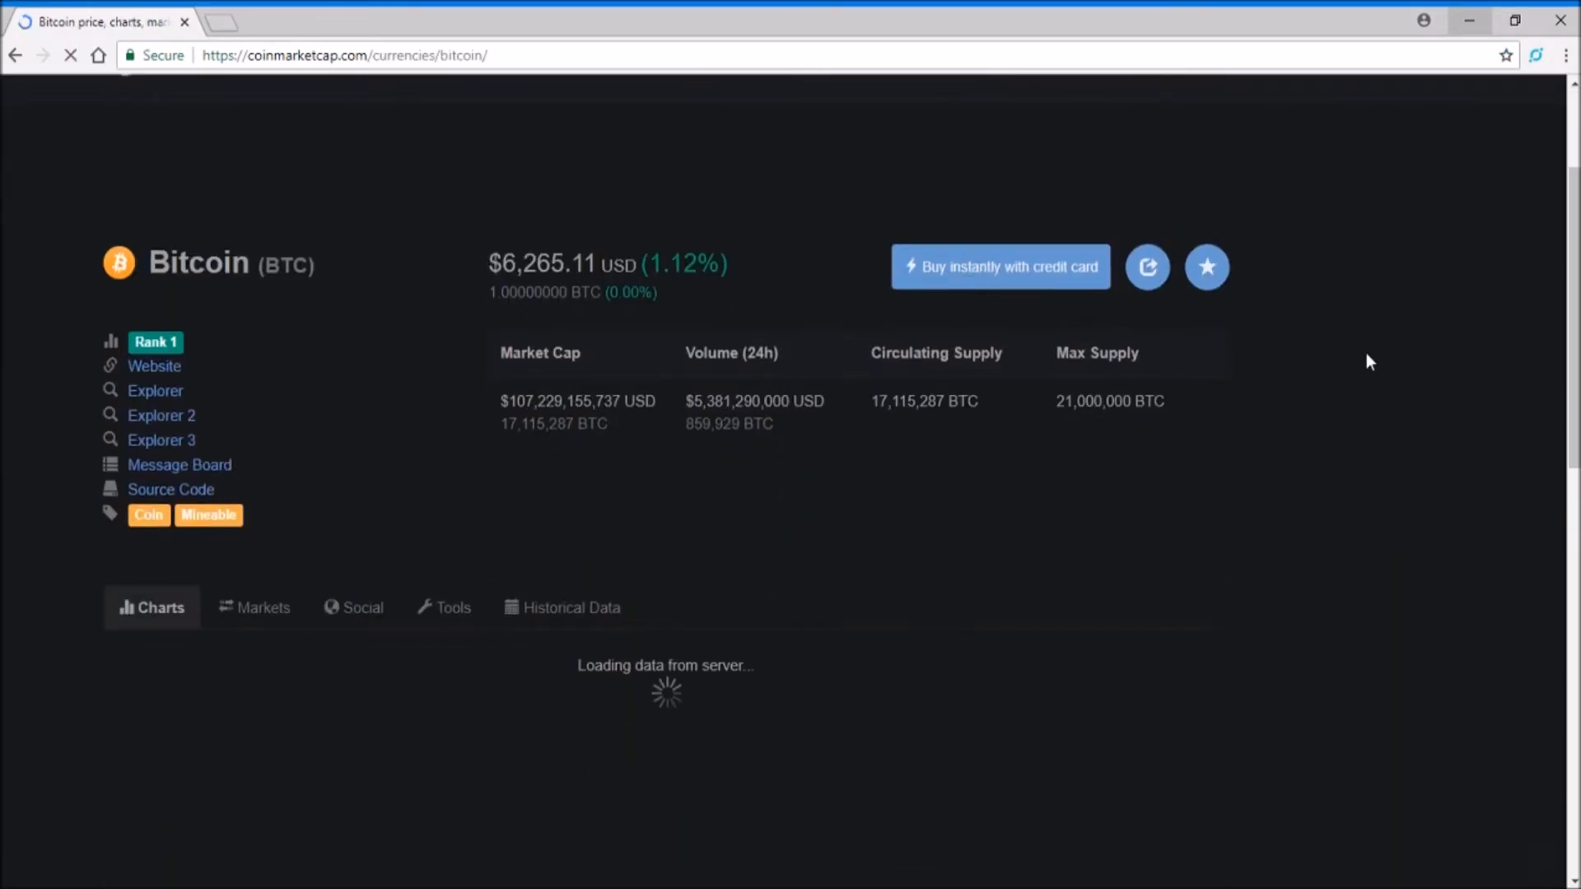
scroll("down", 3)
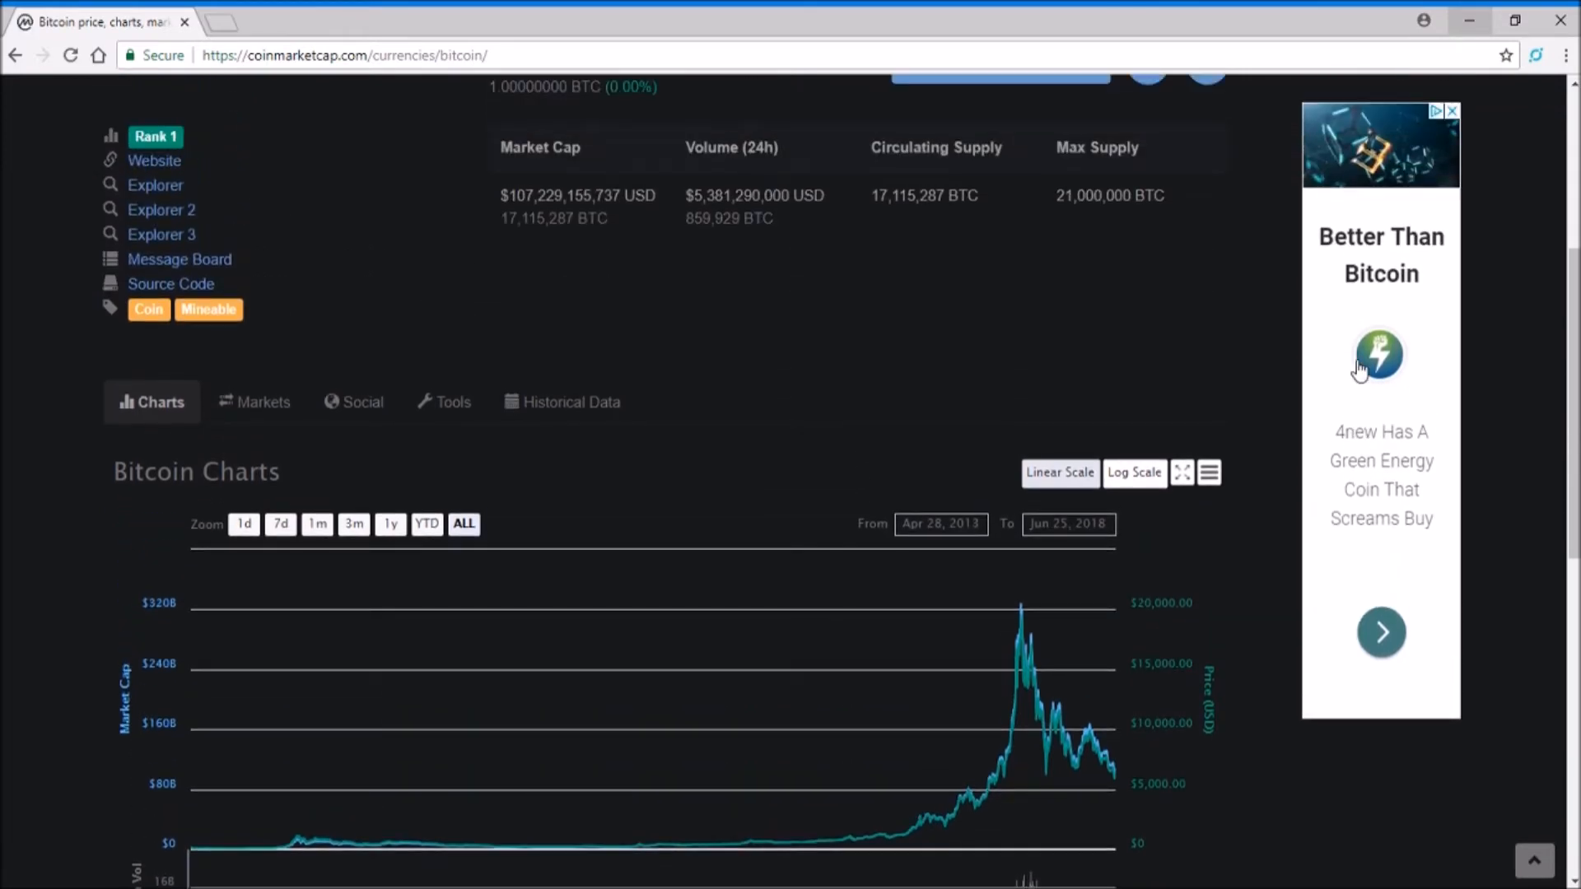
scroll("down", 3)
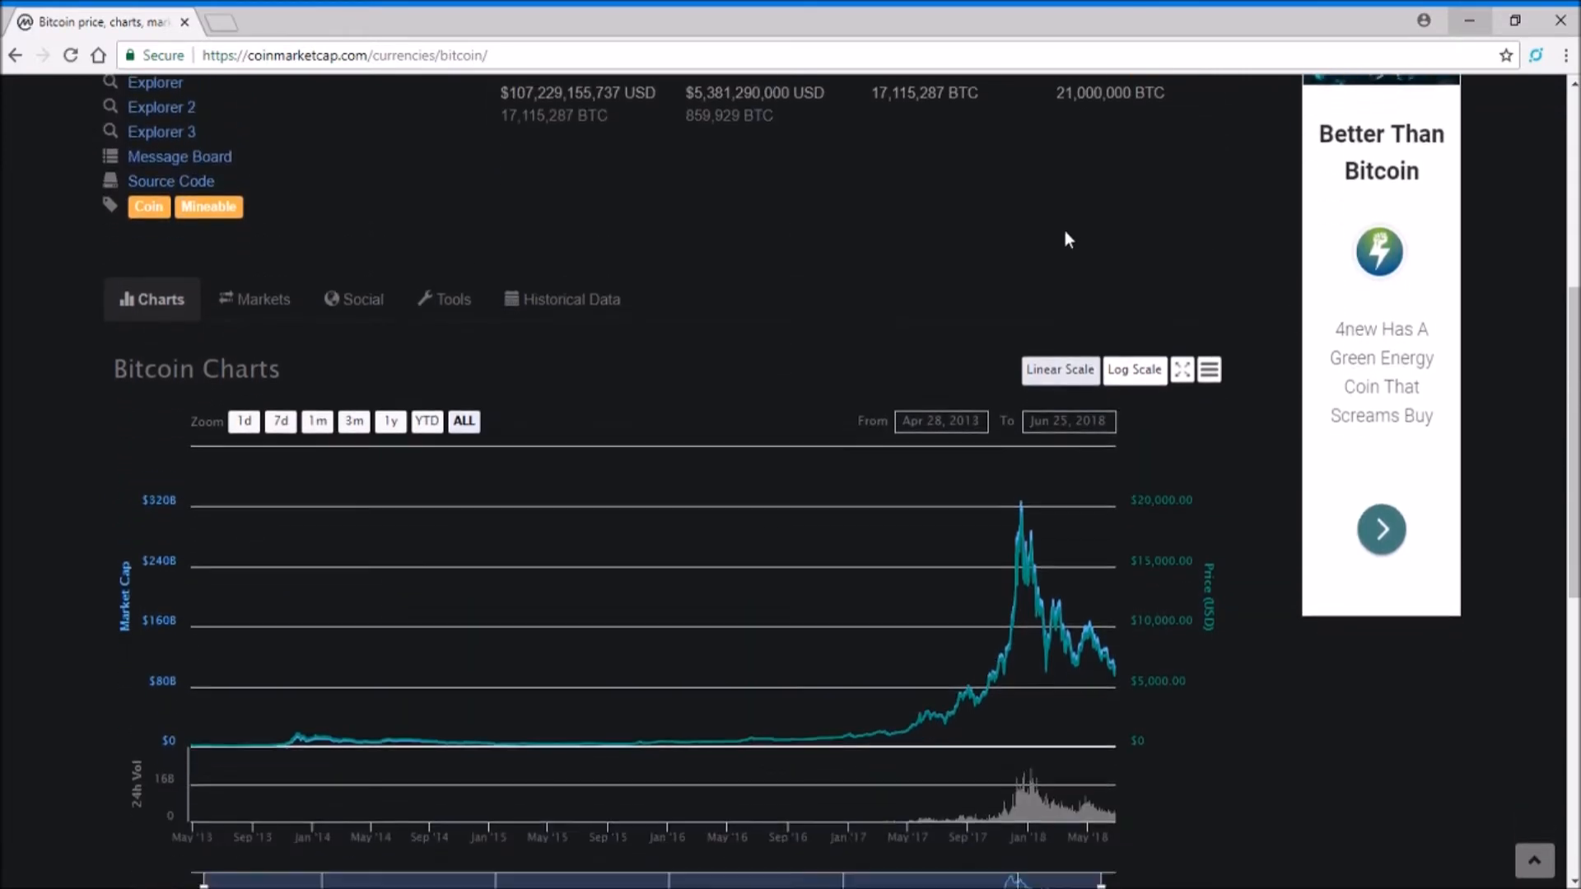
mouse_move(1022, 533)
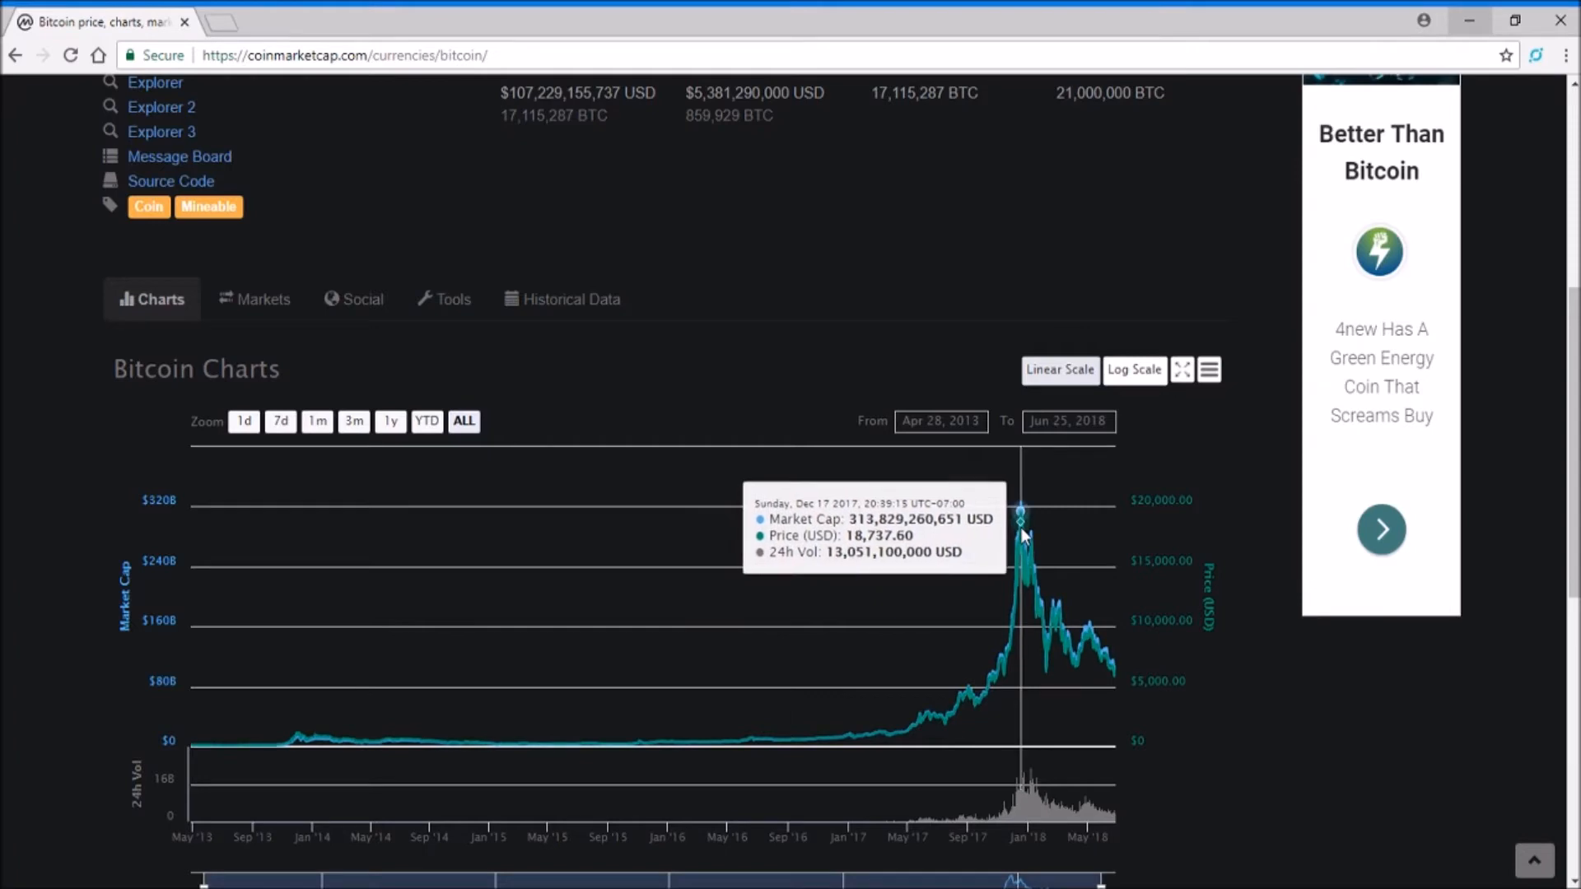
mouse_move(1117, 596)
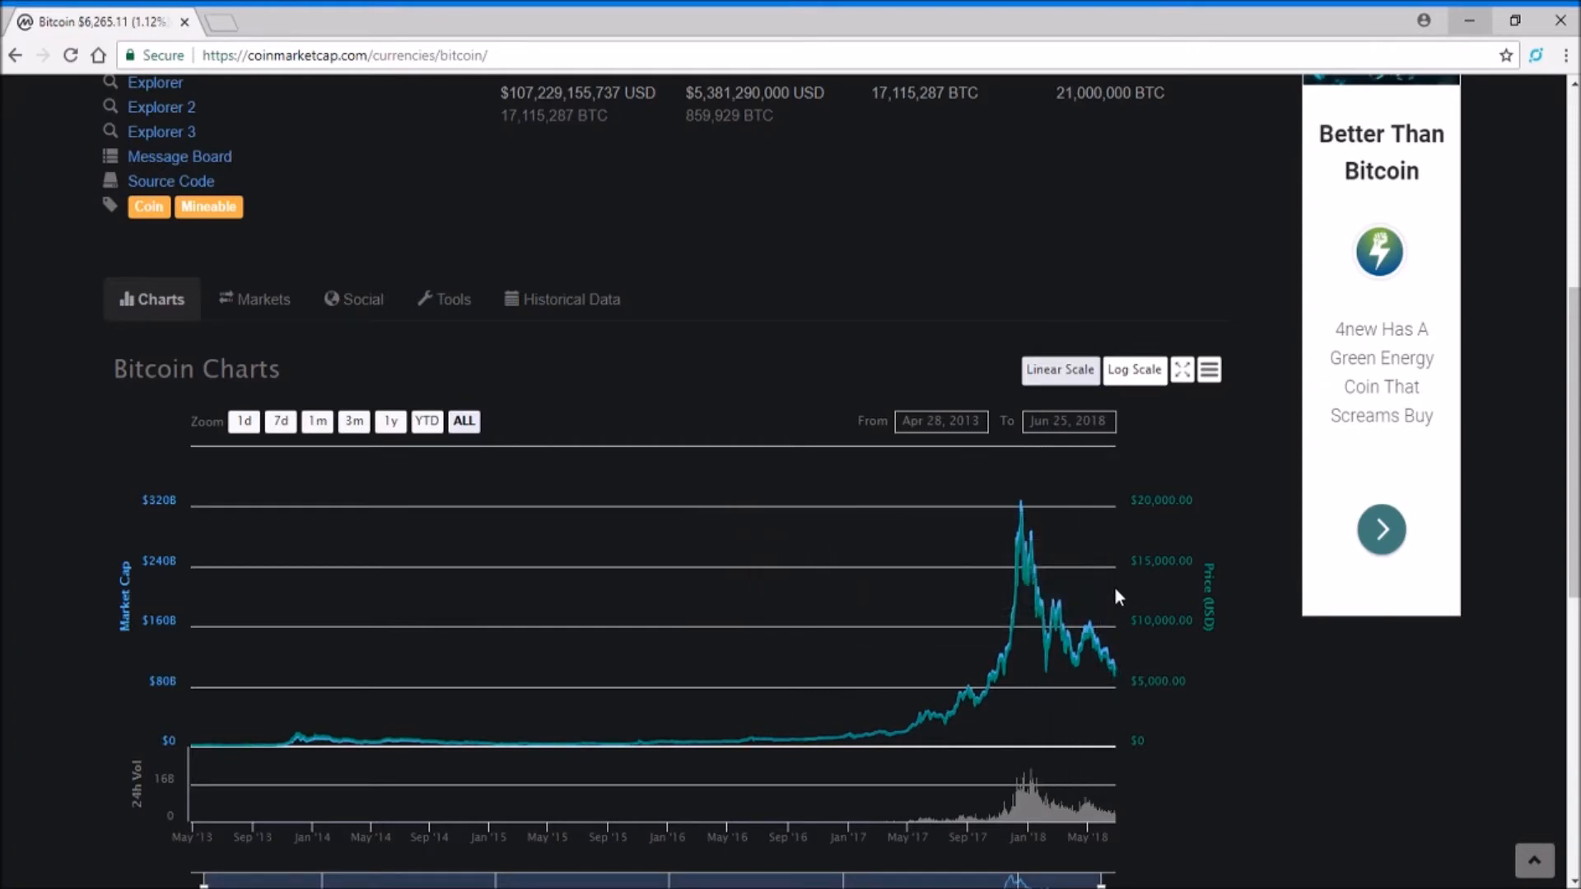
mouse_move(1108, 632)
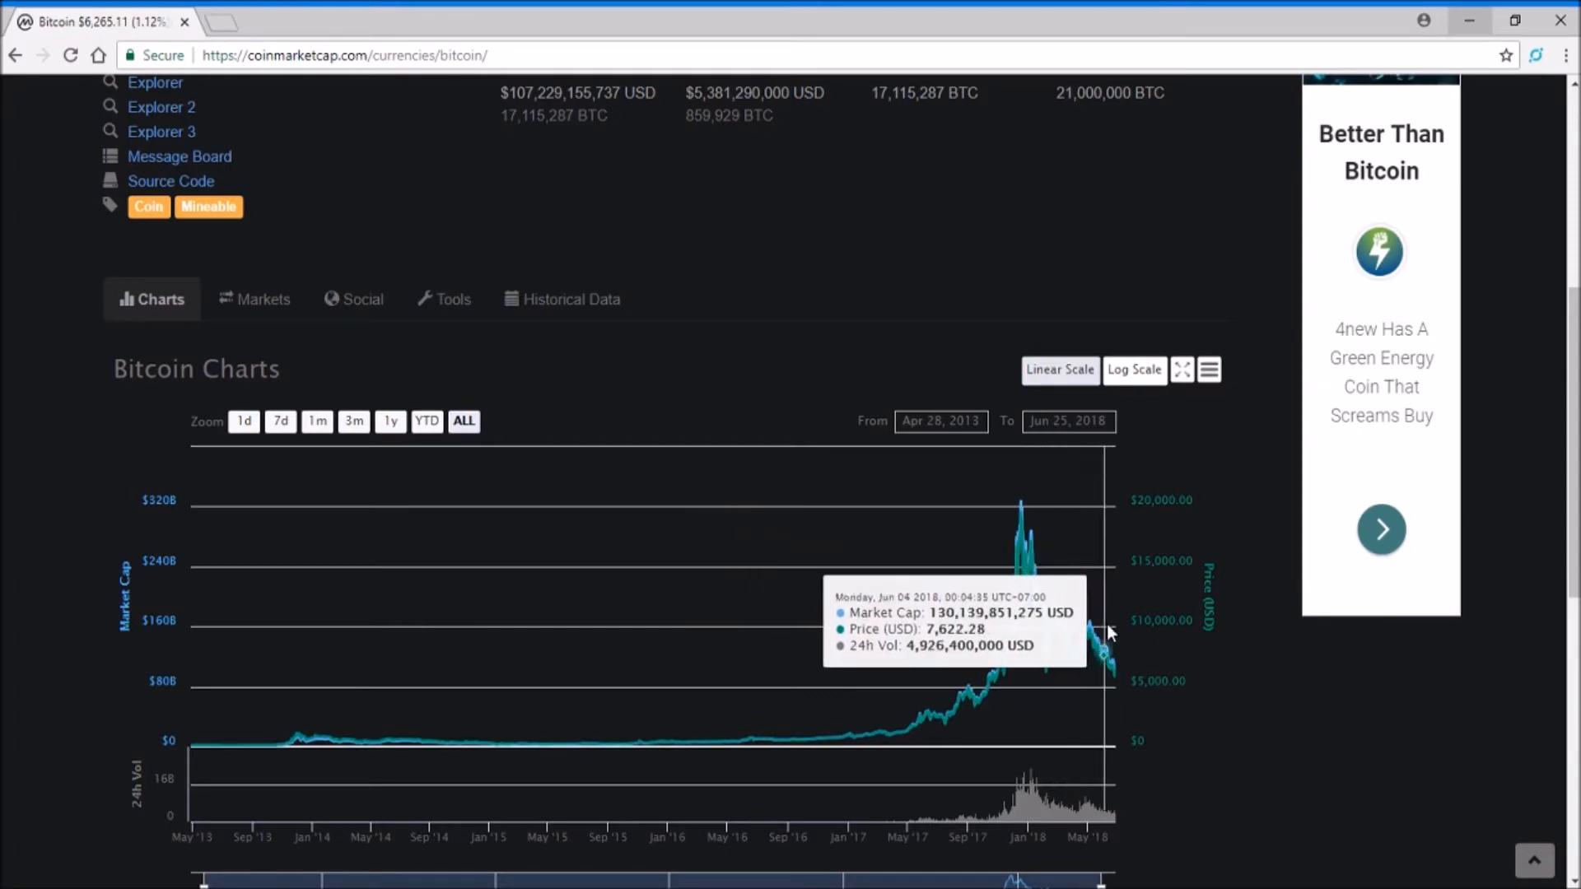
mouse_move(1021, 508)
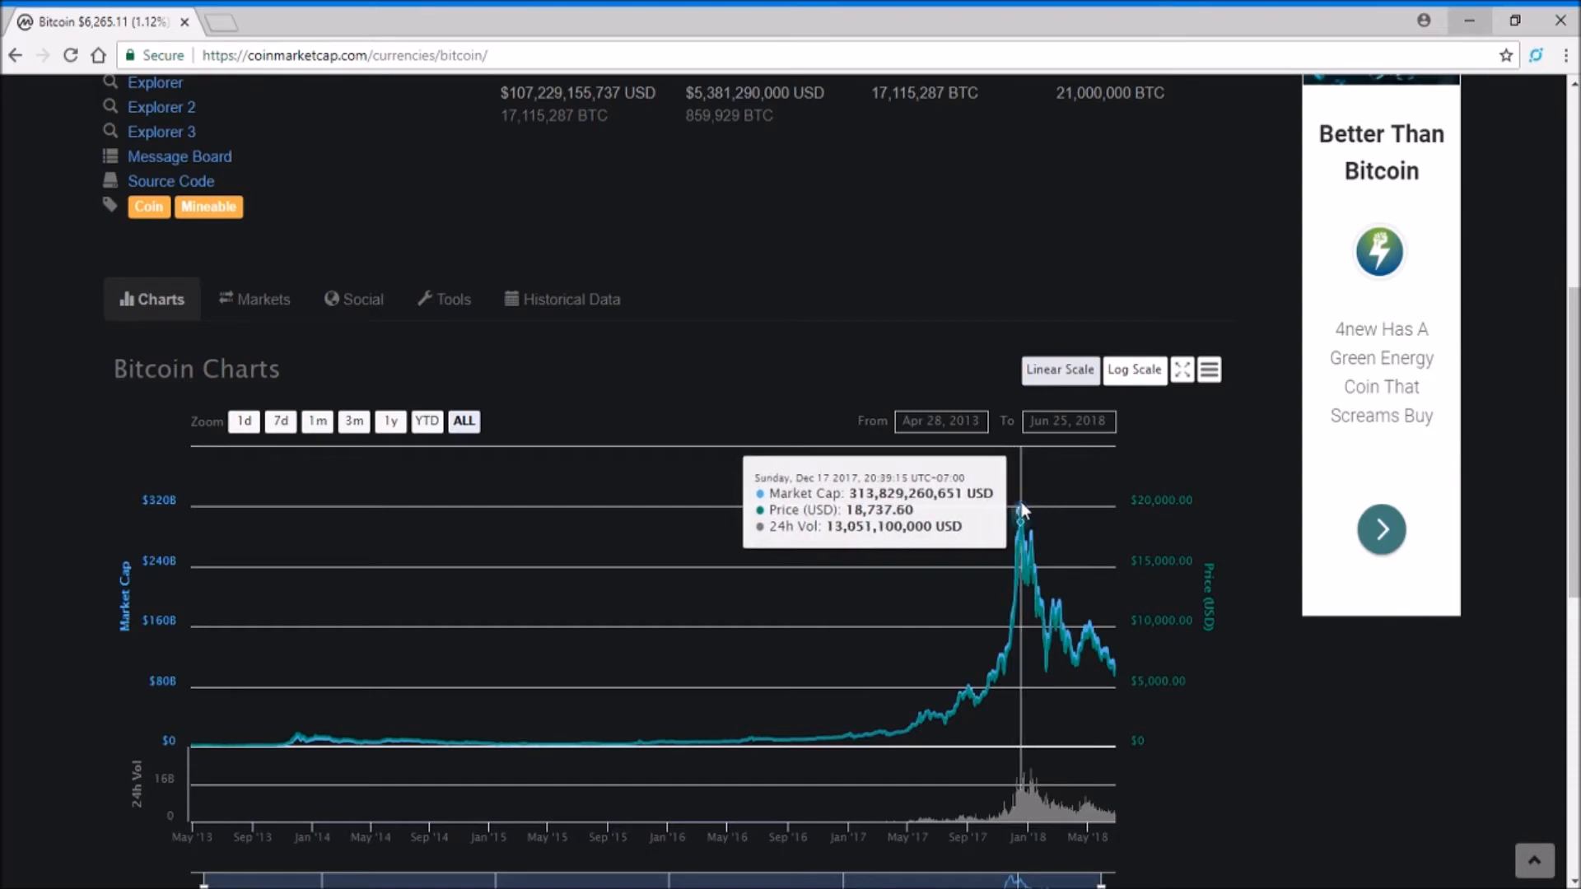
mouse_move(1012, 709)
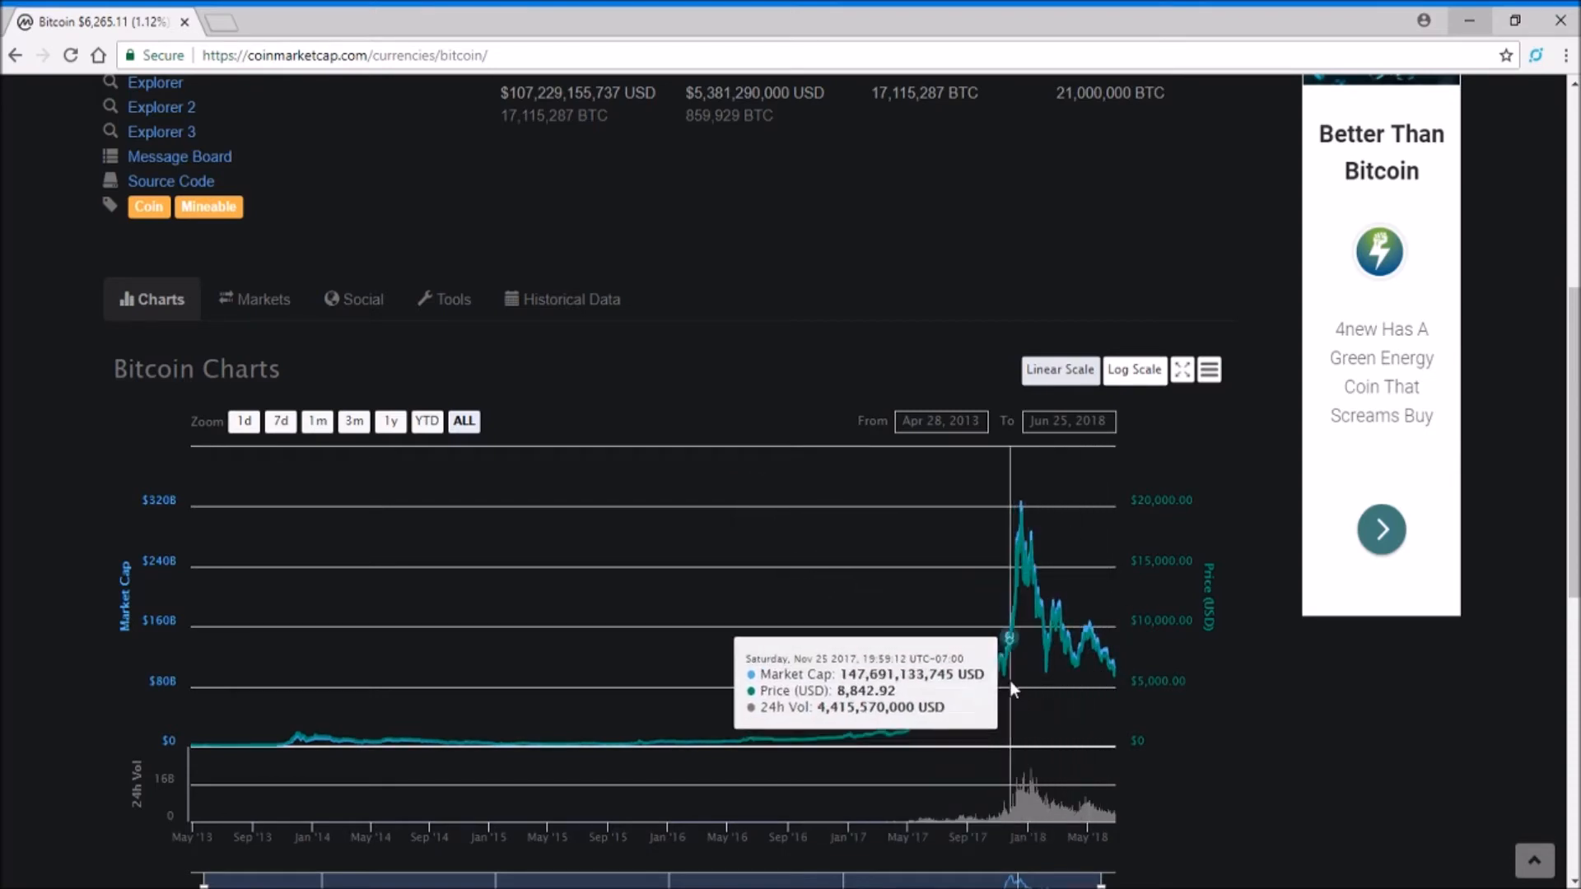
mouse_move(1117, 726)
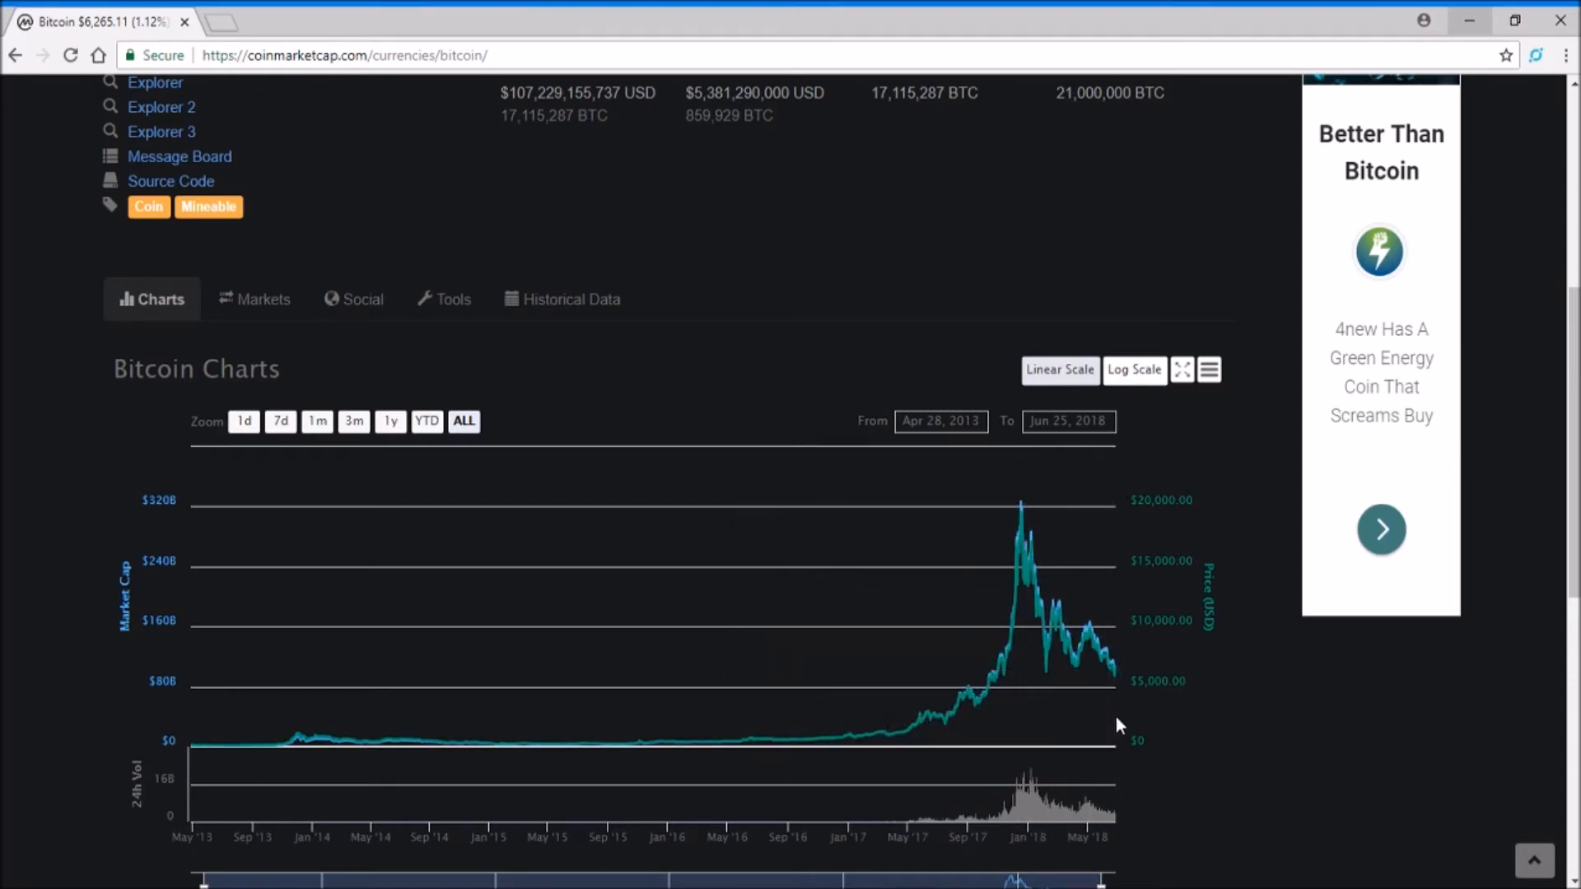
mouse_move(1031, 549)
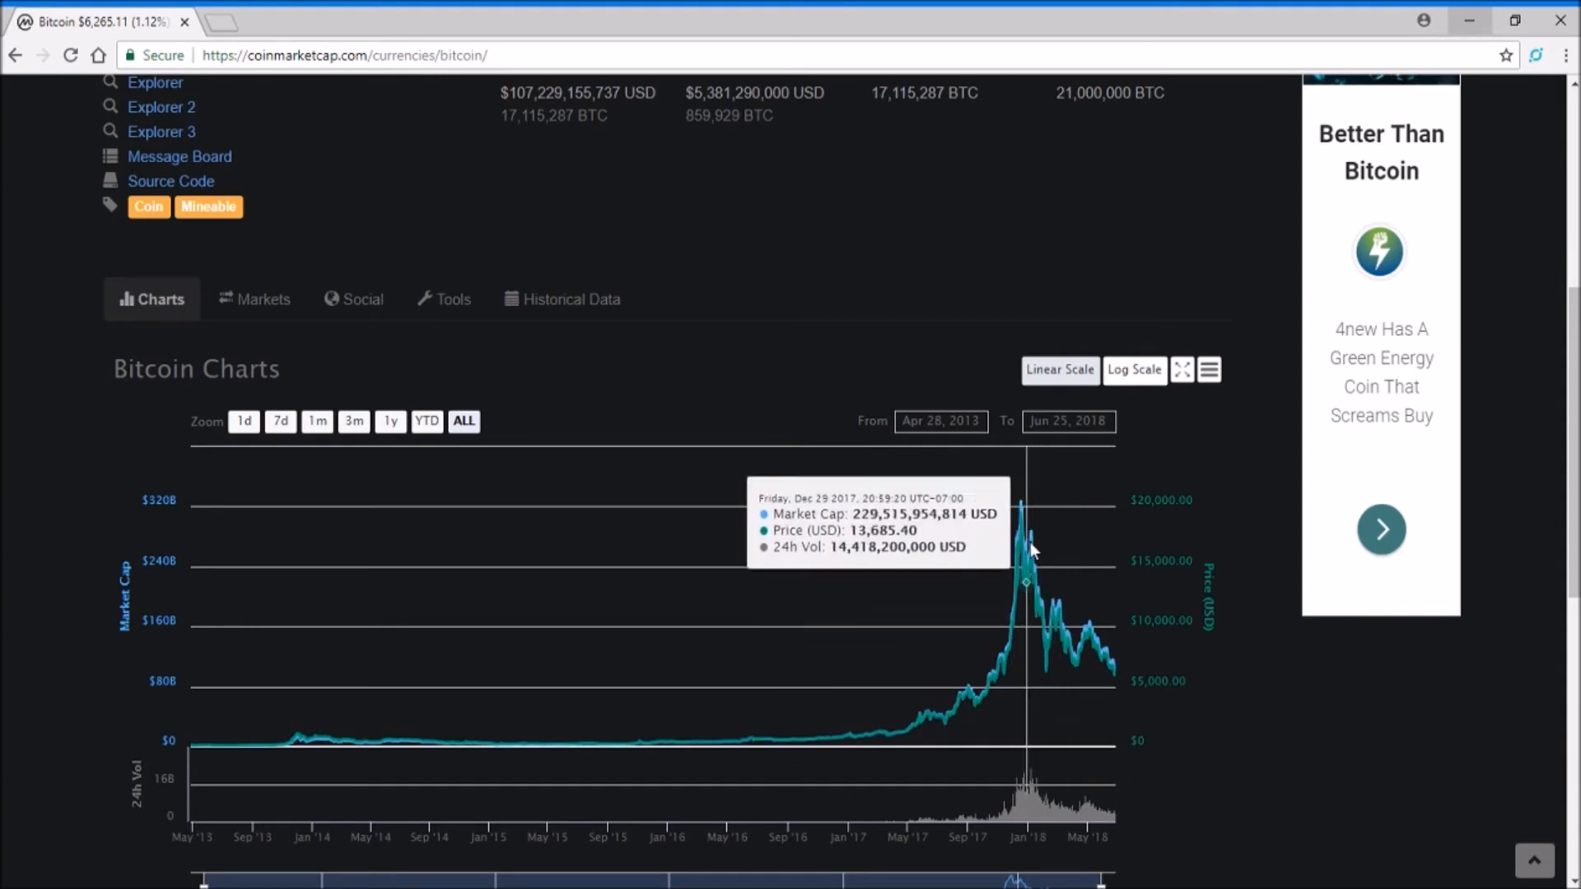
scroll("down", 3)
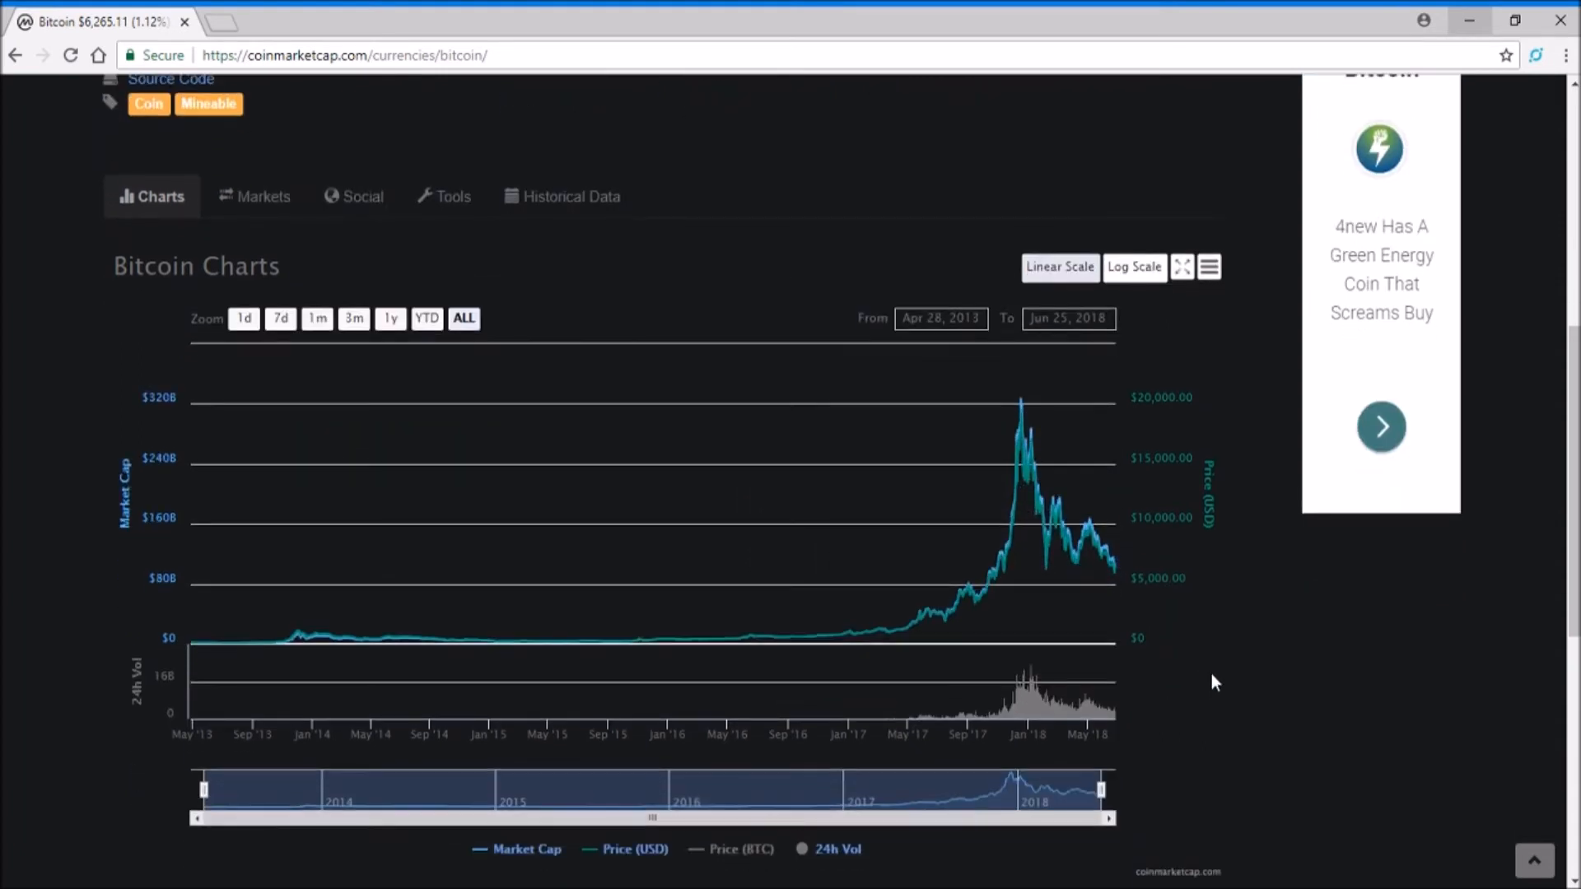
mouse_move(1017, 443)
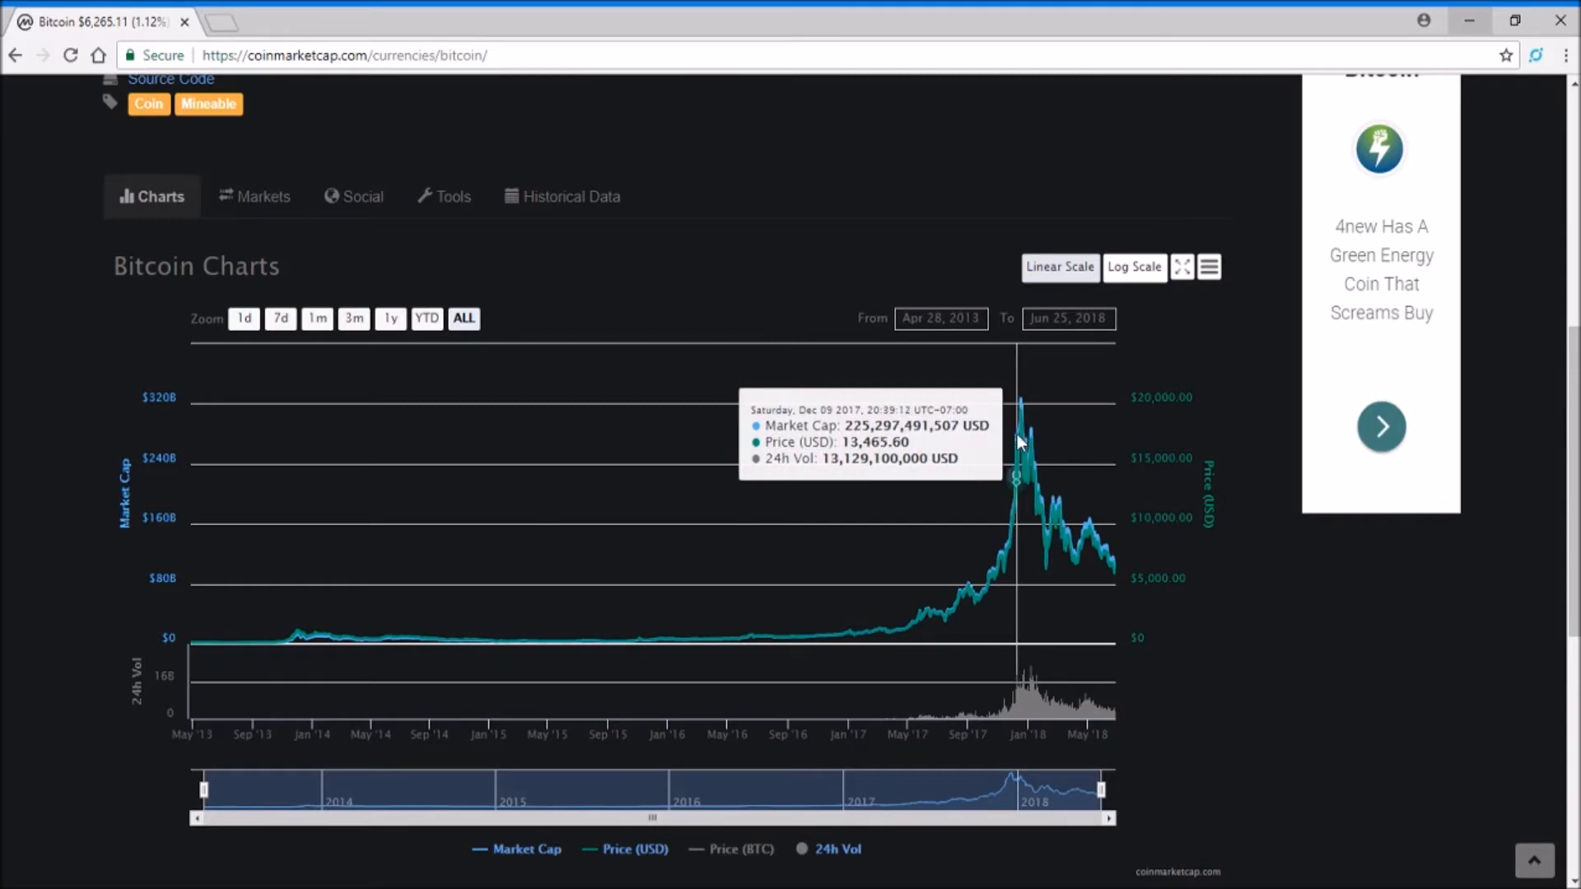
mouse_move(1227, 667)
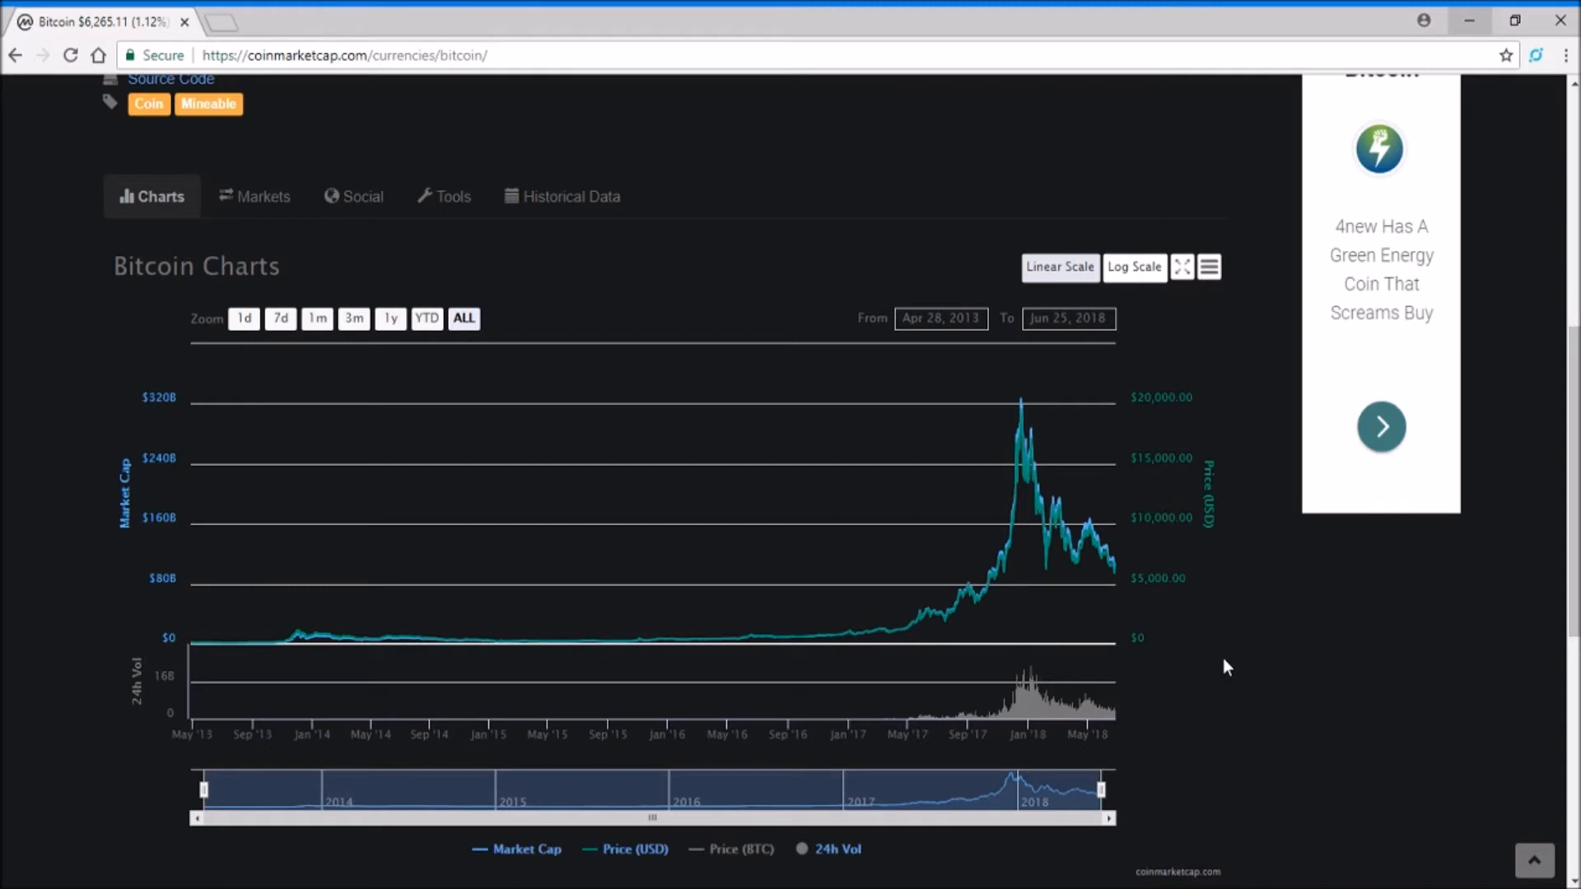
mouse_move(1226, 664)
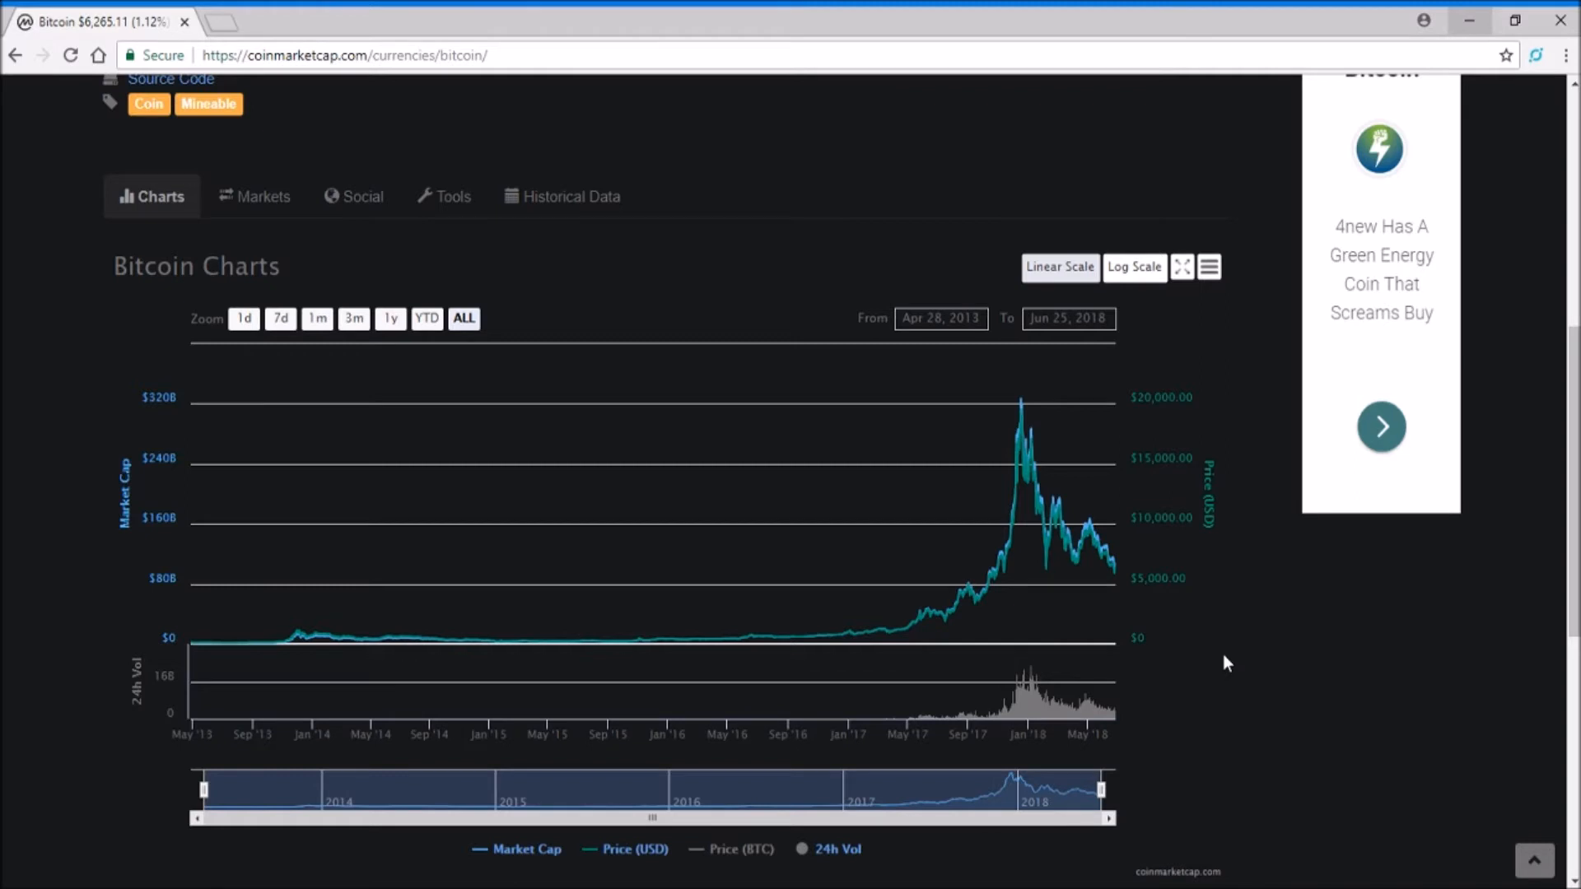
mouse_move(1020, 470)
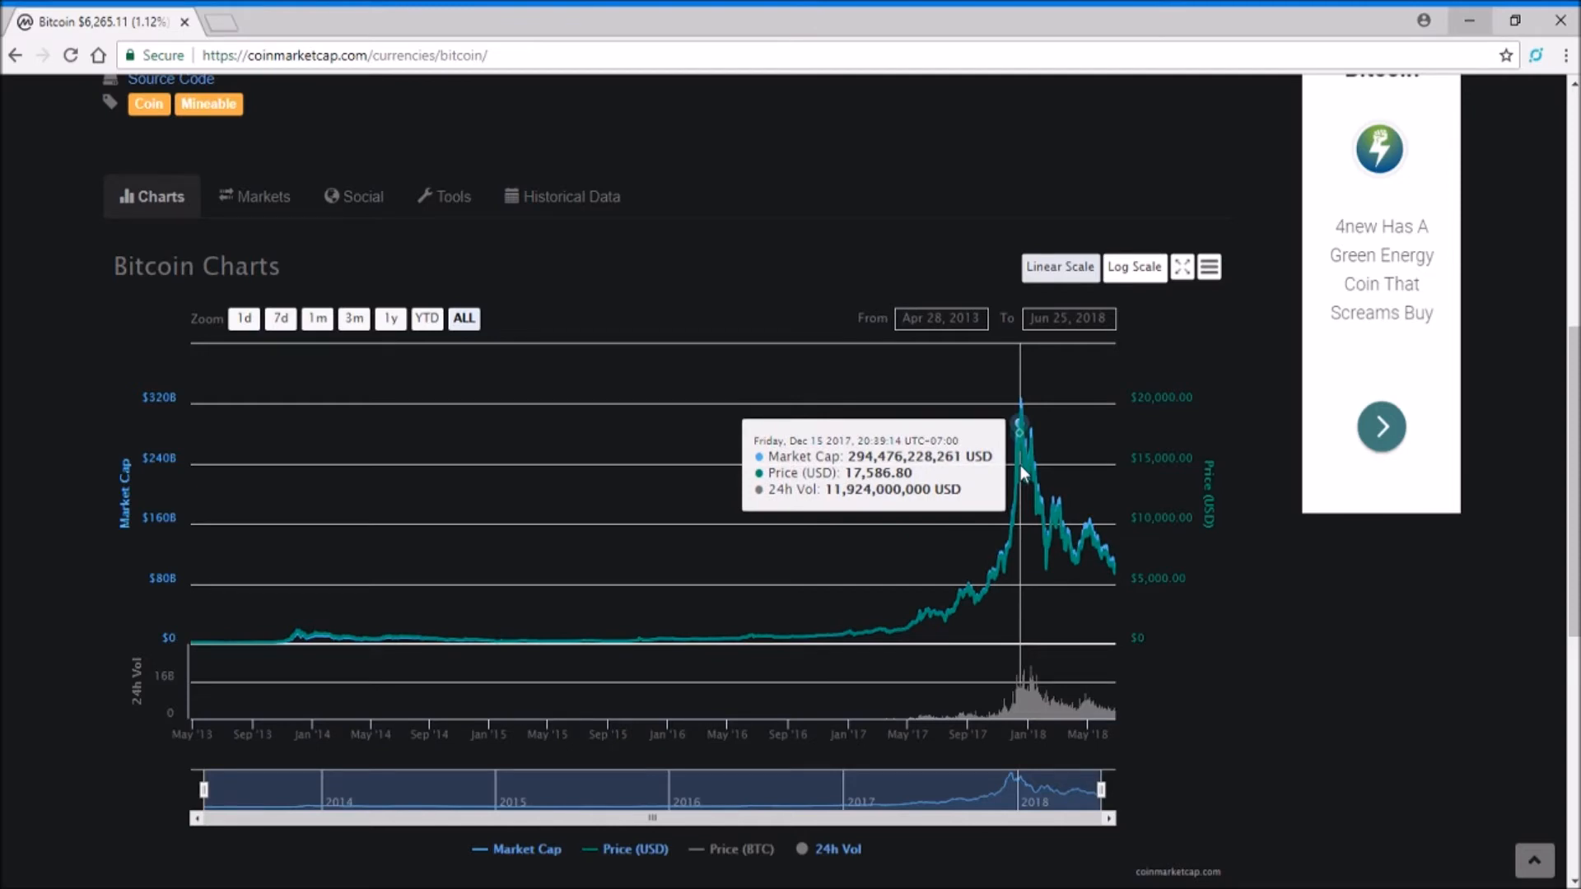
mouse_move(1044, 456)
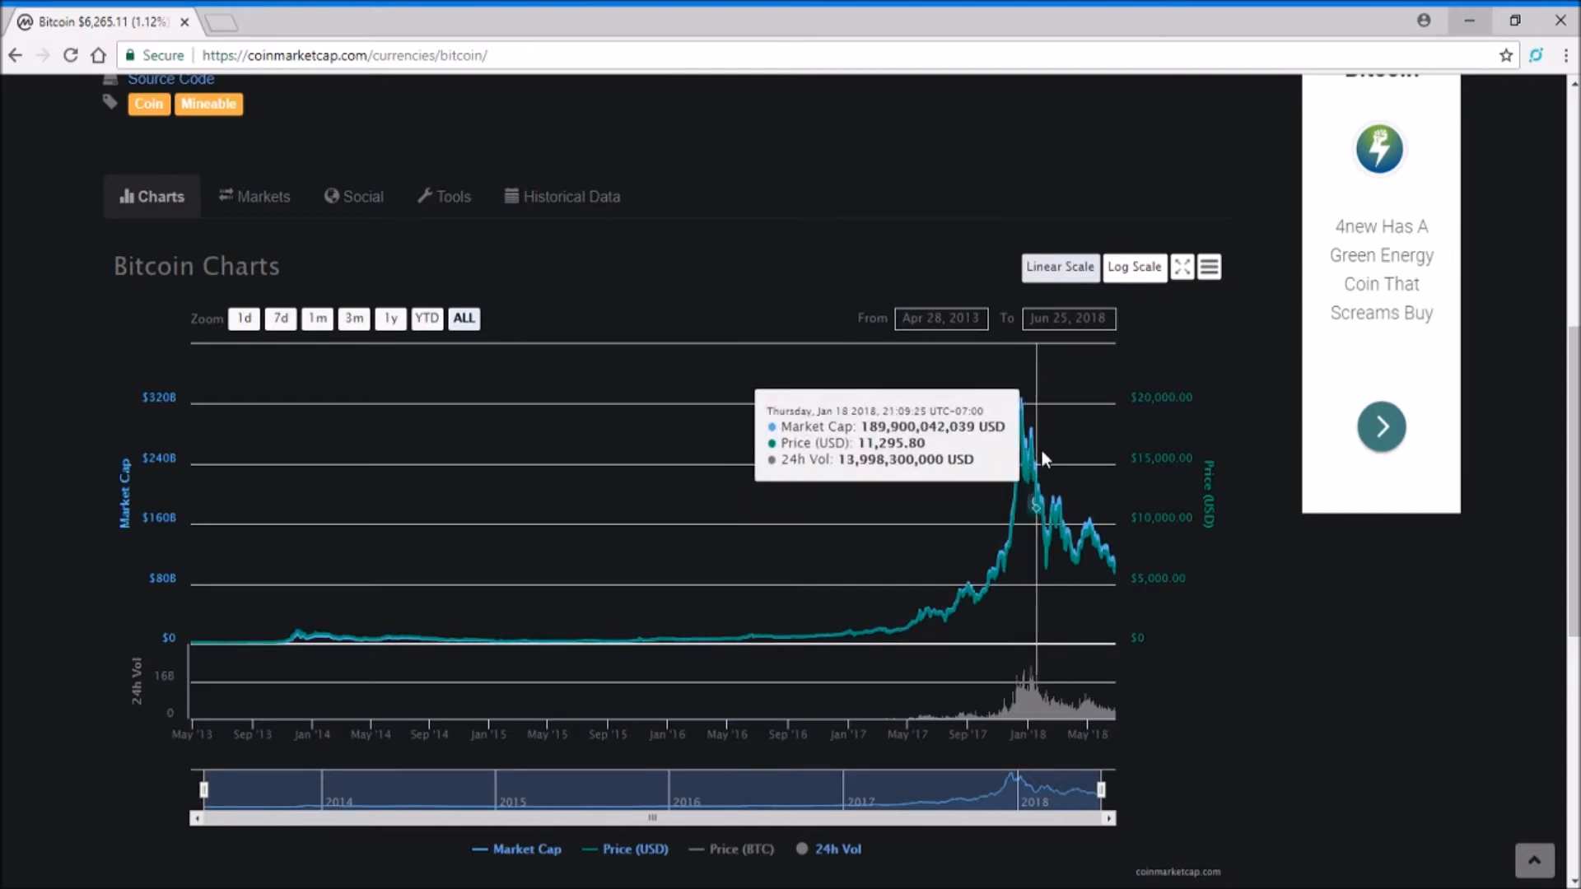
mouse_move(1124, 554)
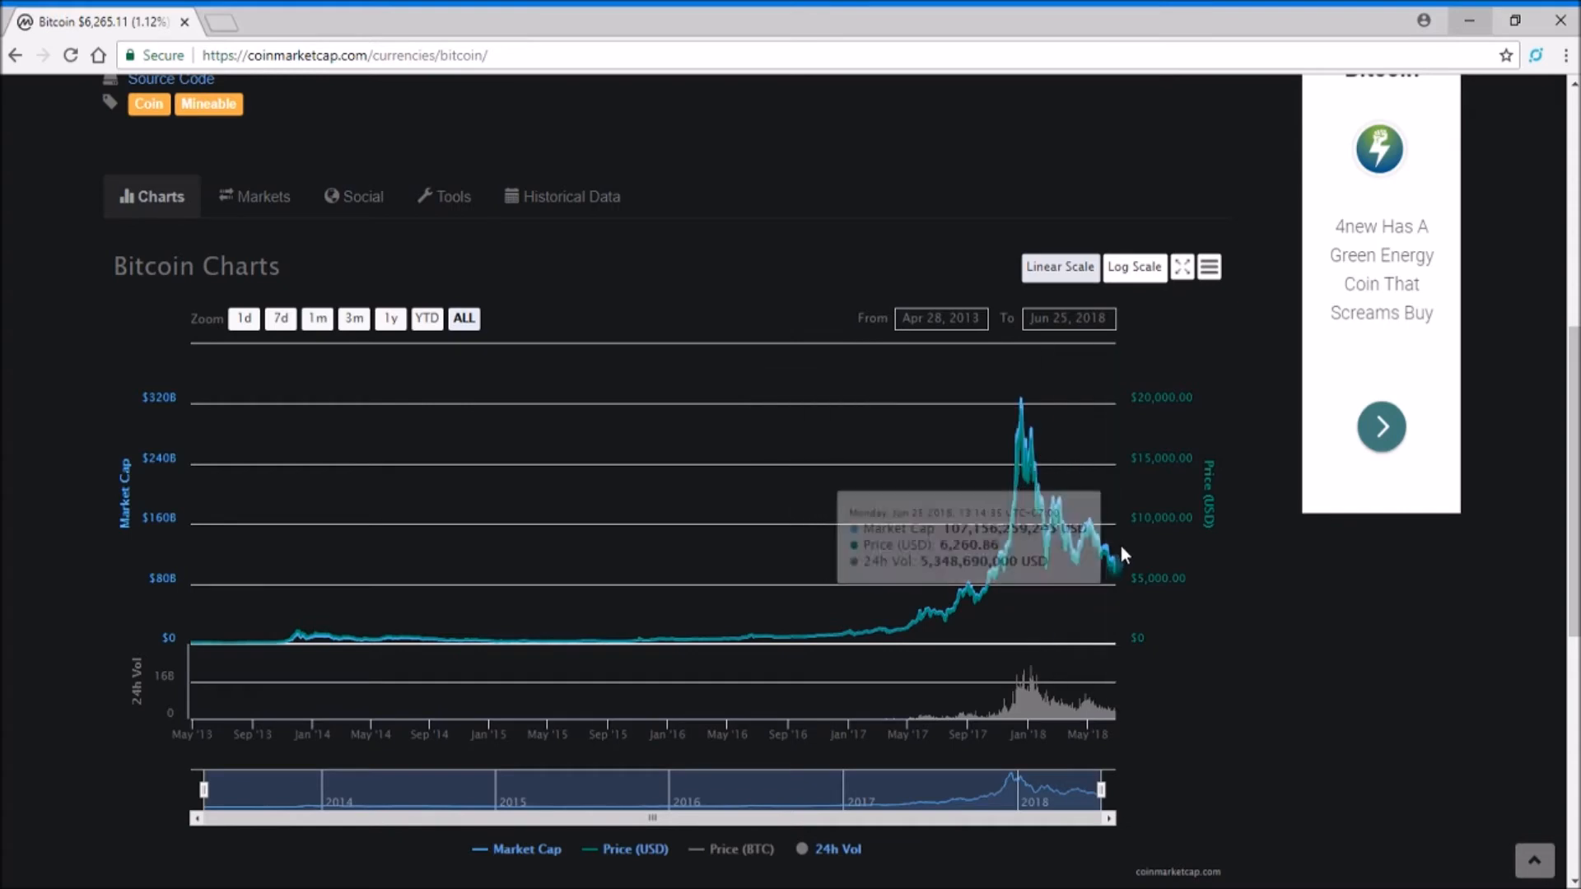
mouse_move(959, 464)
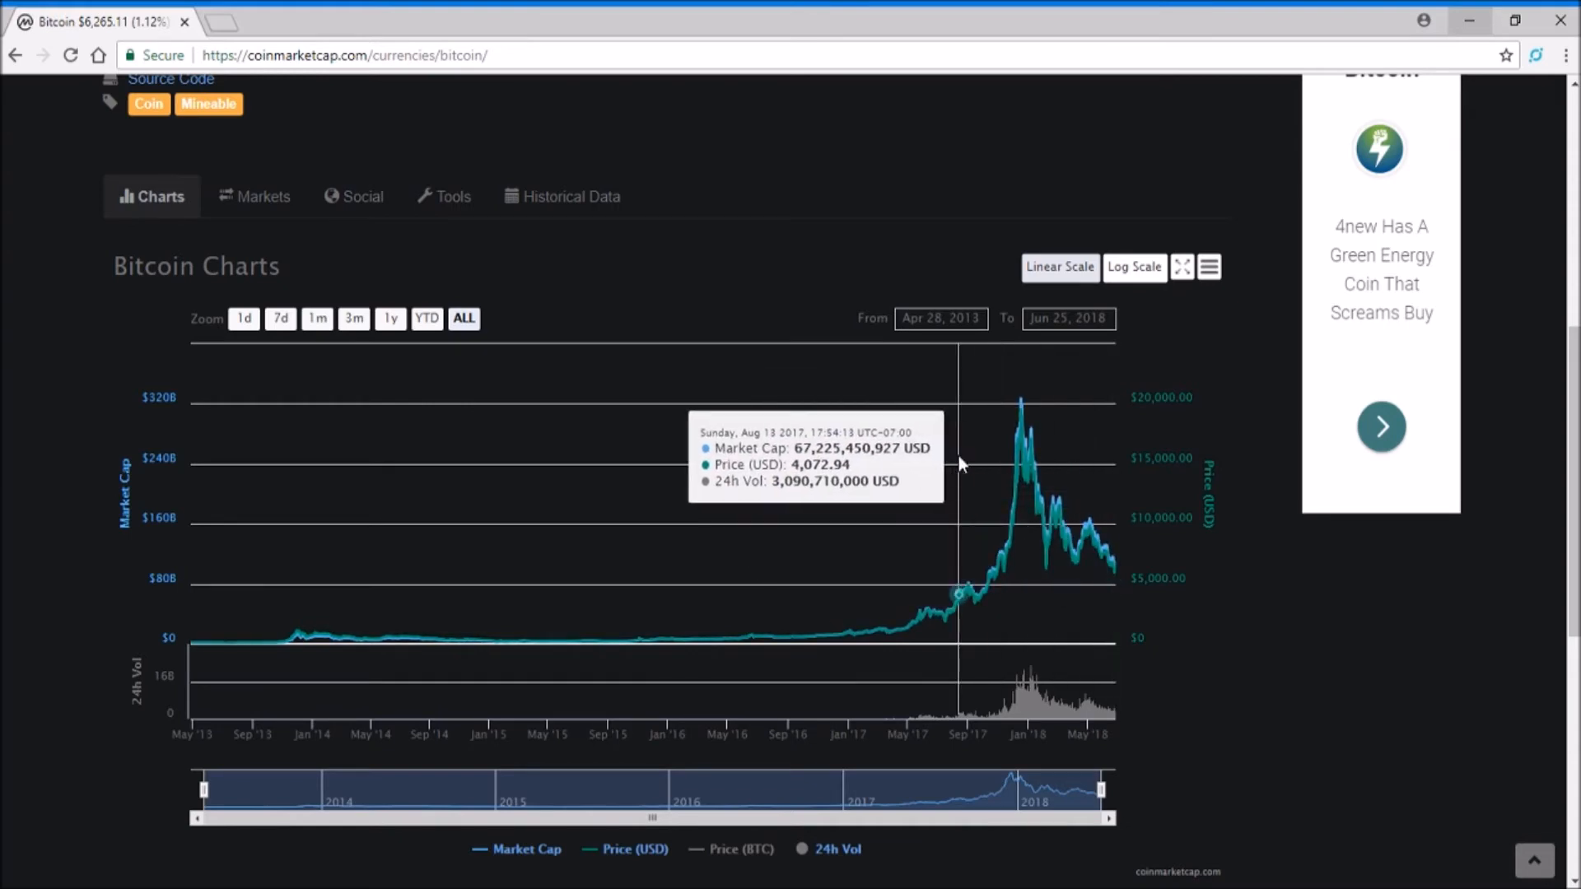
mouse_move(1052, 587)
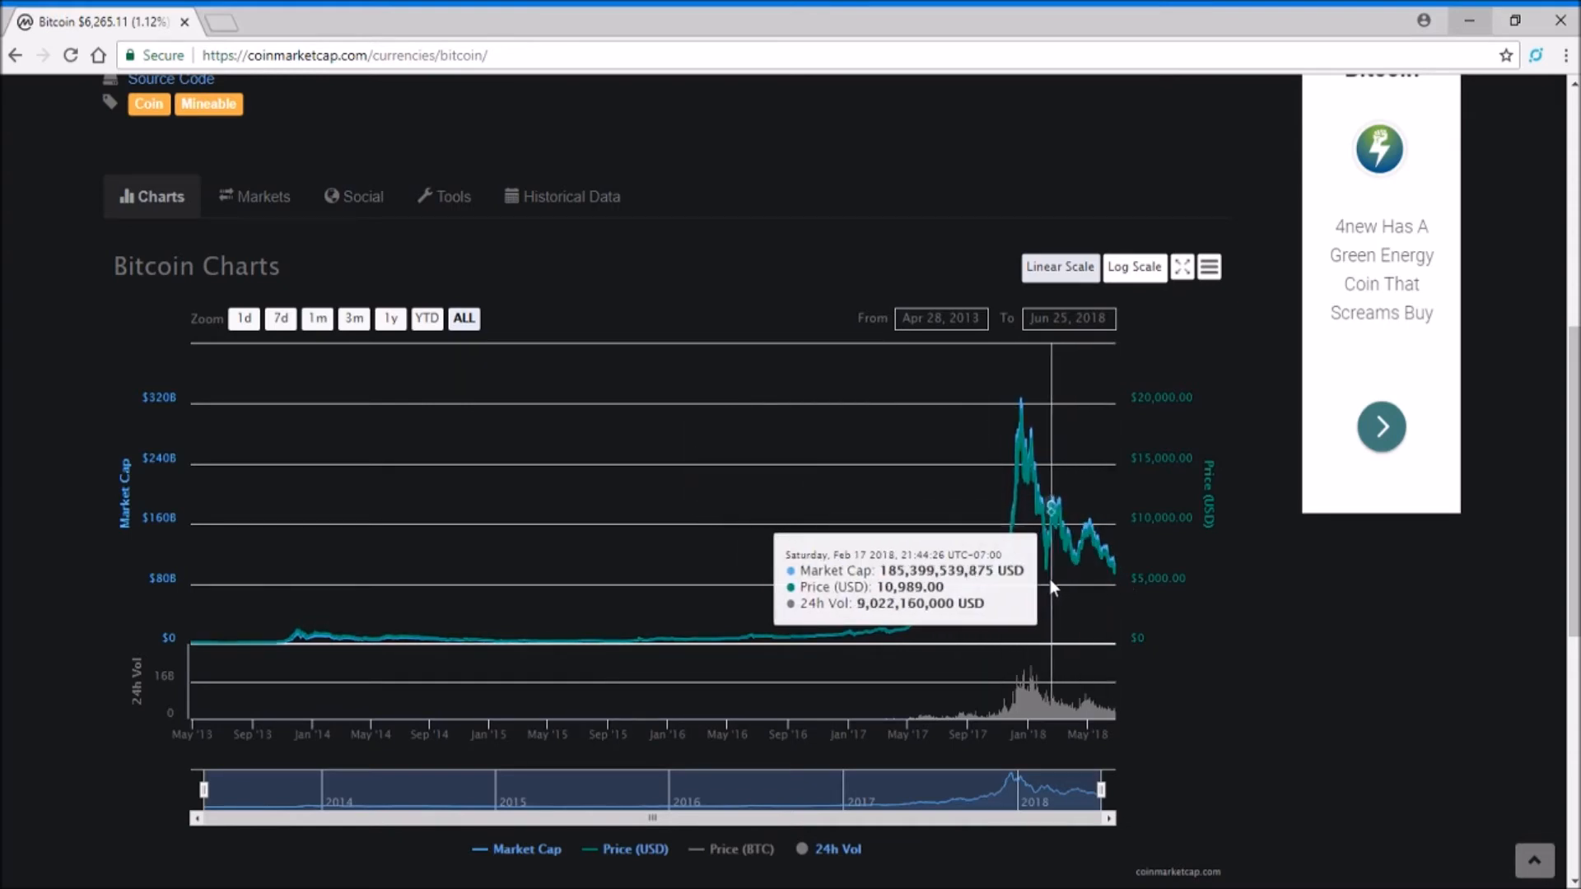
mouse_move(1110, 578)
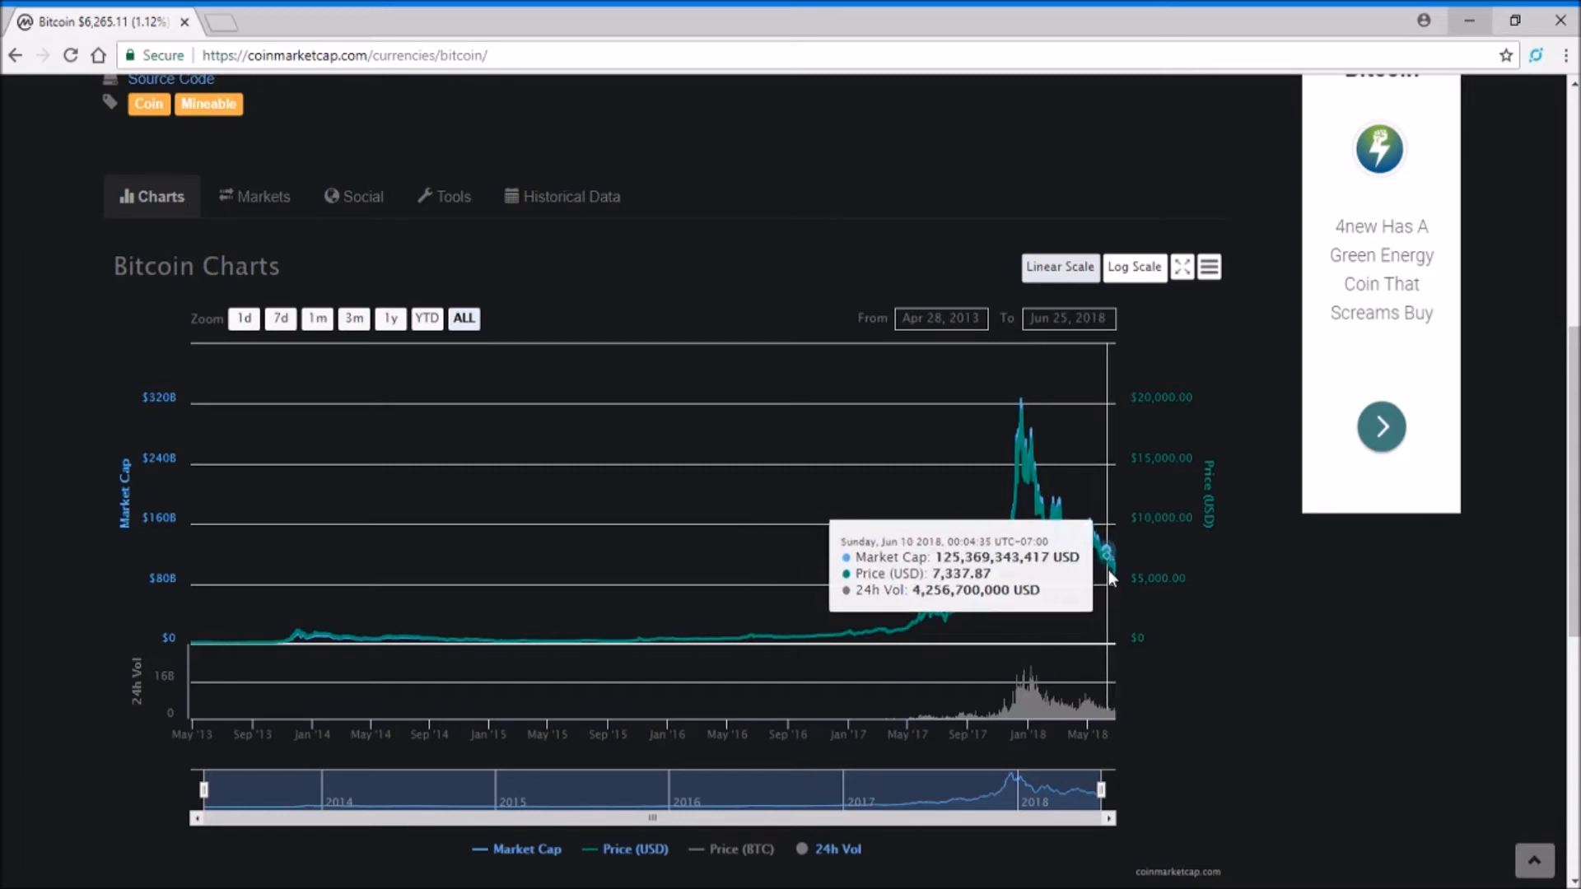
mouse_move(1116, 608)
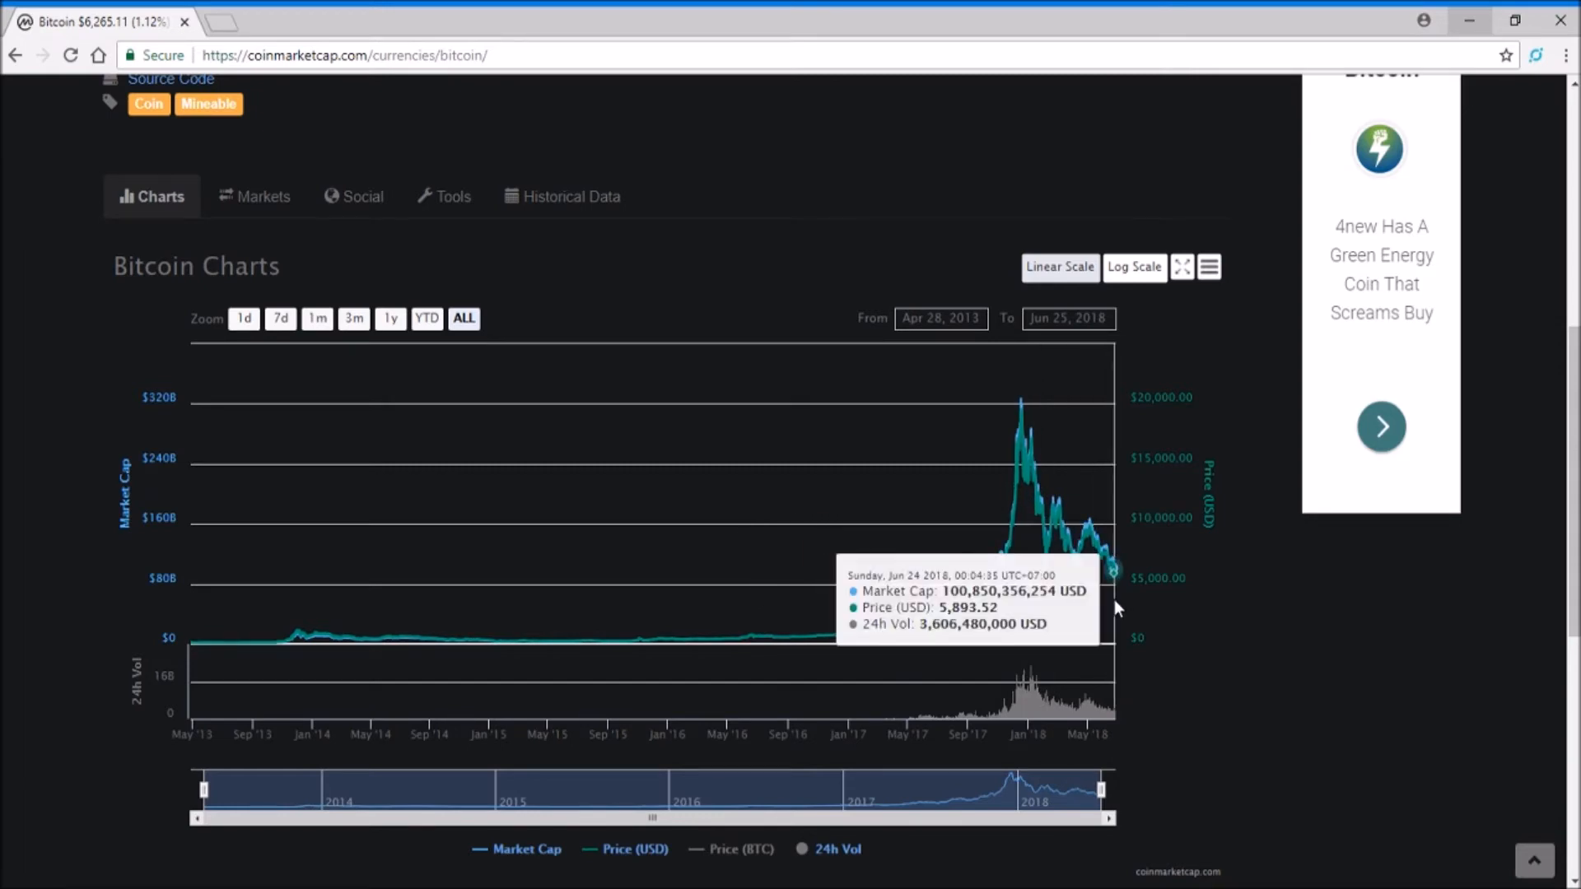
mouse_move(1090, 622)
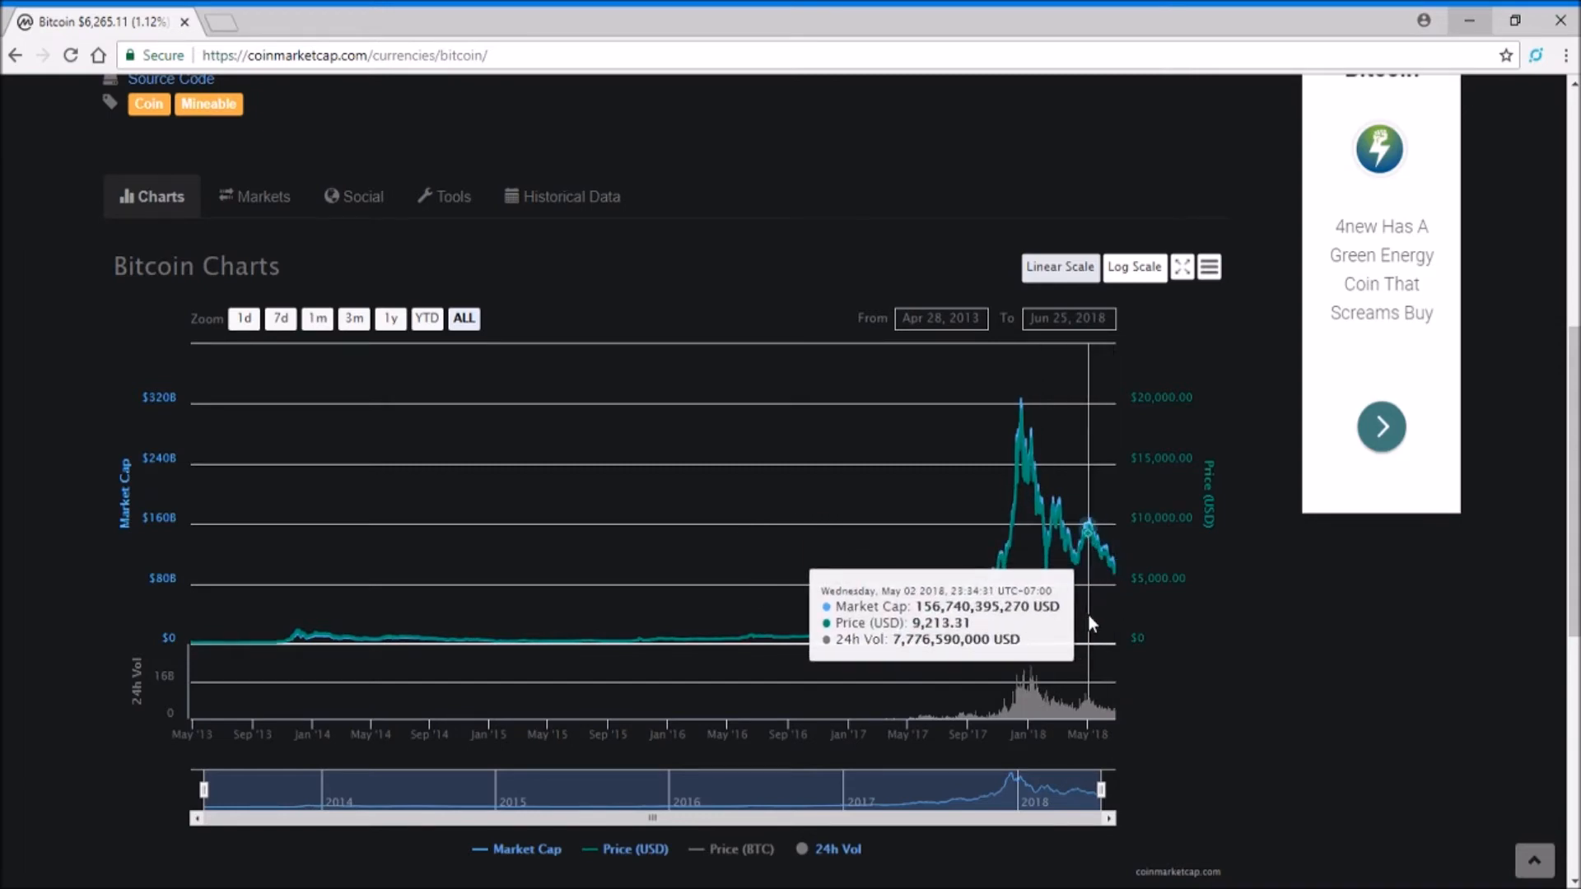
mouse_move(1090, 623)
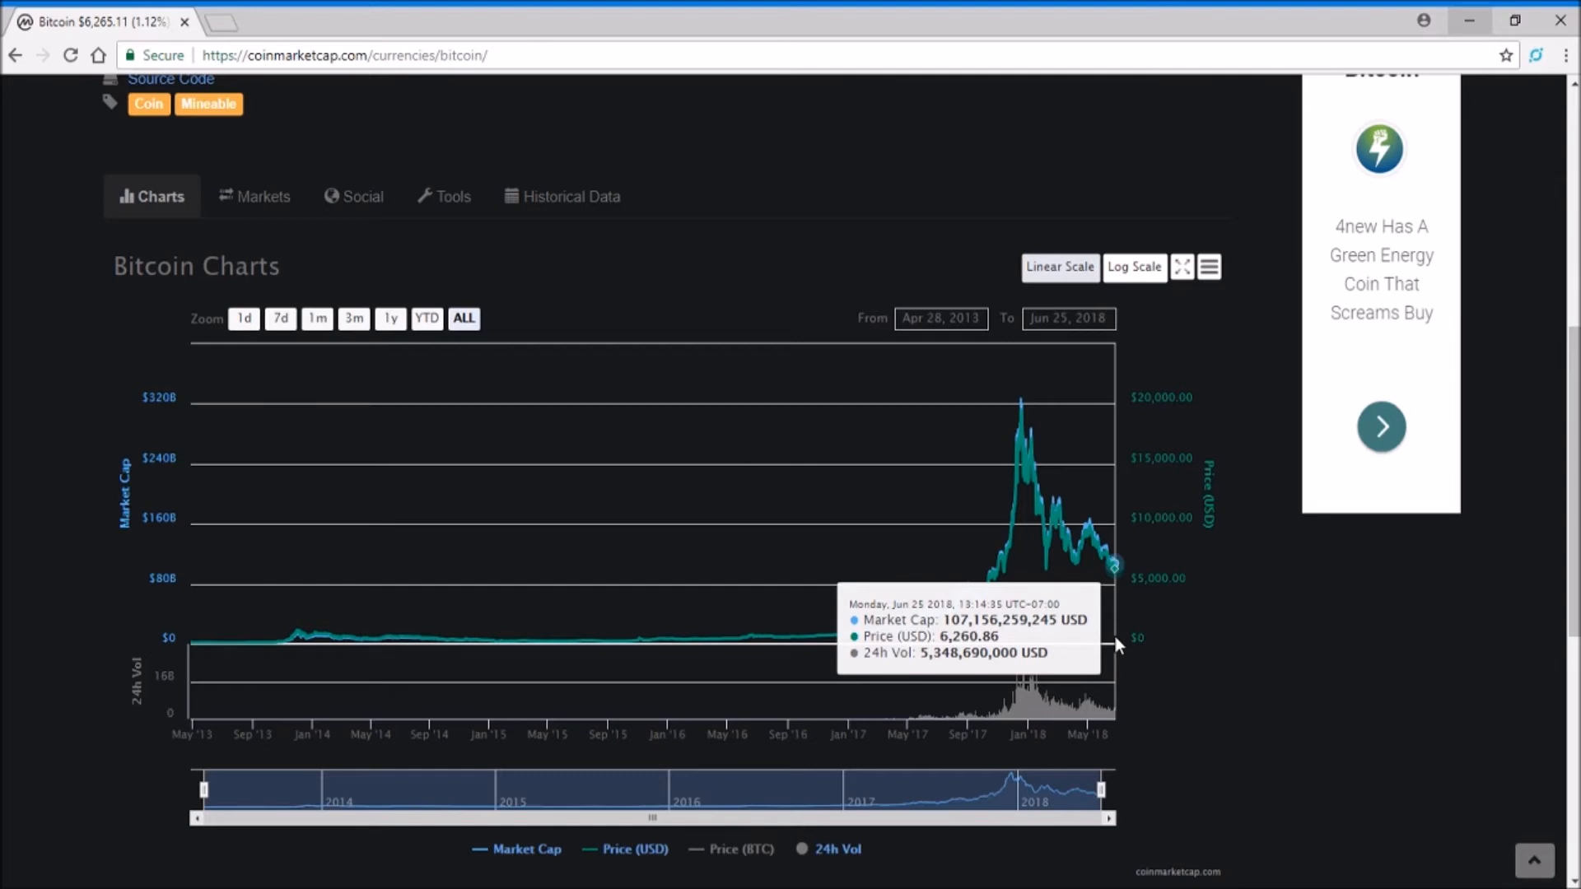
mouse_move(1209, 640)
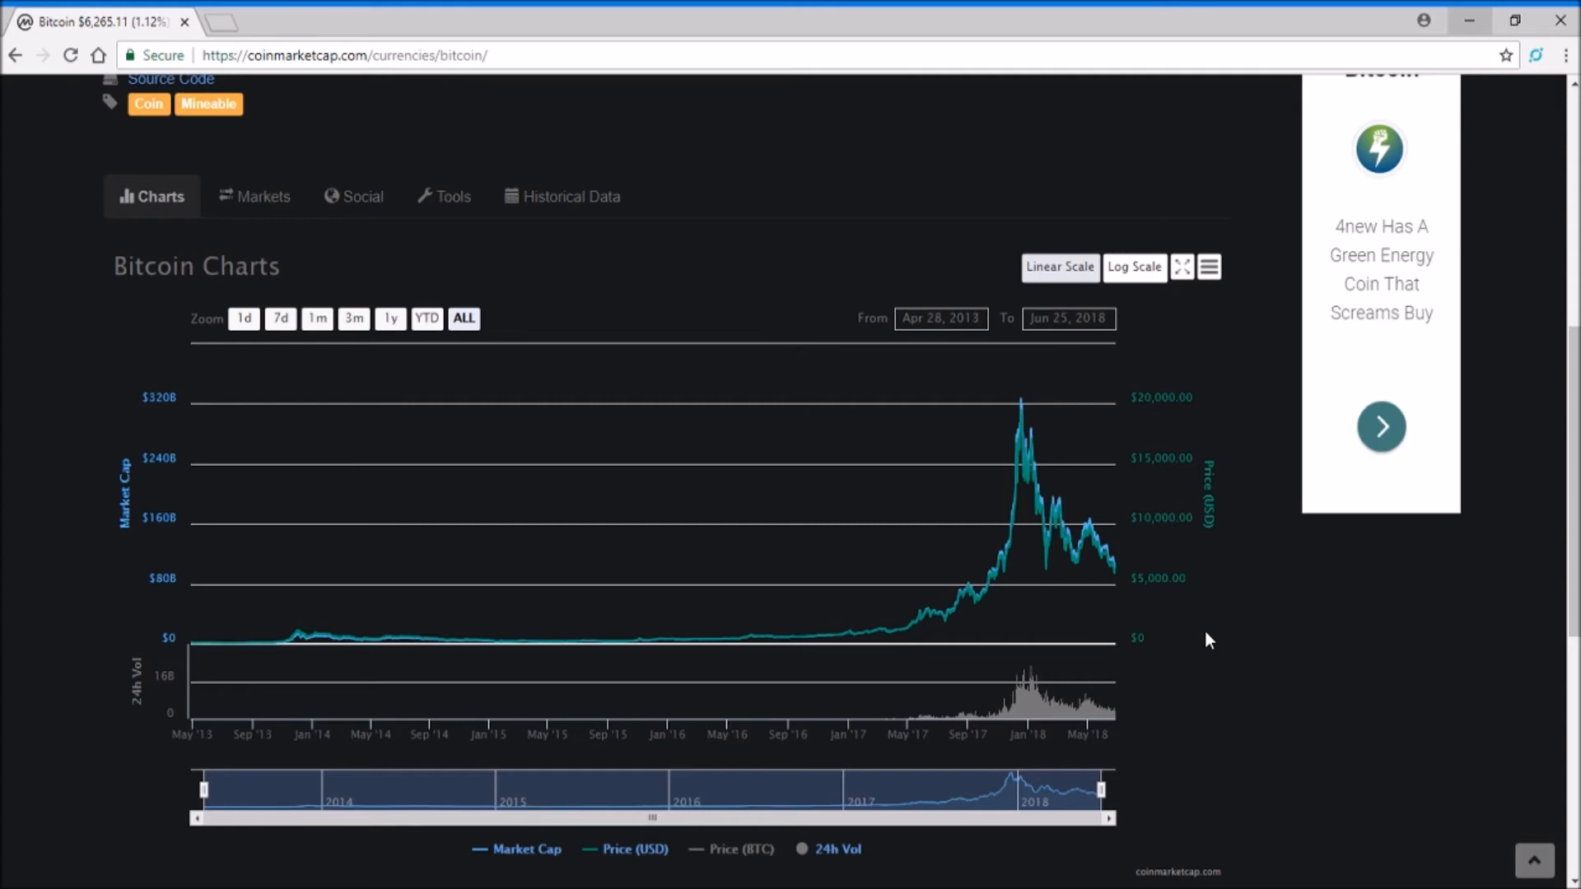
mouse_move(1218, 621)
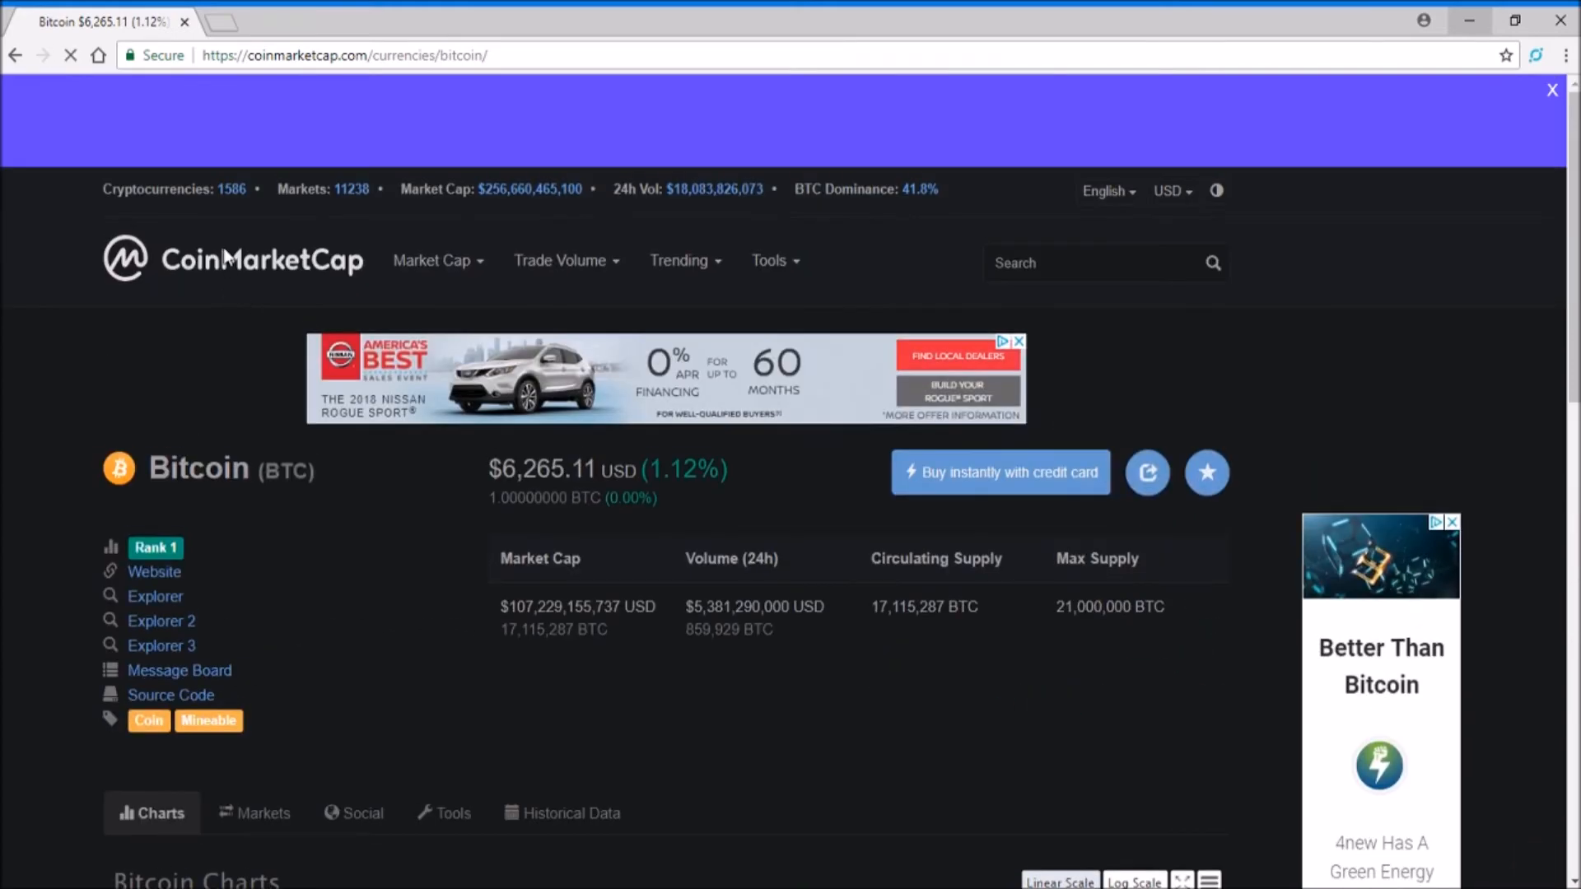
Go to the homepage and scroll to the Top 100 table down through TRON
left_click(233, 259)
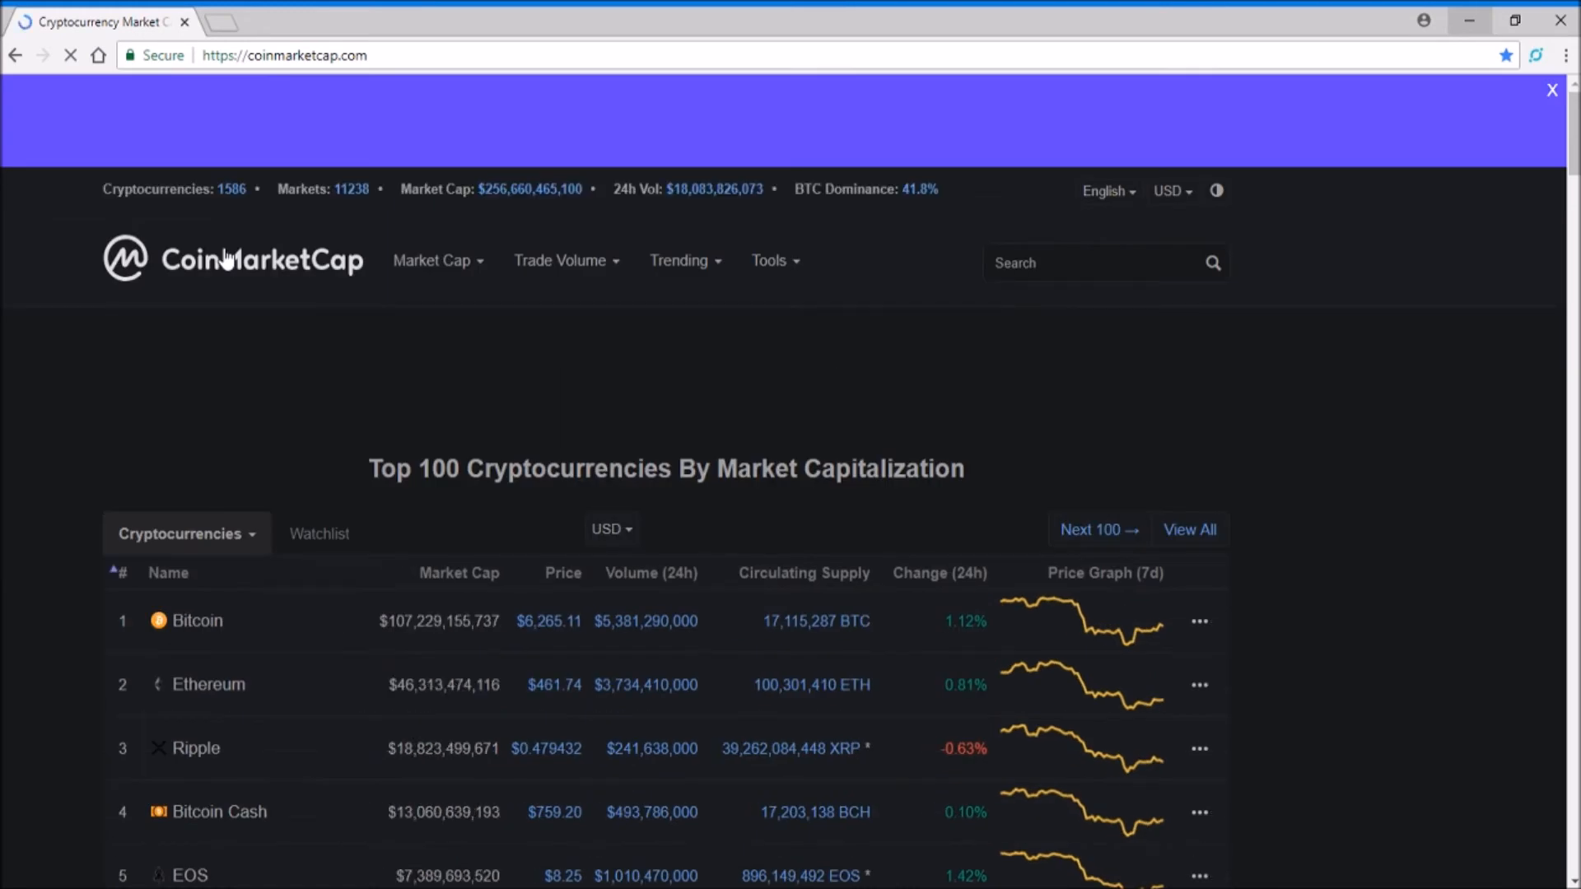
scroll("down", 3)
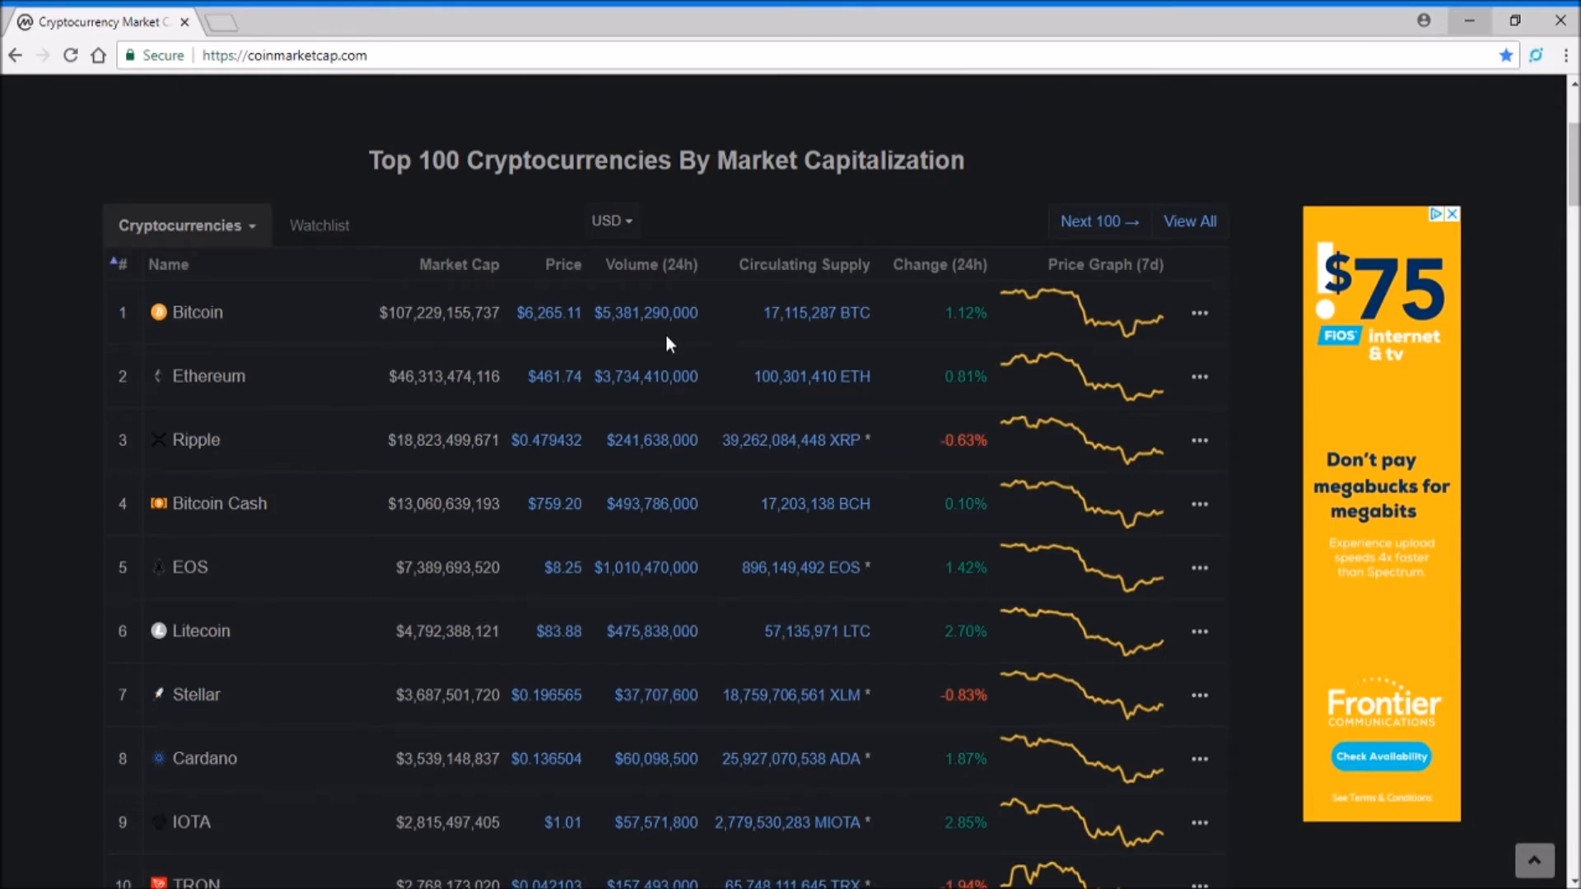
mouse_move(638, 372)
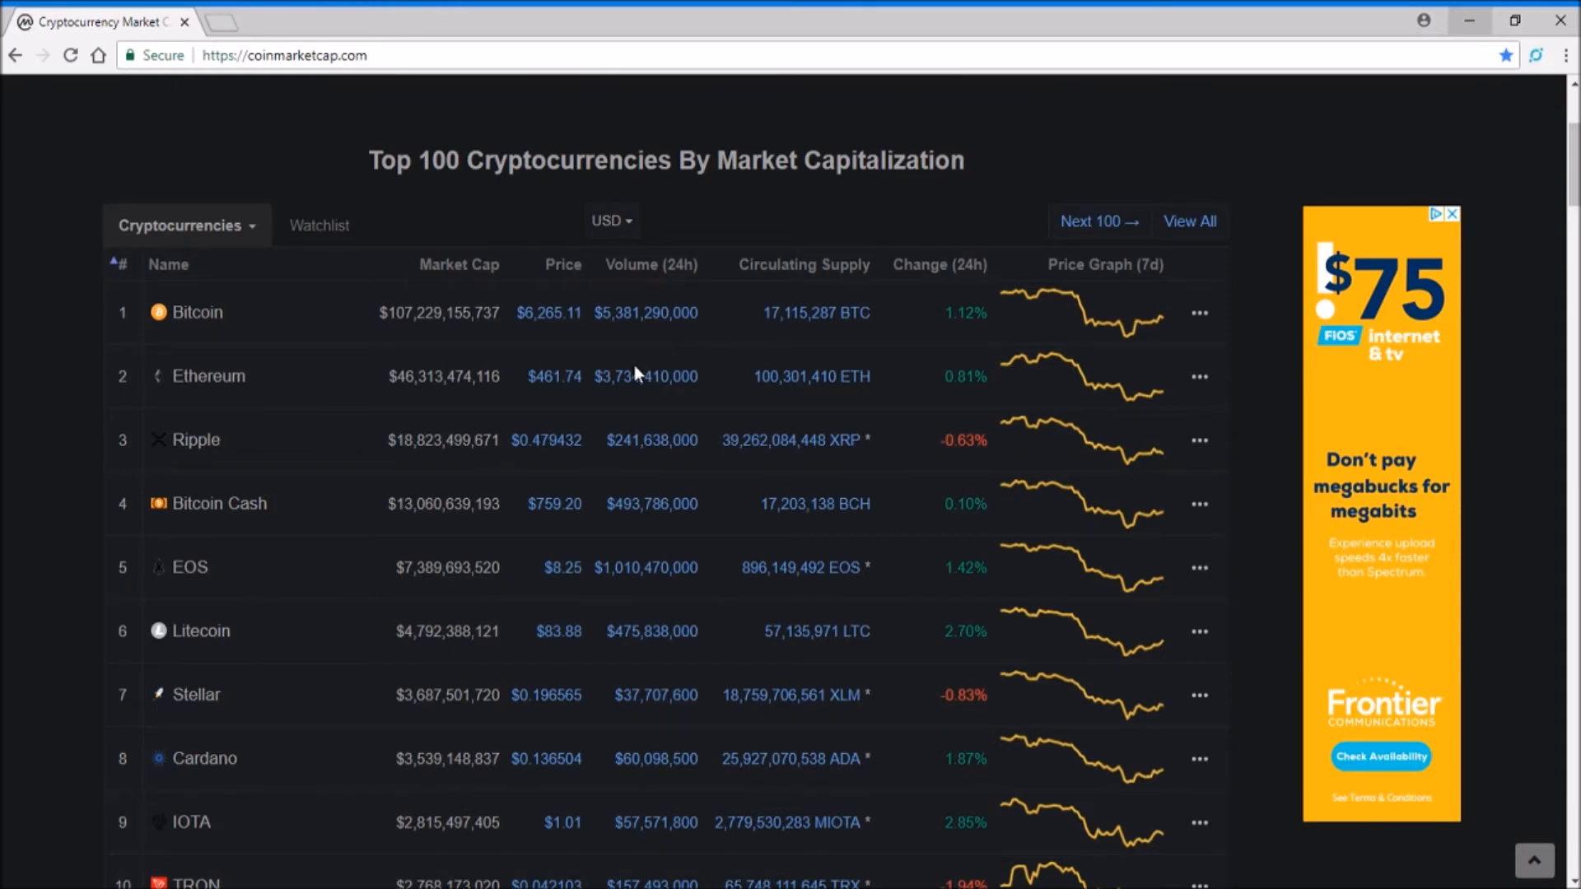
Open Litecoin's page ($83.88) and view its all-time chart from 2013 to June 2018
left_click(201, 630)
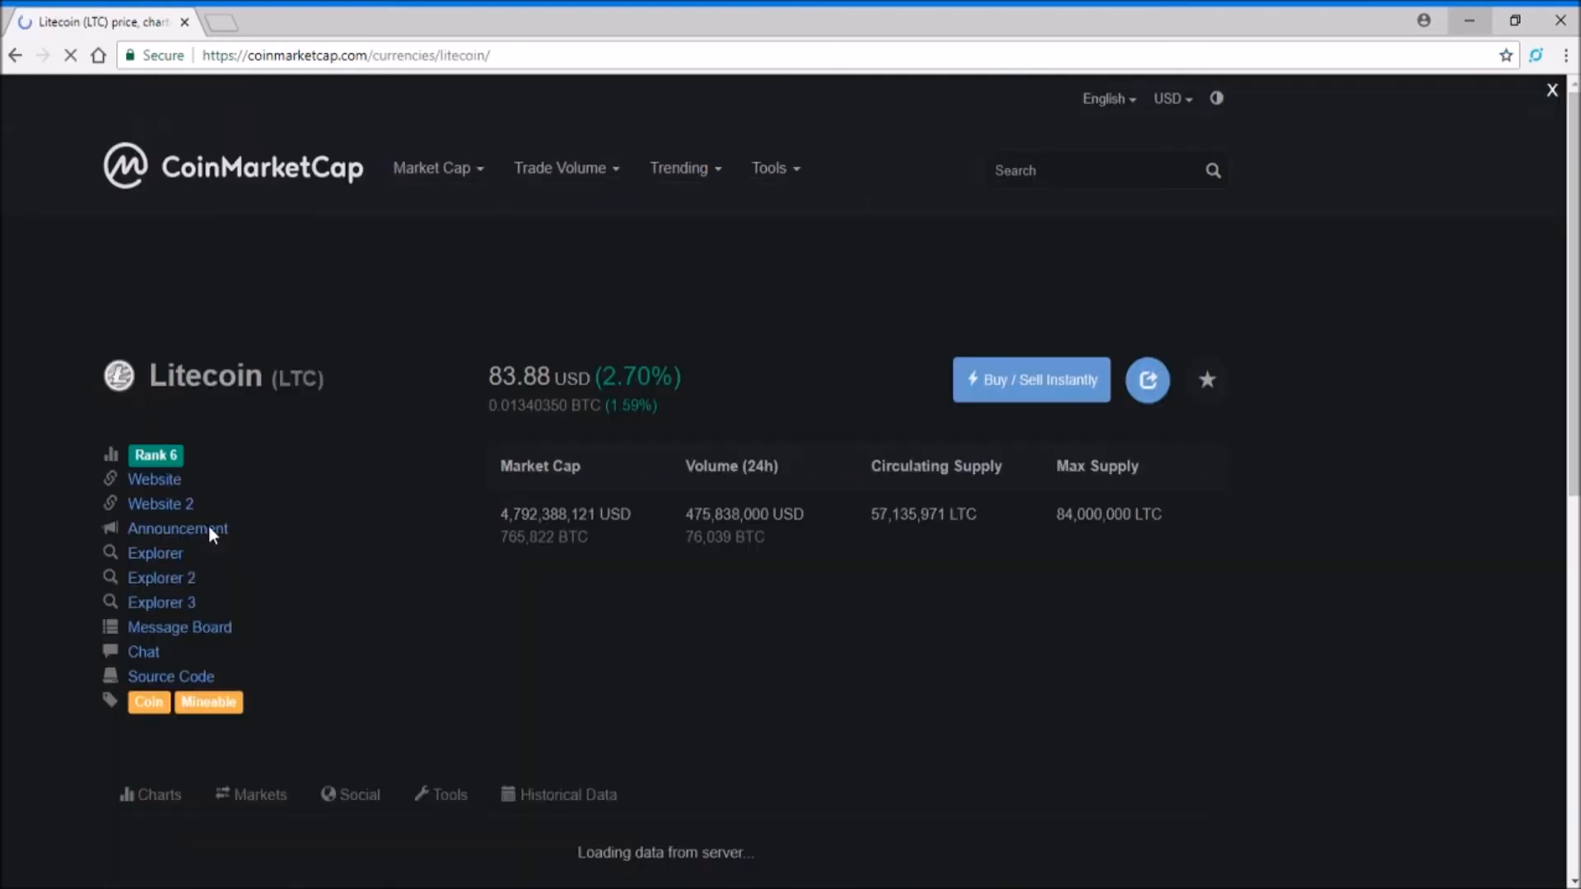
scroll("down", 3)
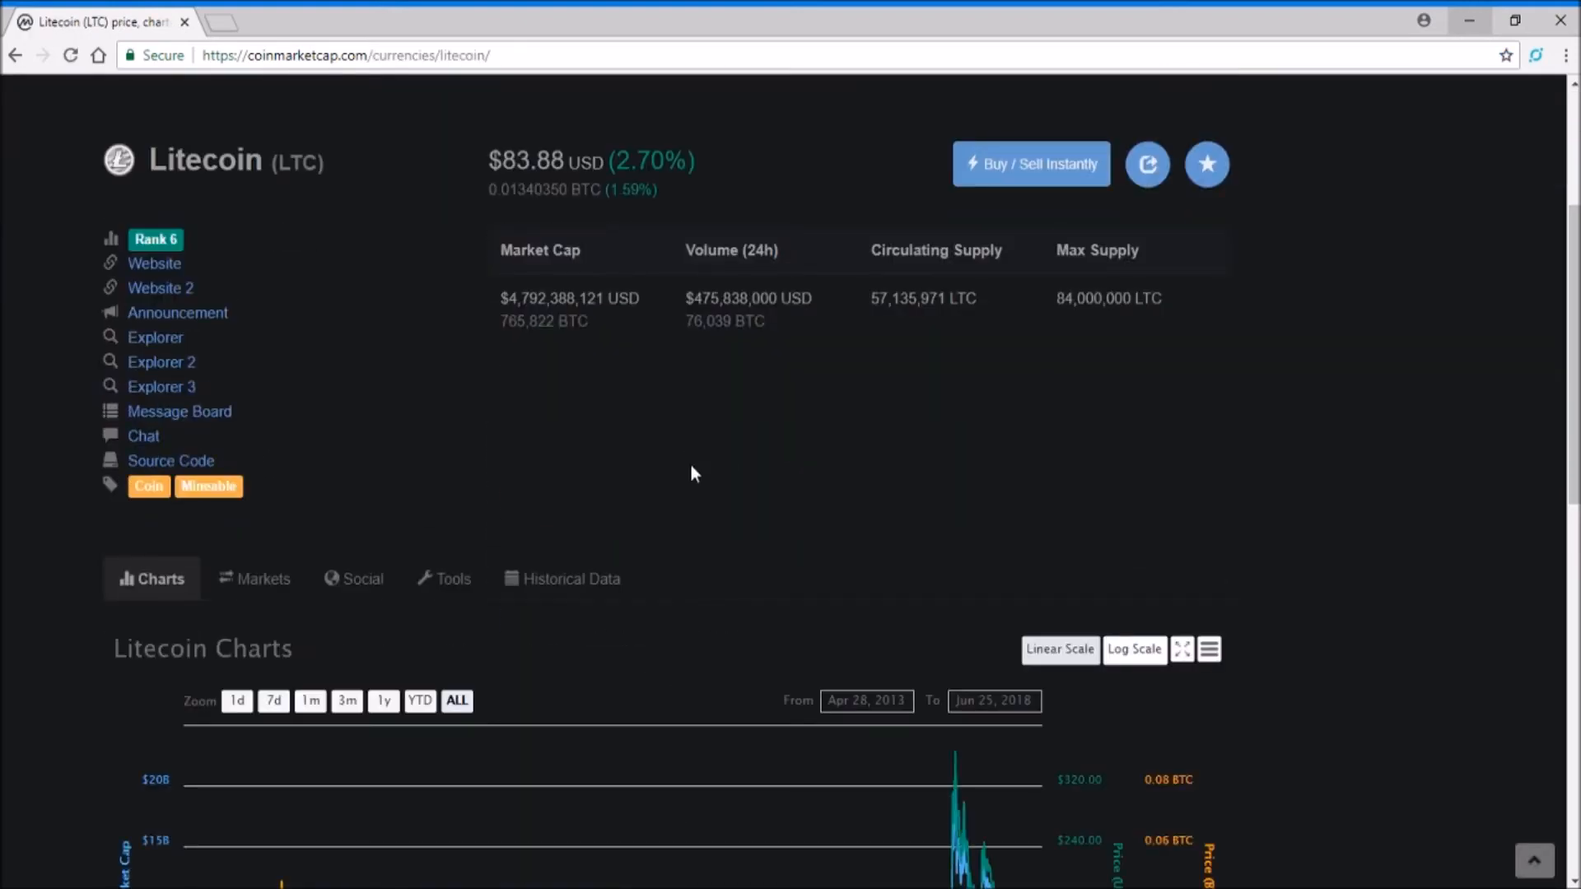
scroll("down", 3)
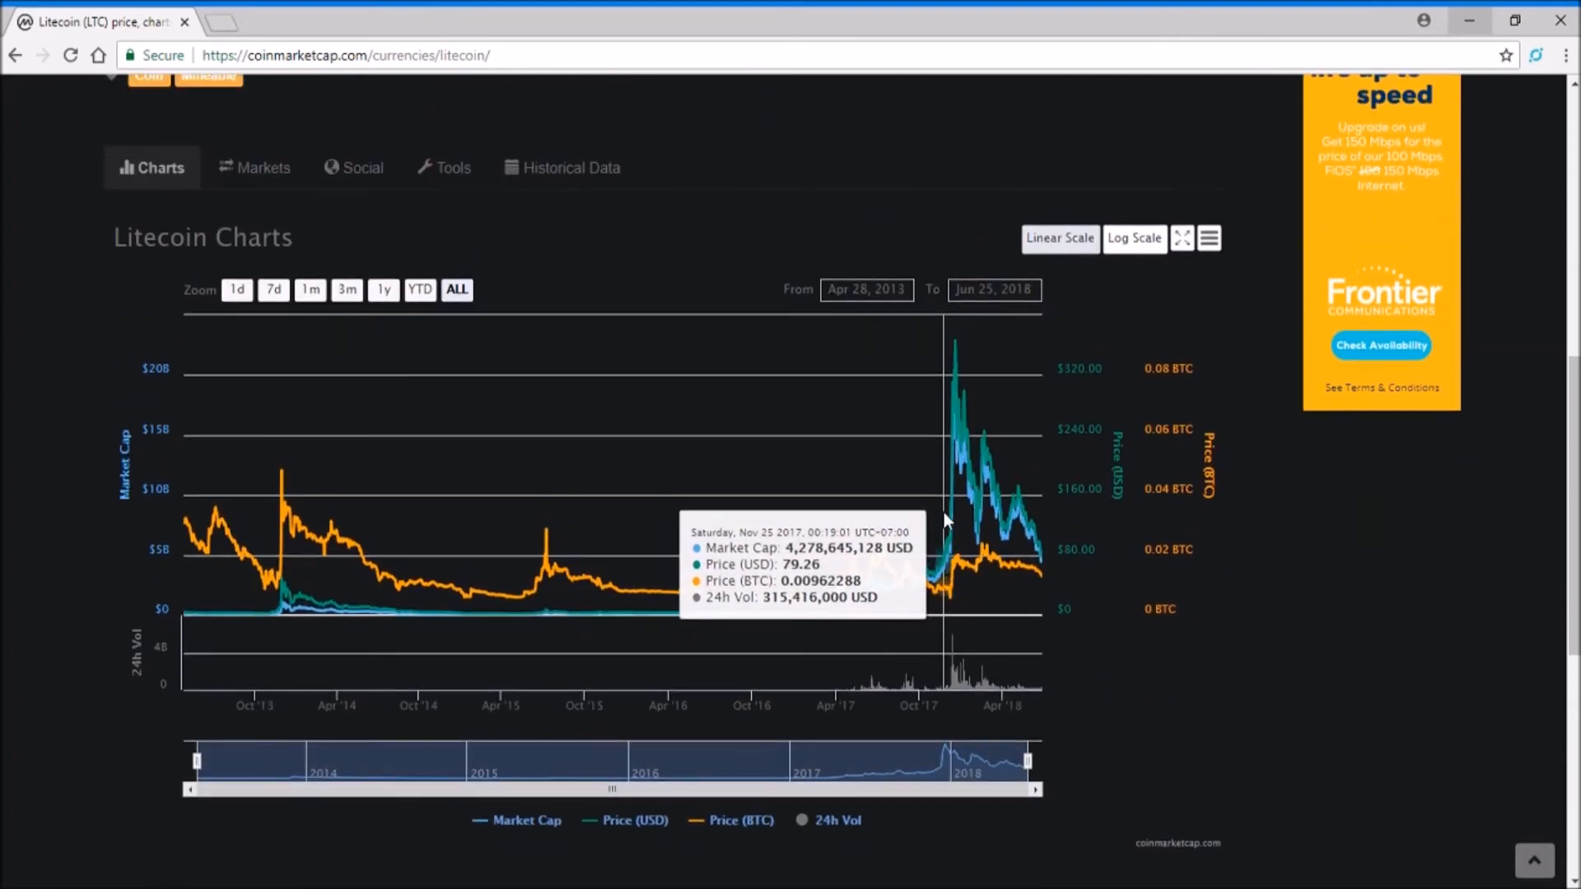
mouse_move(952, 335)
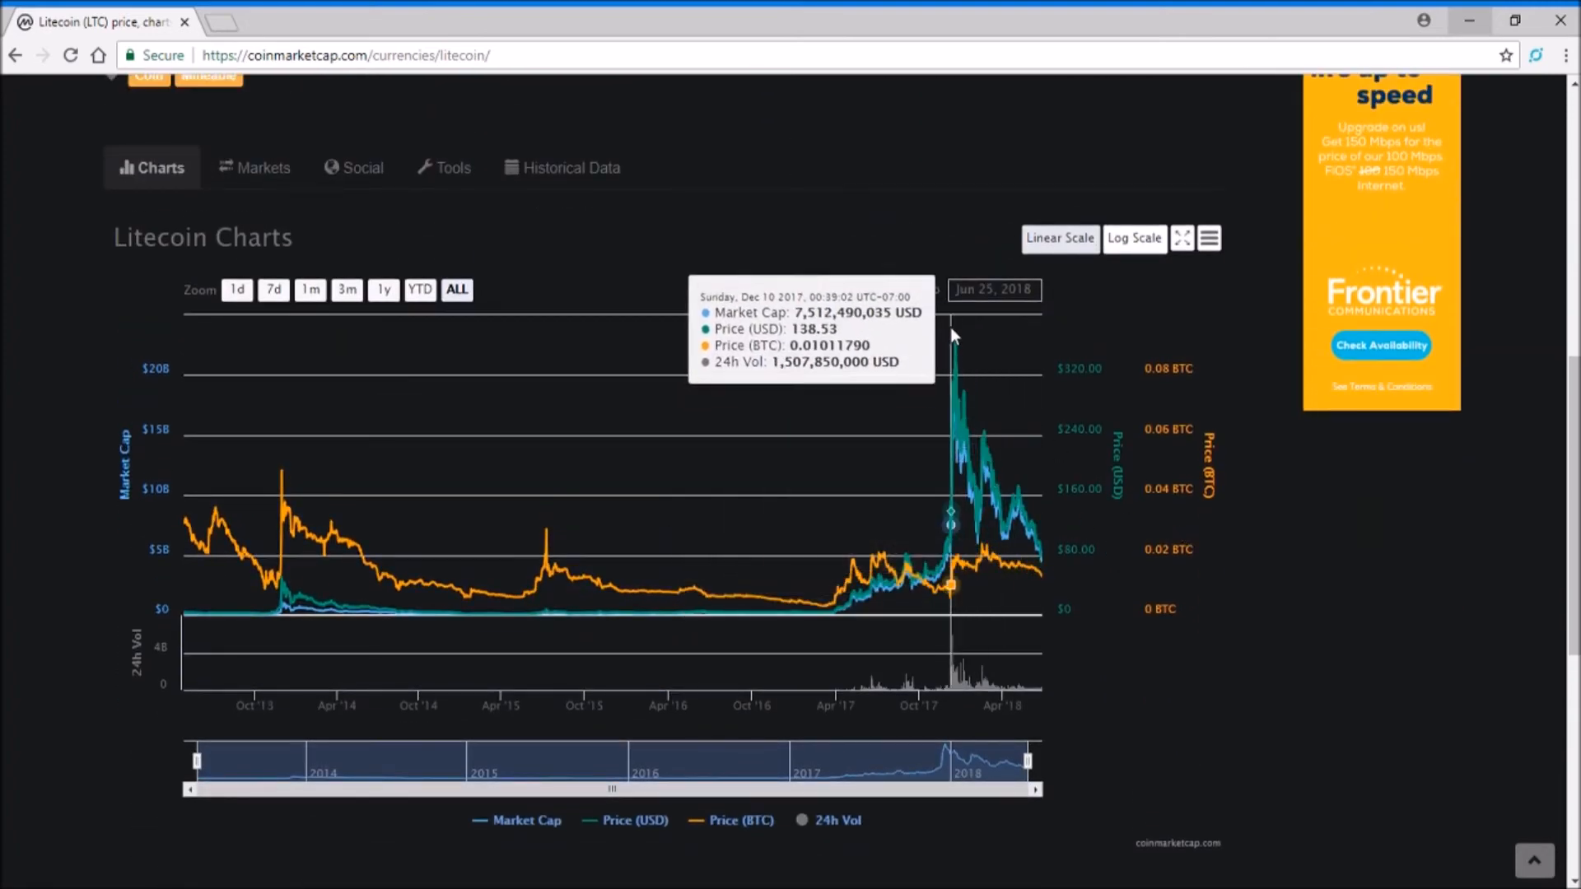
mouse_move(959, 353)
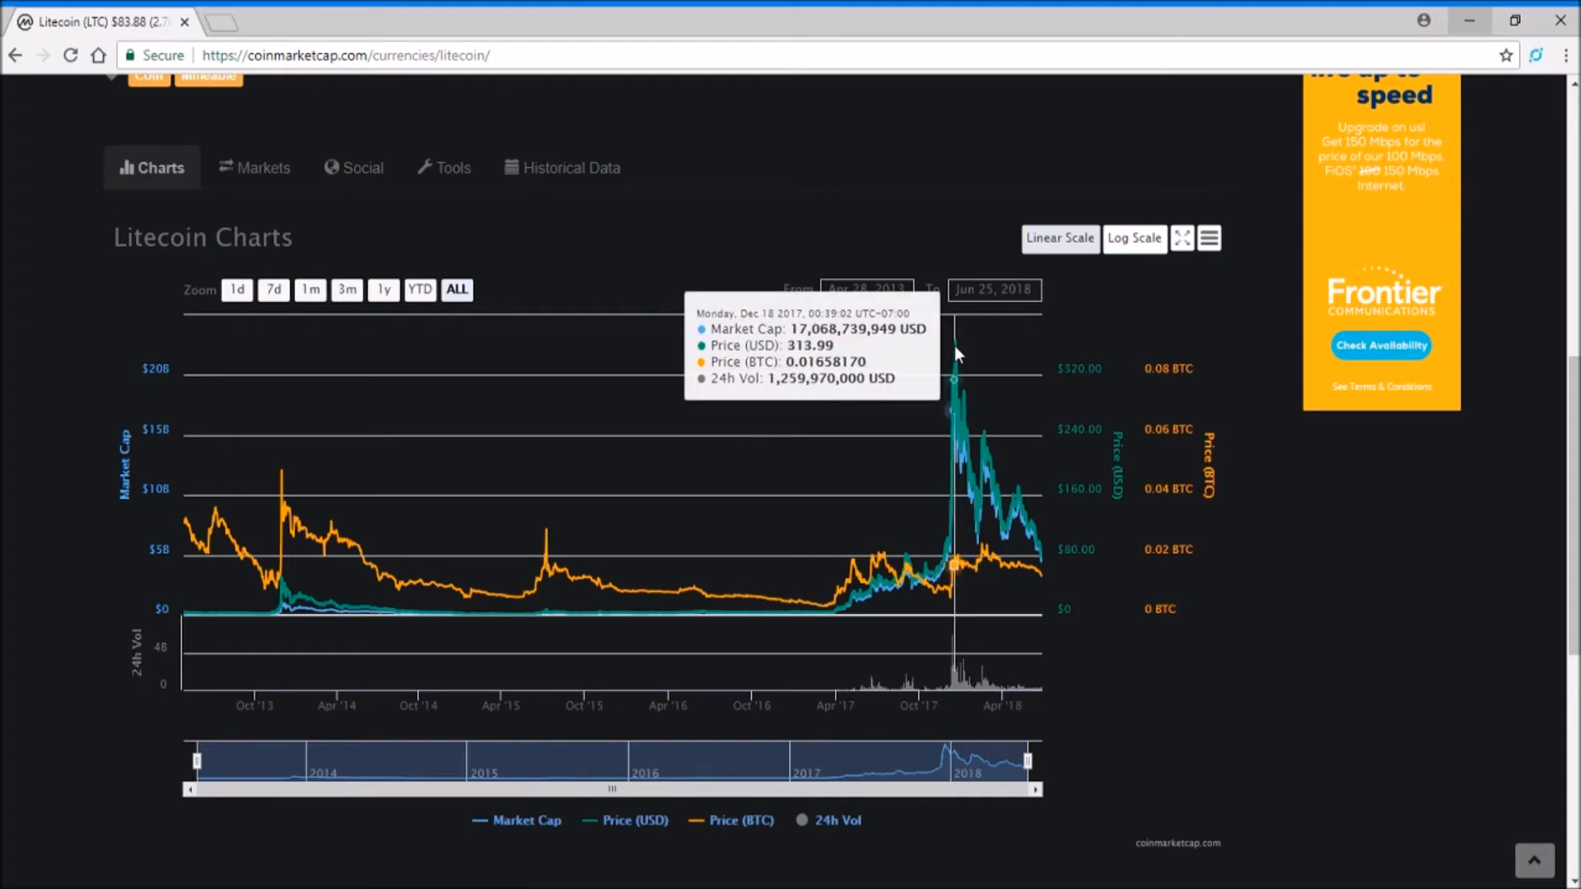
mouse_move(958, 353)
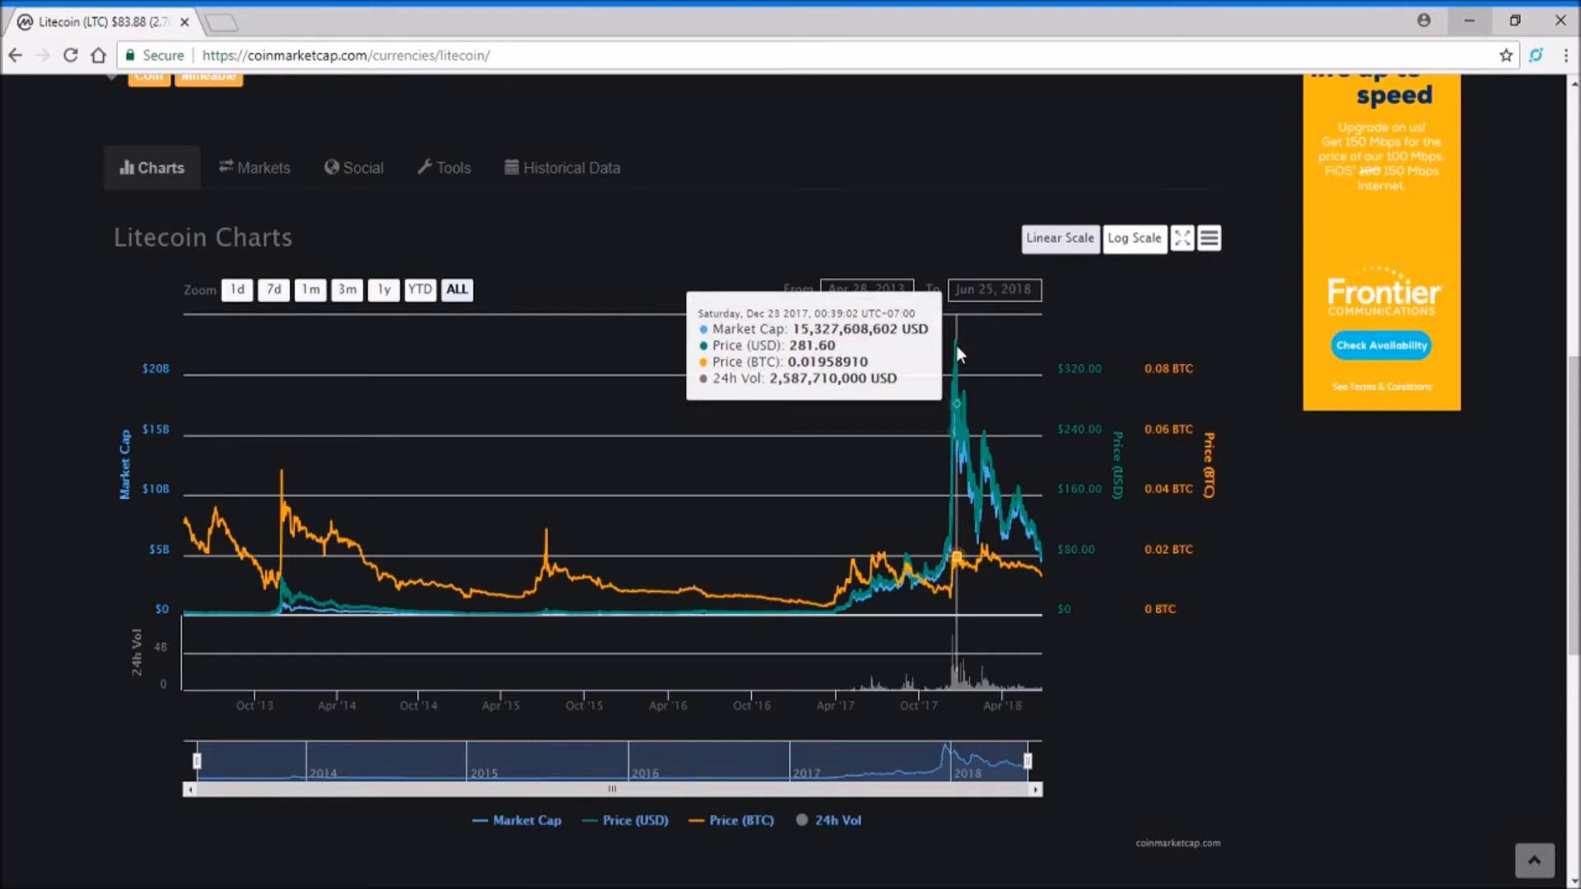
mouse_move(1235, 761)
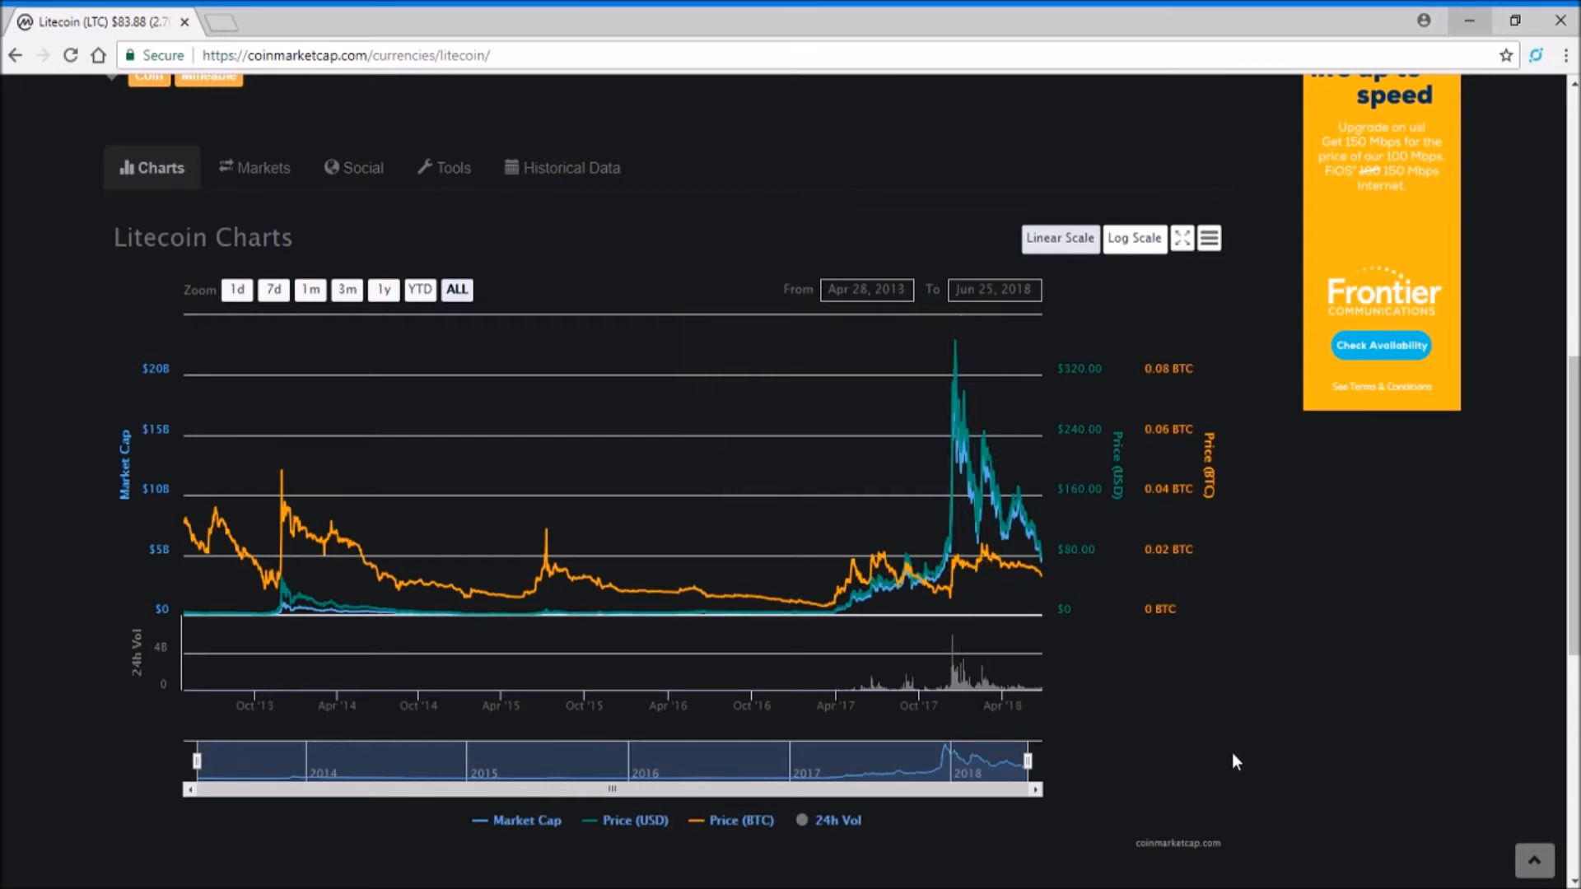
mouse_move(1003, 504)
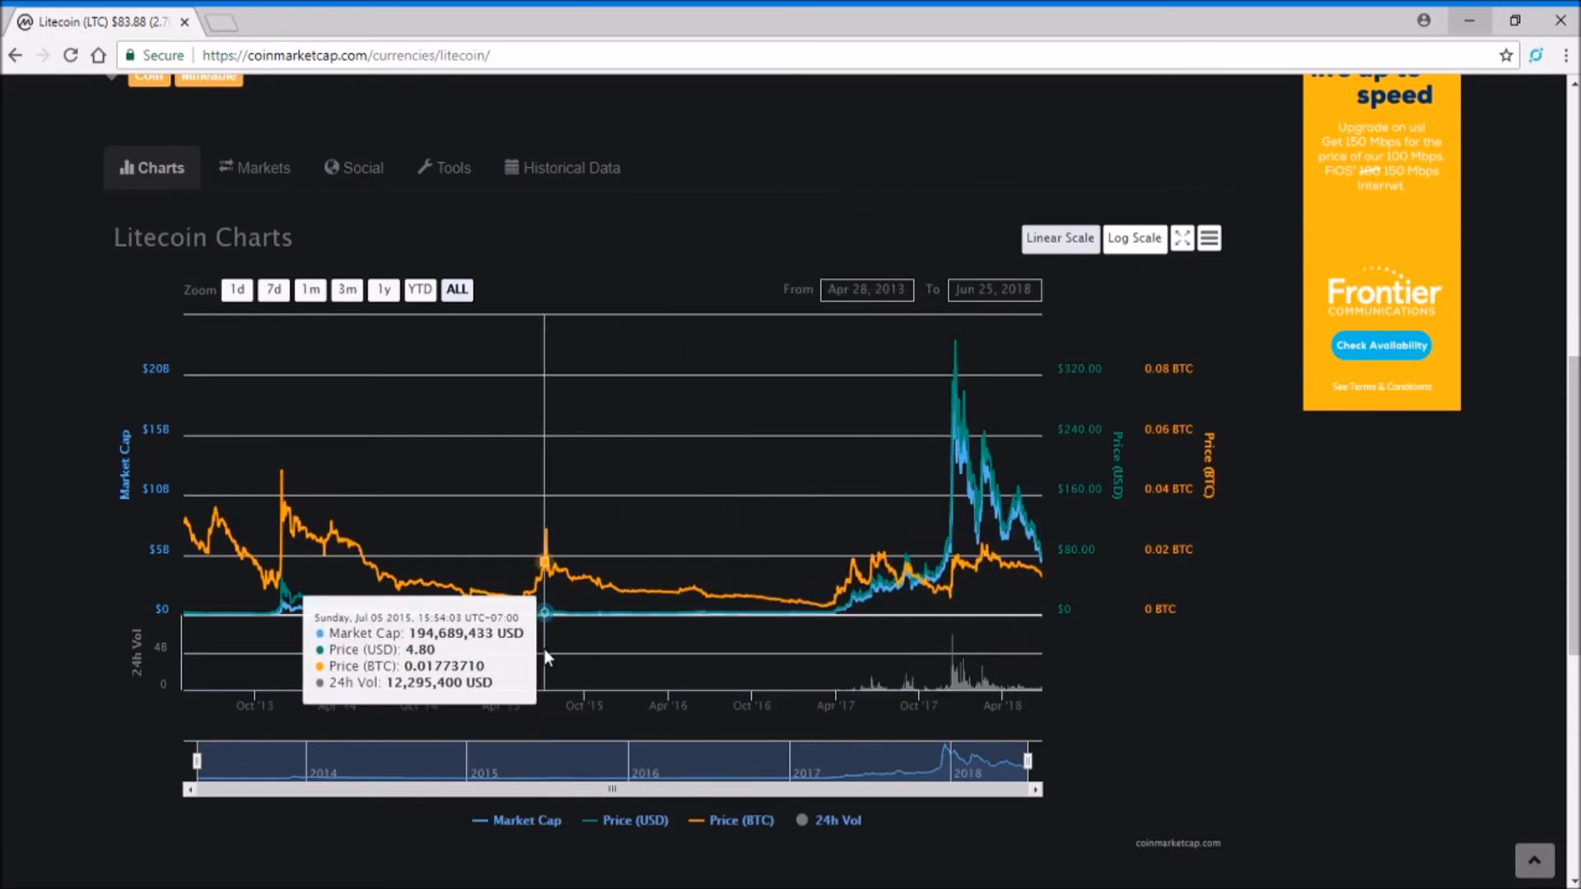
mouse_move(1299, 573)
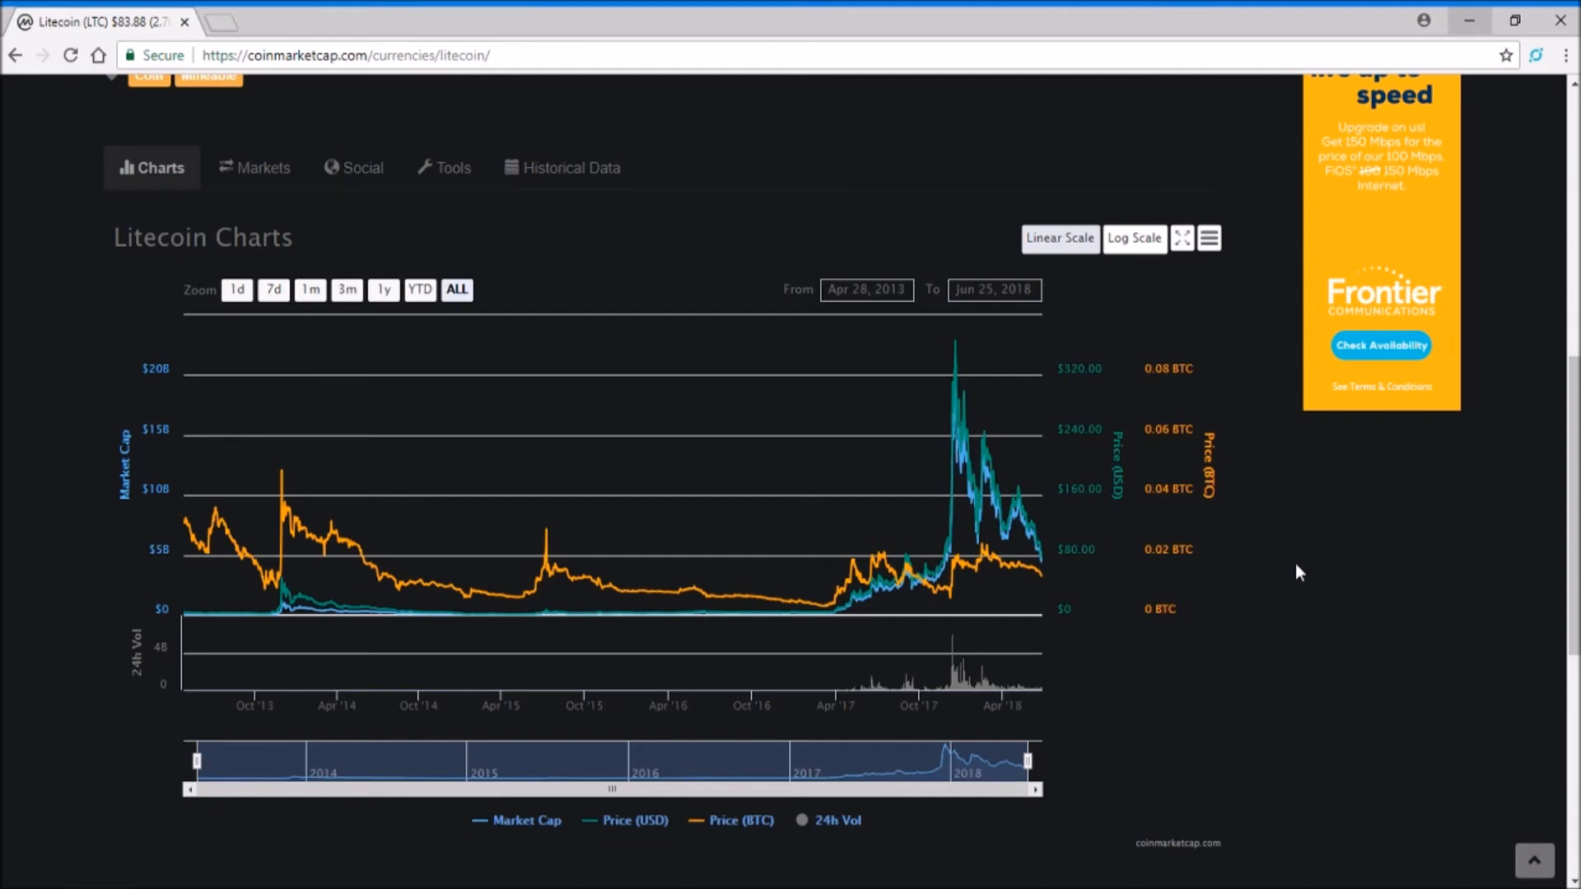
mouse_move(1038, 559)
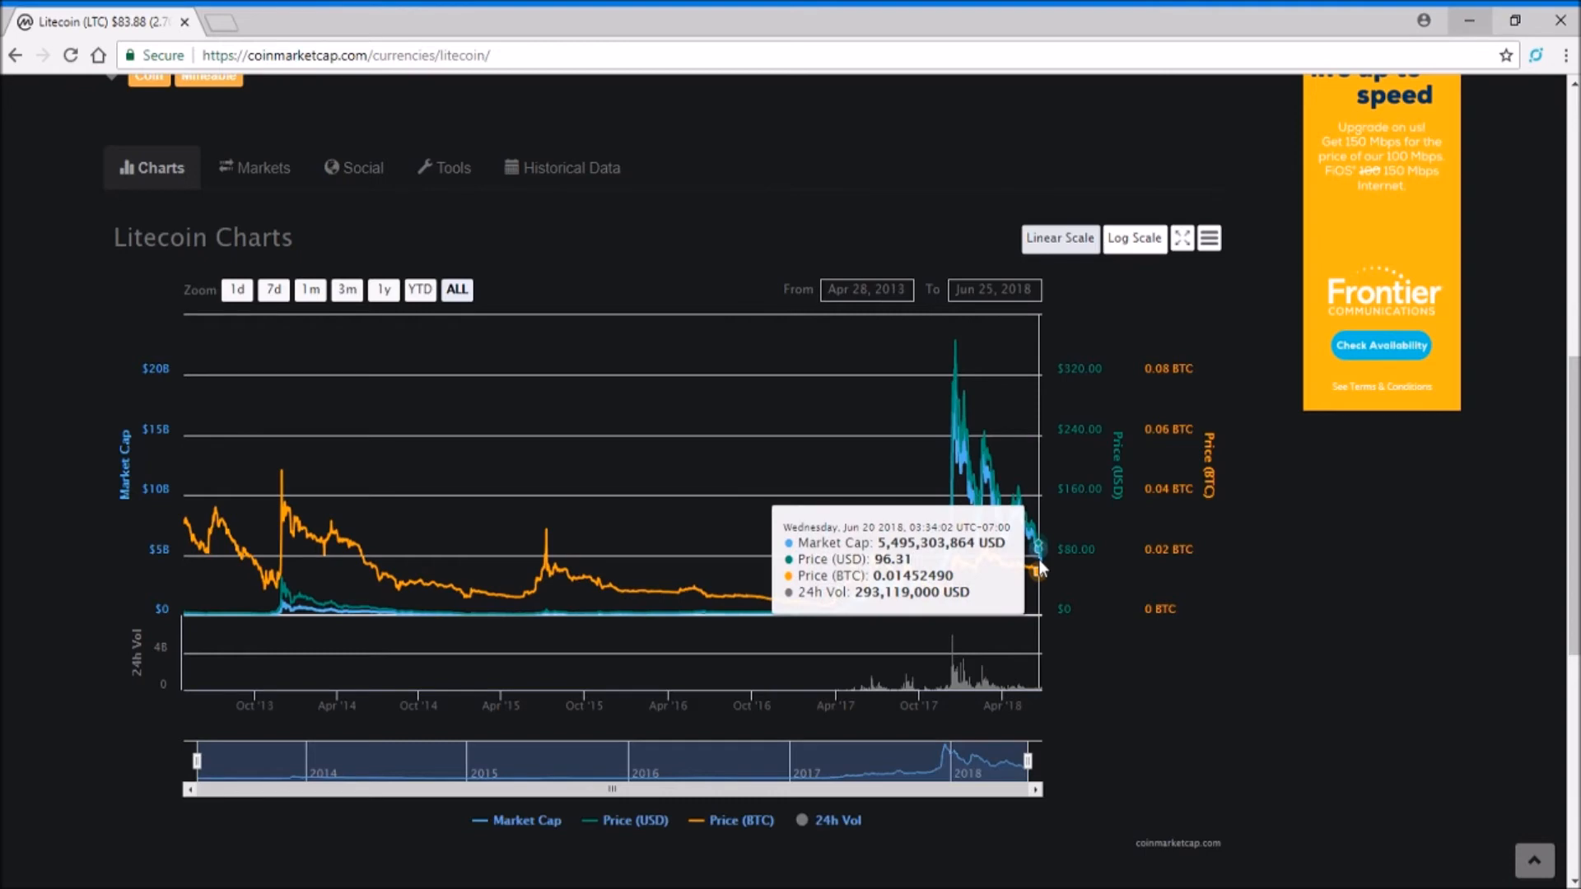
mouse_move(1280, 607)
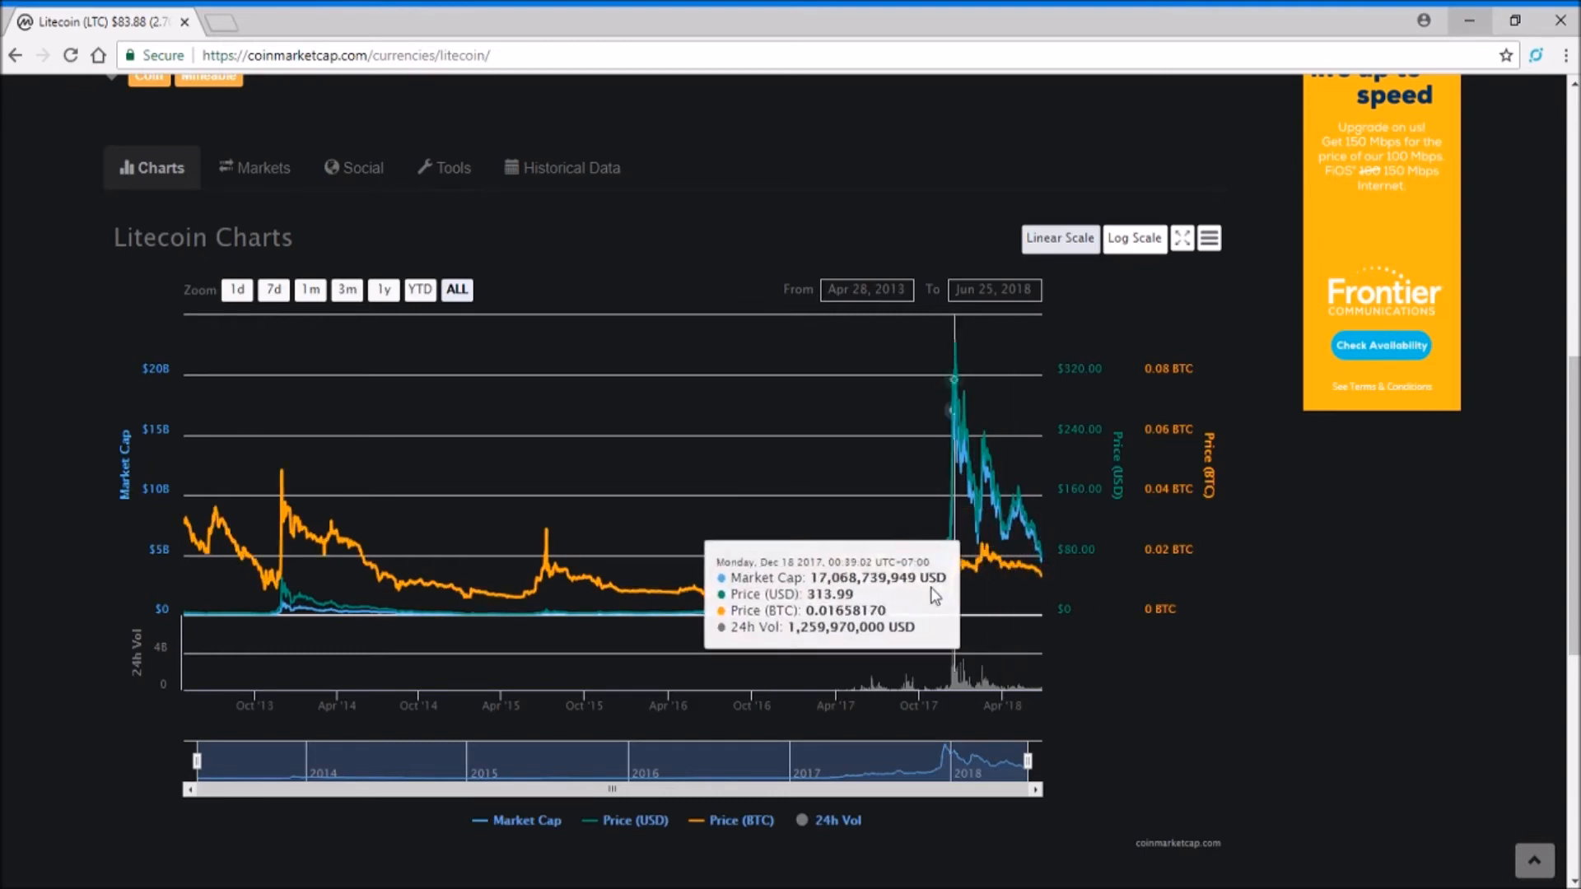
mouse_move(1250, 593)
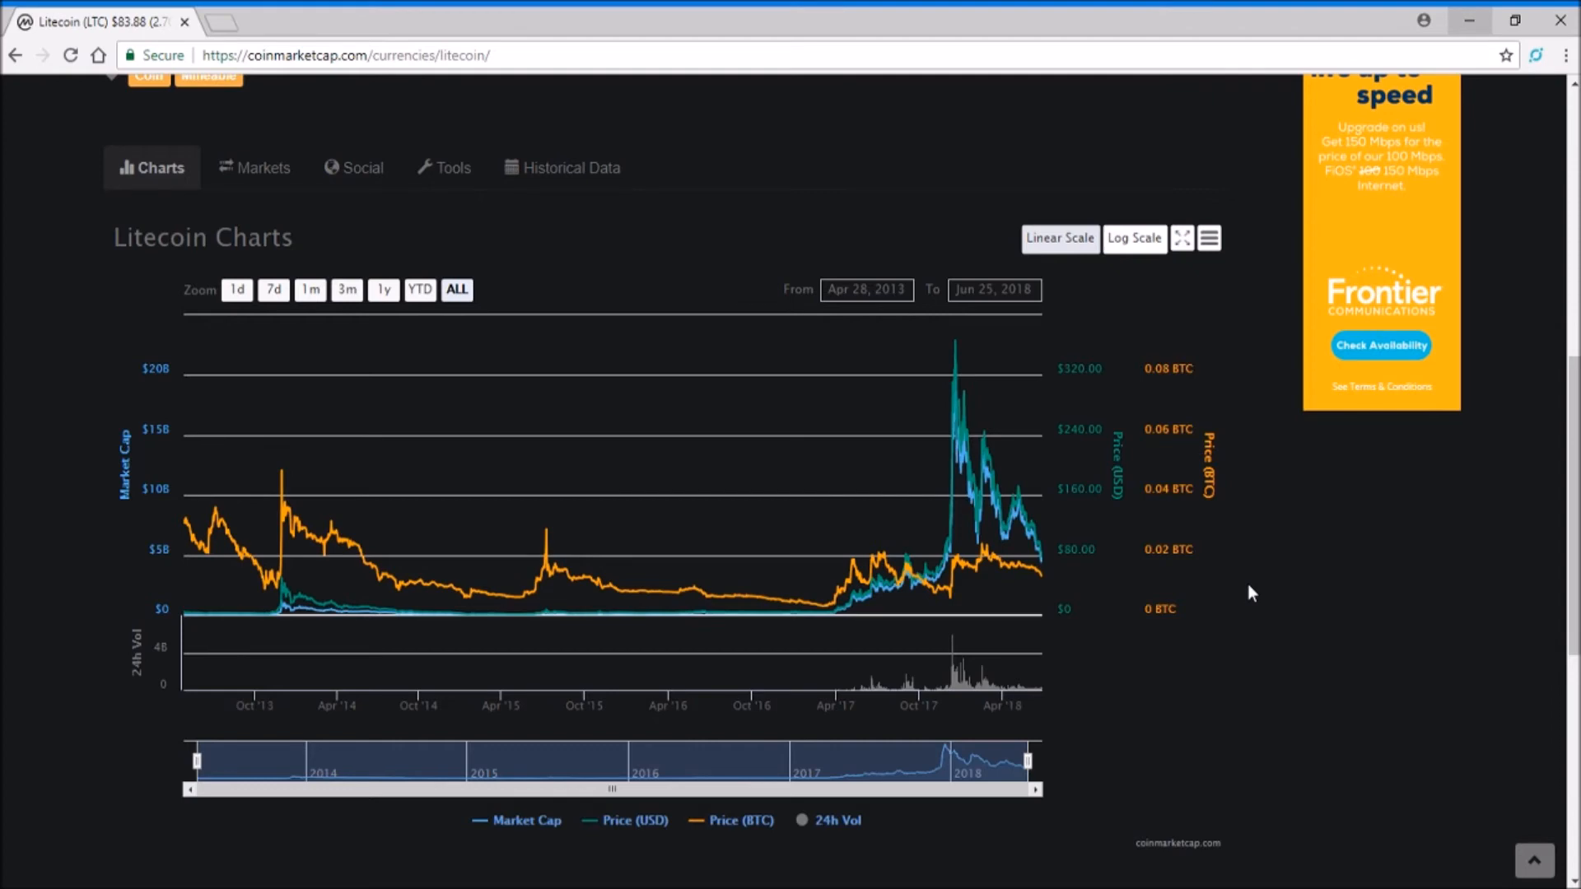
mouse_move(946, 555)
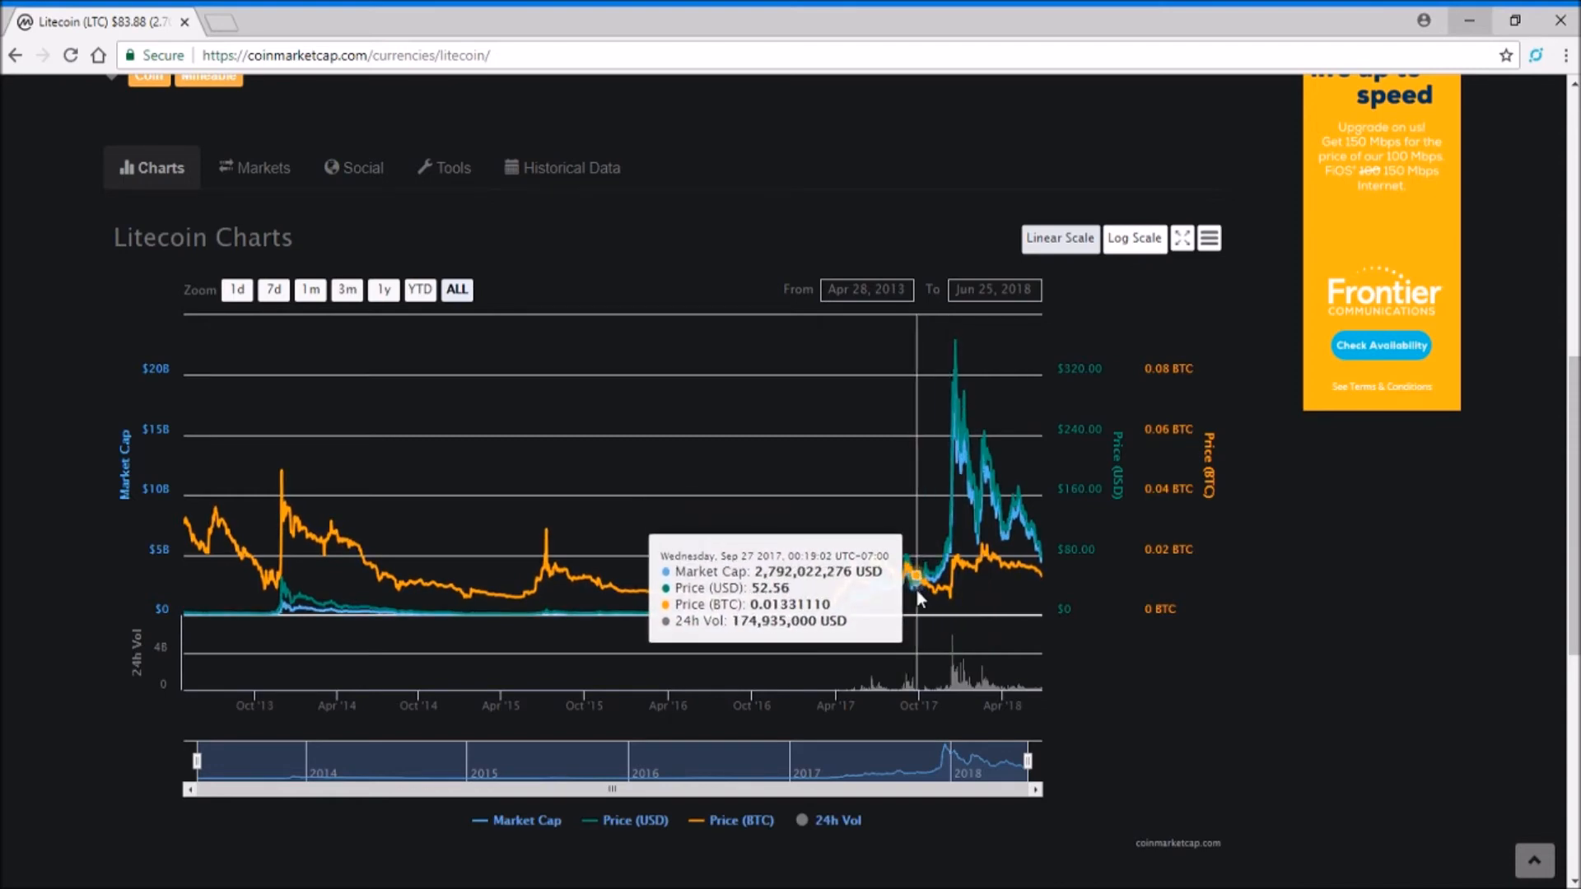
mouse_move(1263, 619)
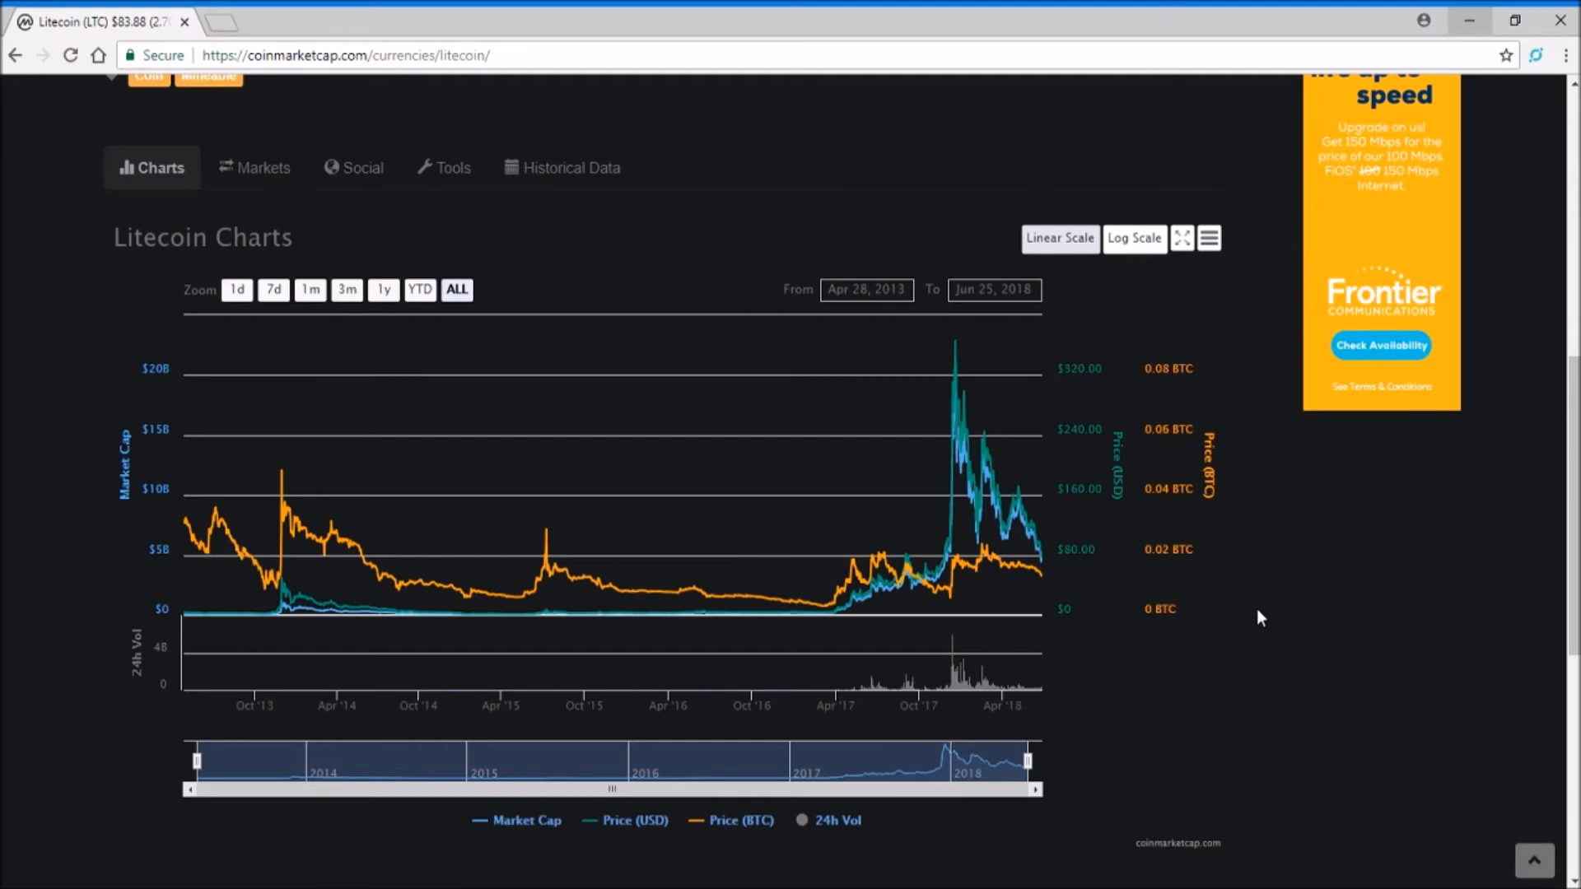
mouse_move(939, 580)
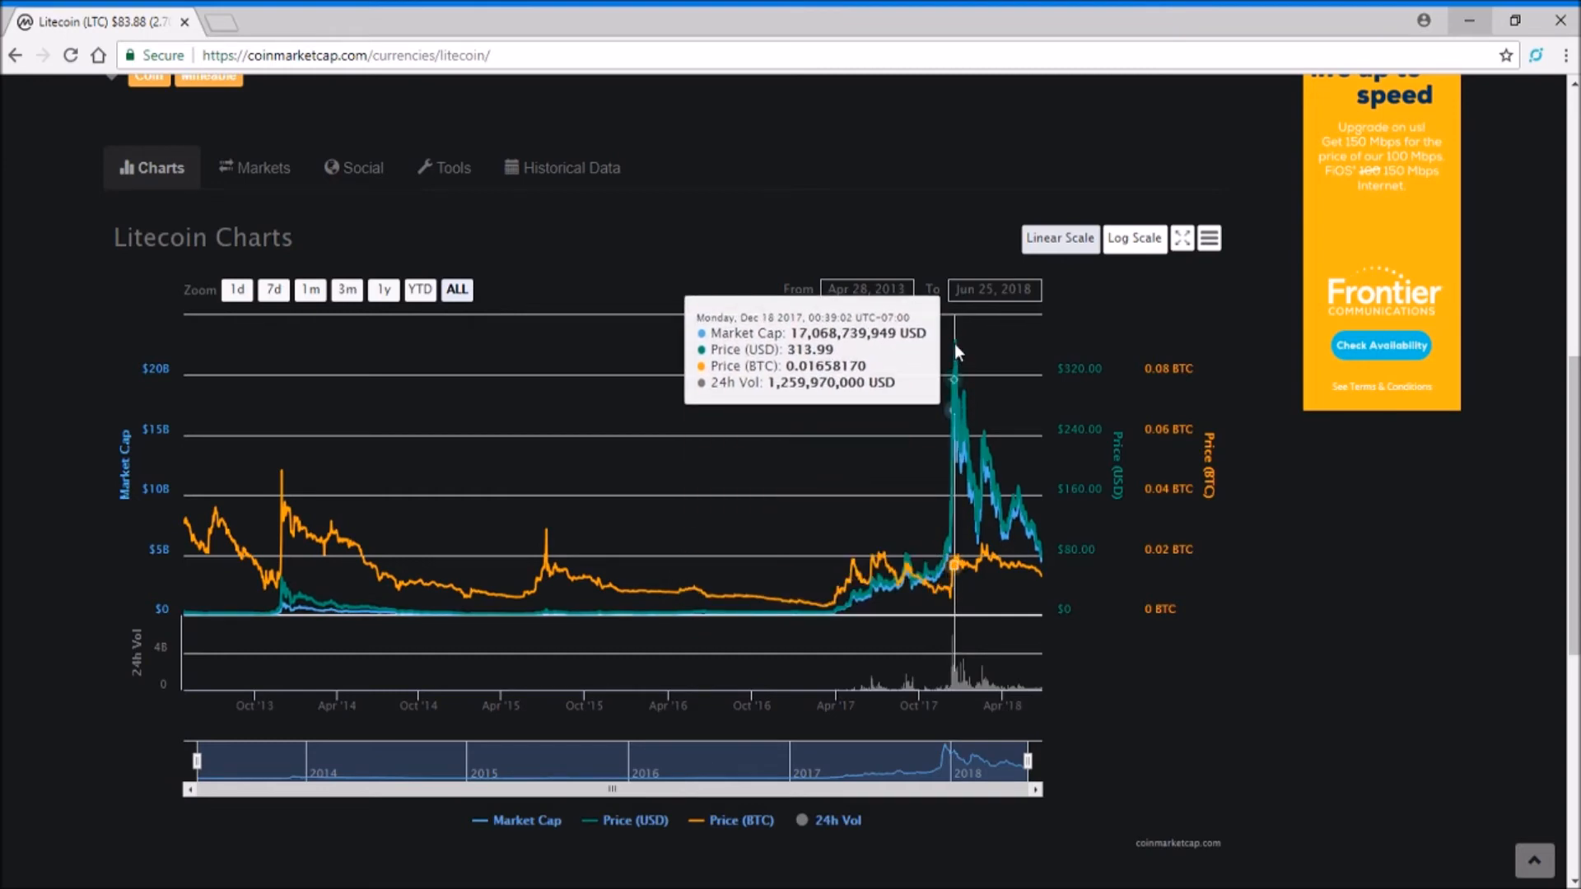
mouse_move(953, 358)
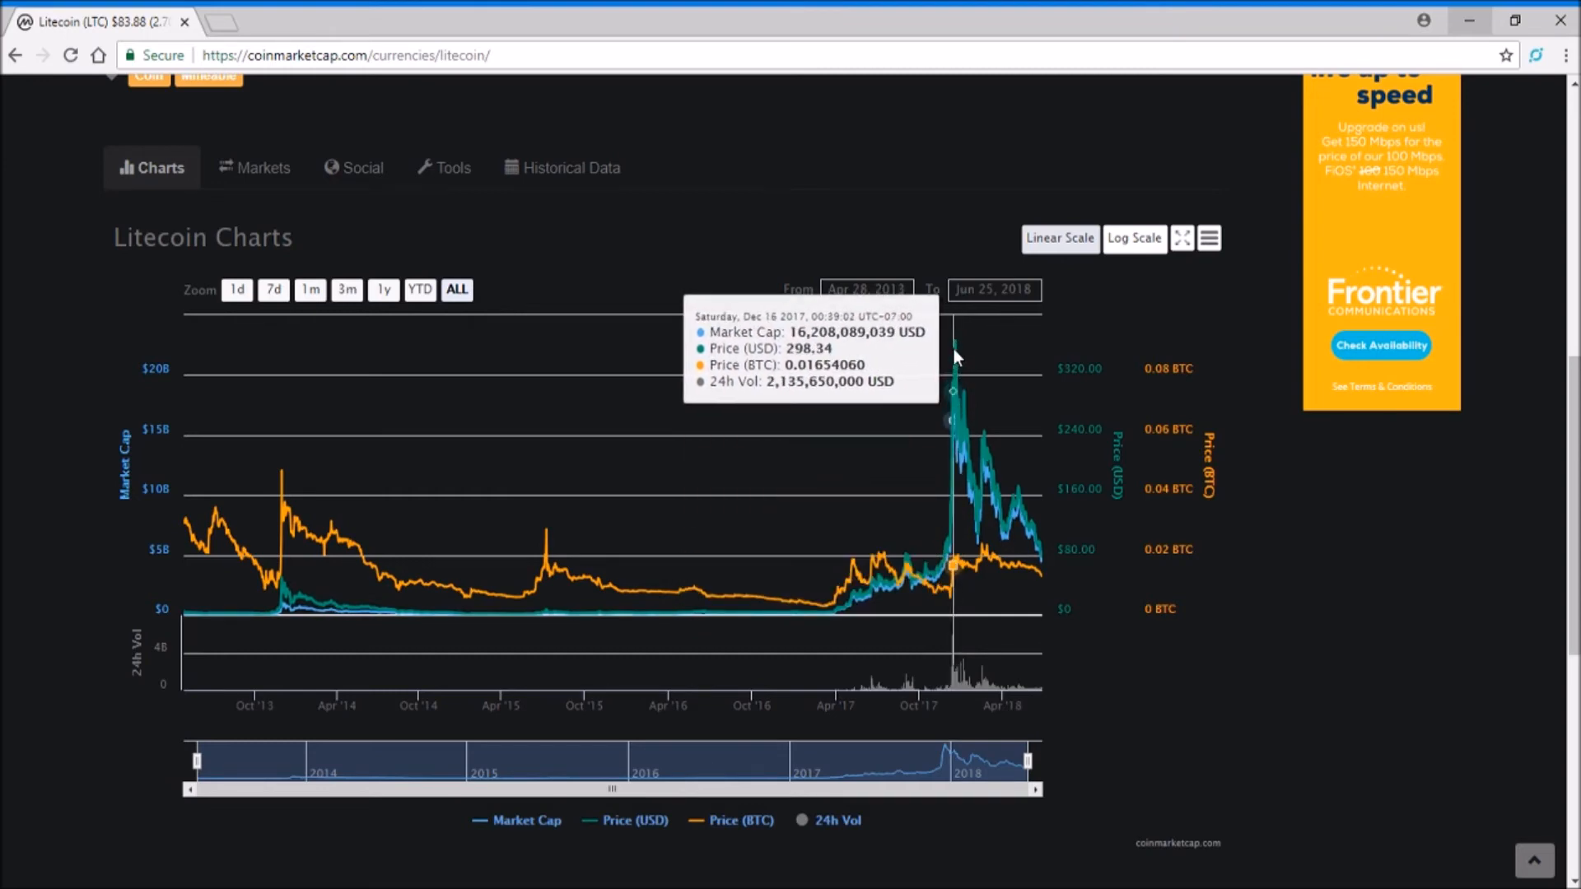
mouse_move(1005, 554)
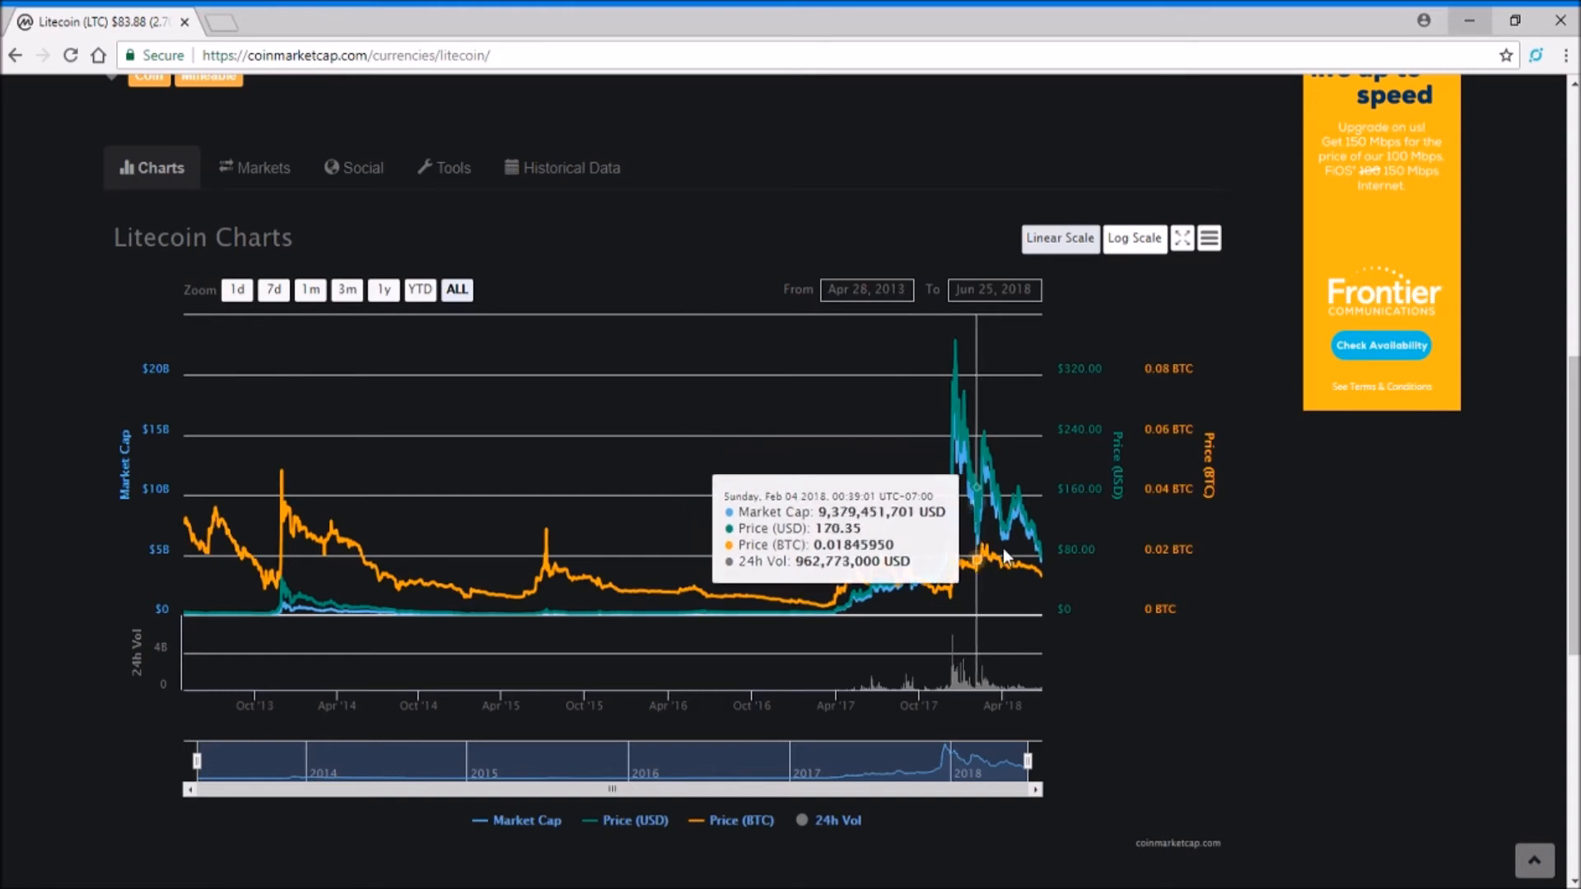
mouse_move(1174, 591)
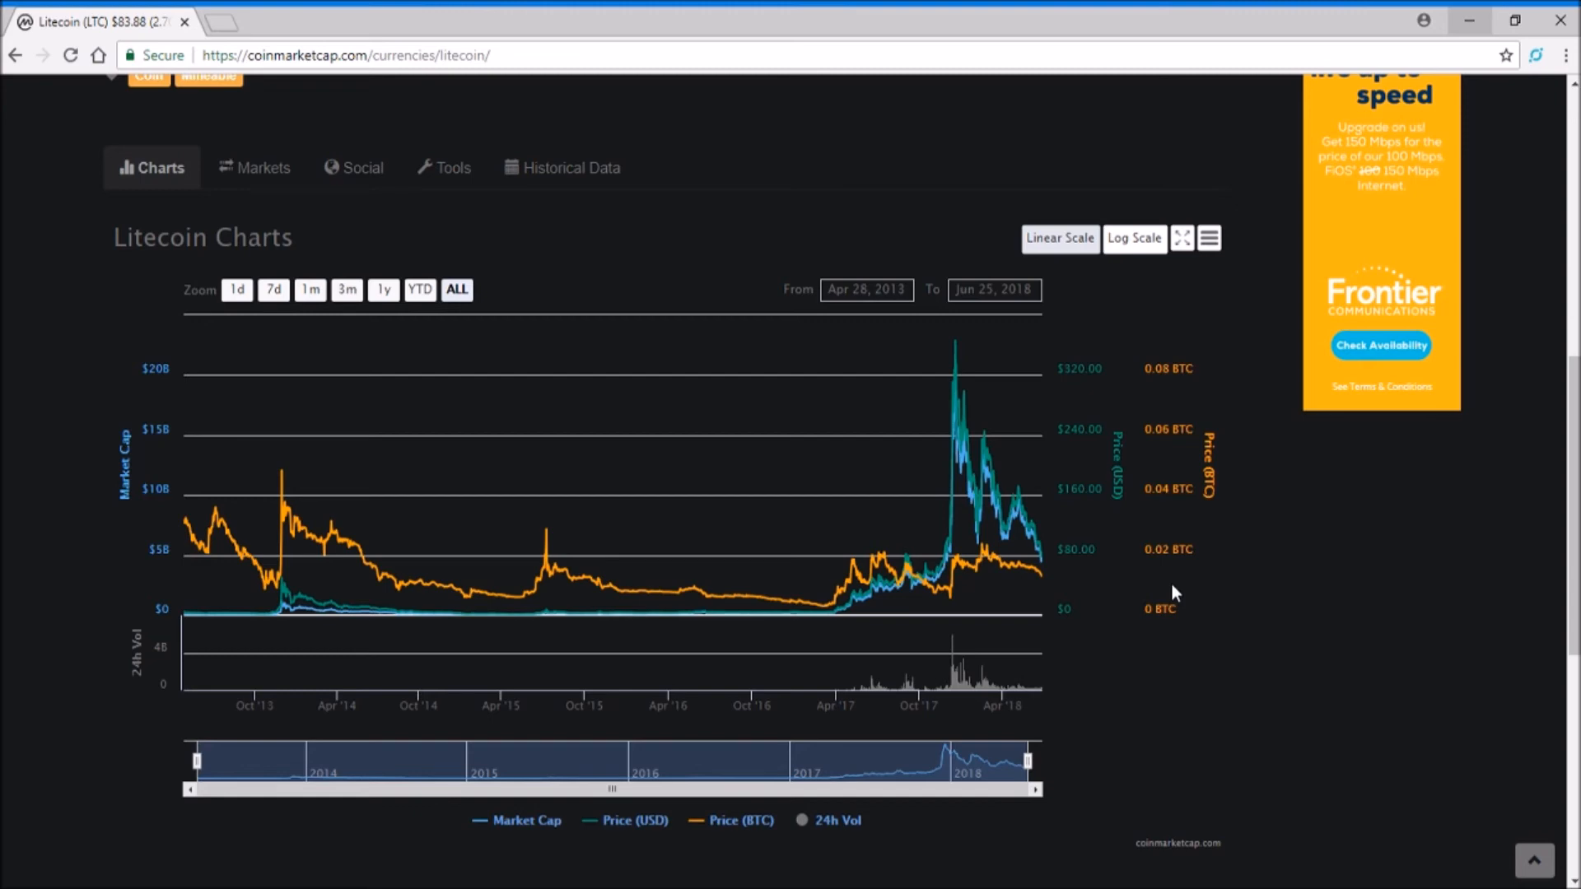
mouse_move(1060, 532)
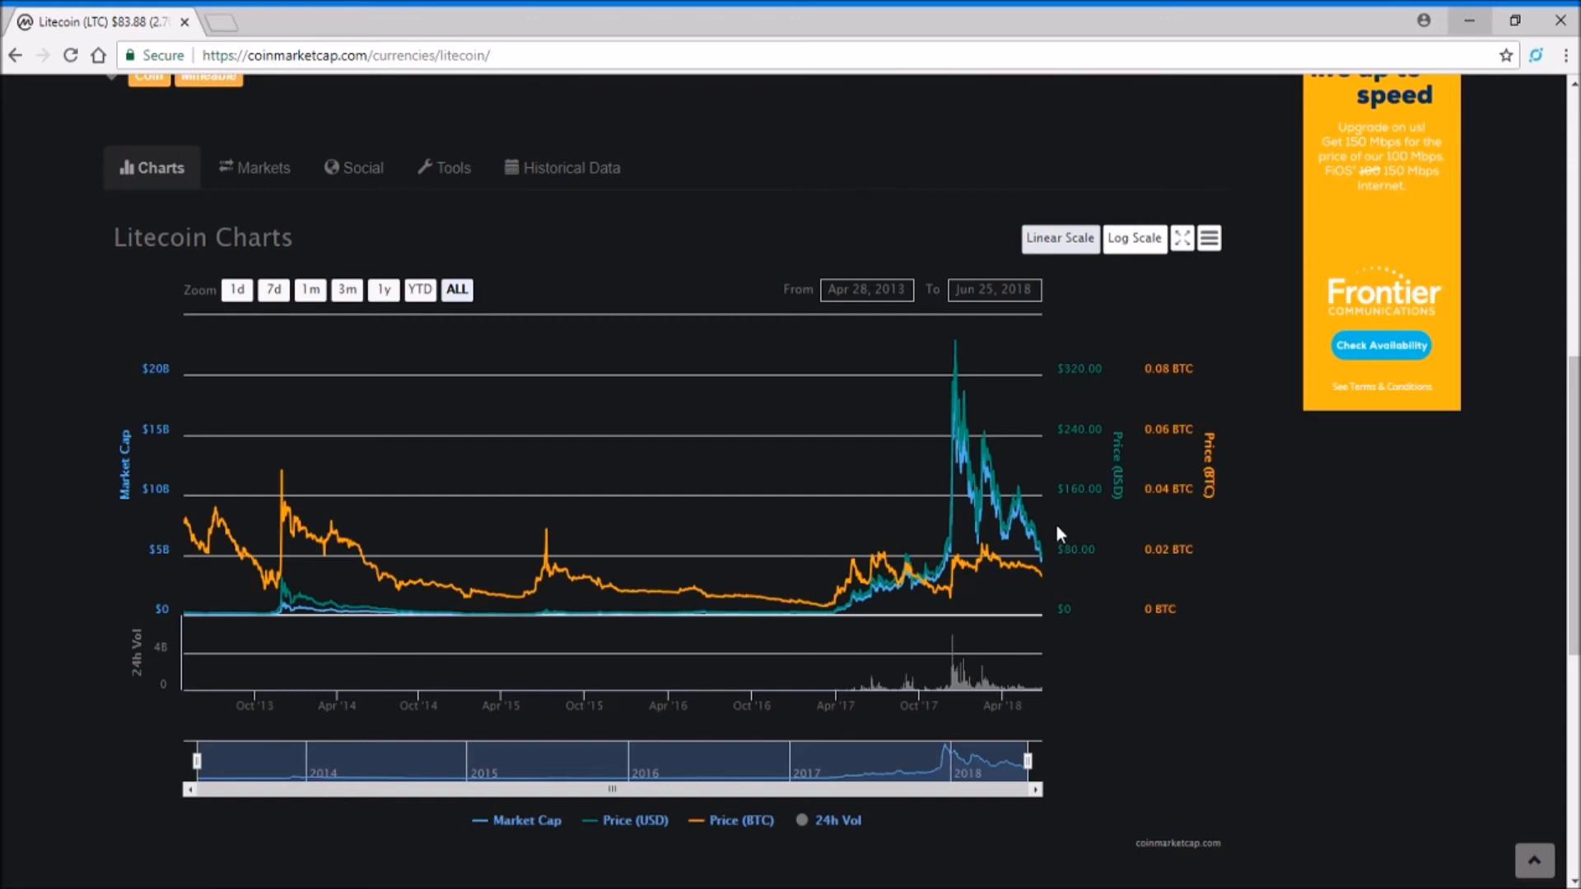
mouse_move(1270, 584)
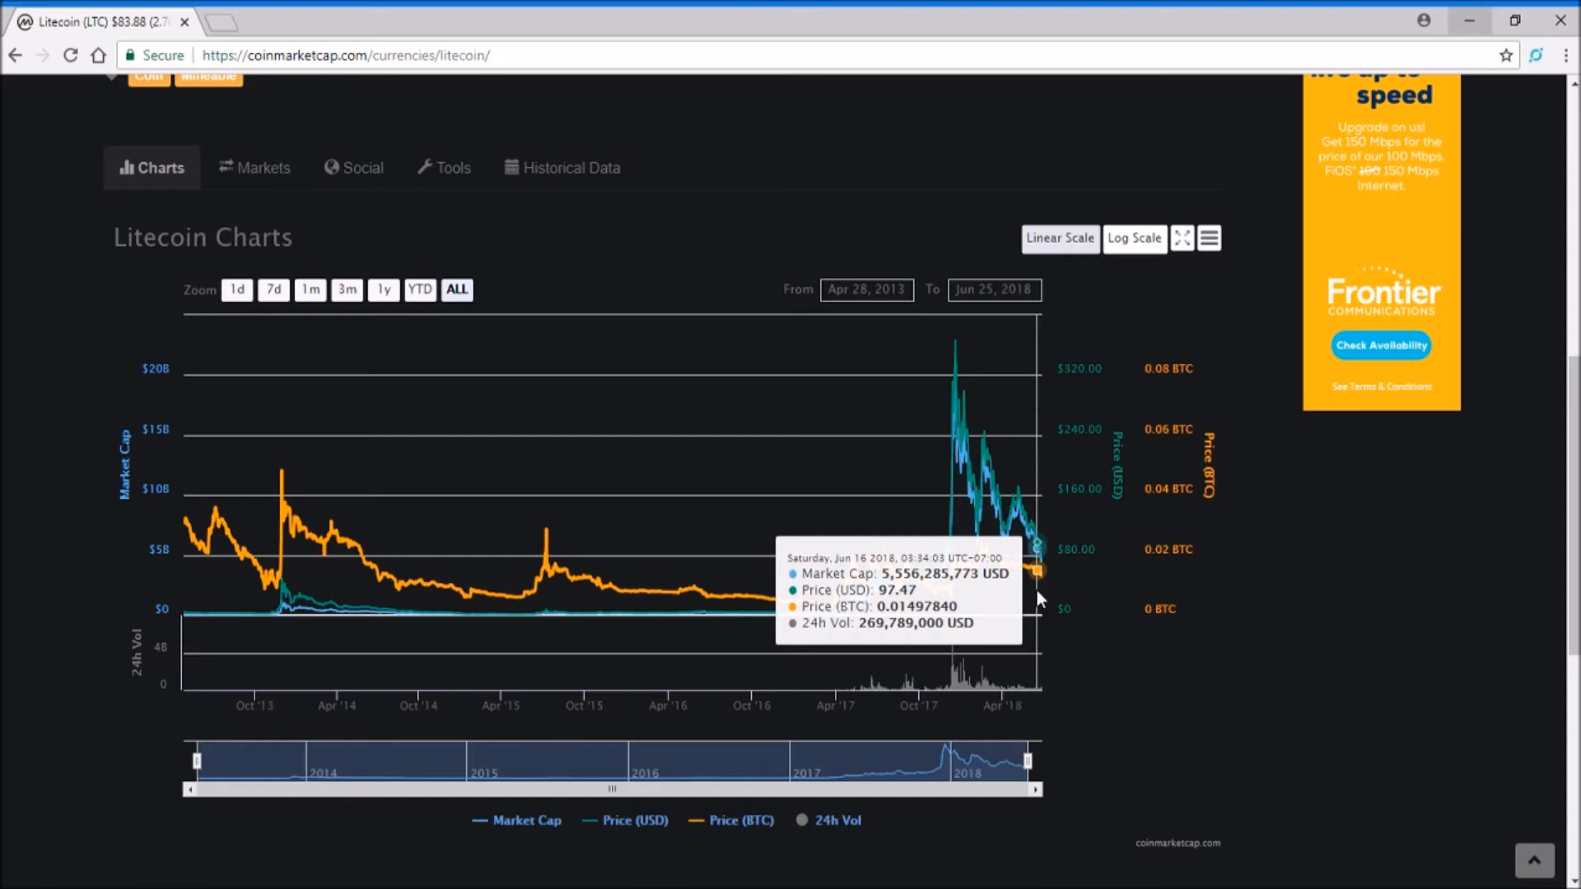
mouse_move(944, 602)
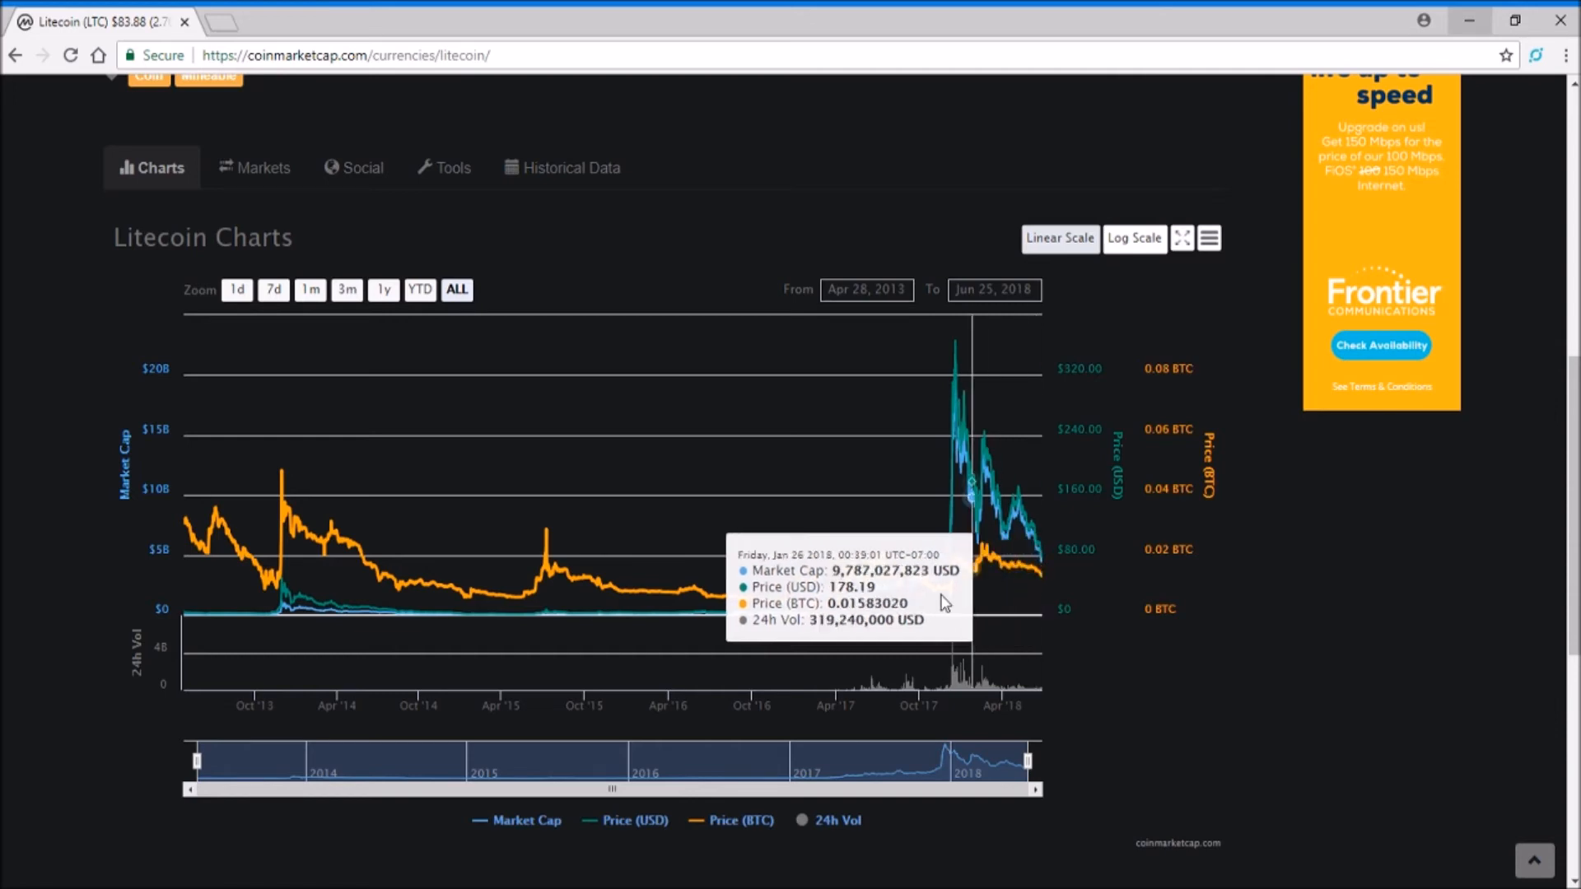
mouse_move(914, 588)
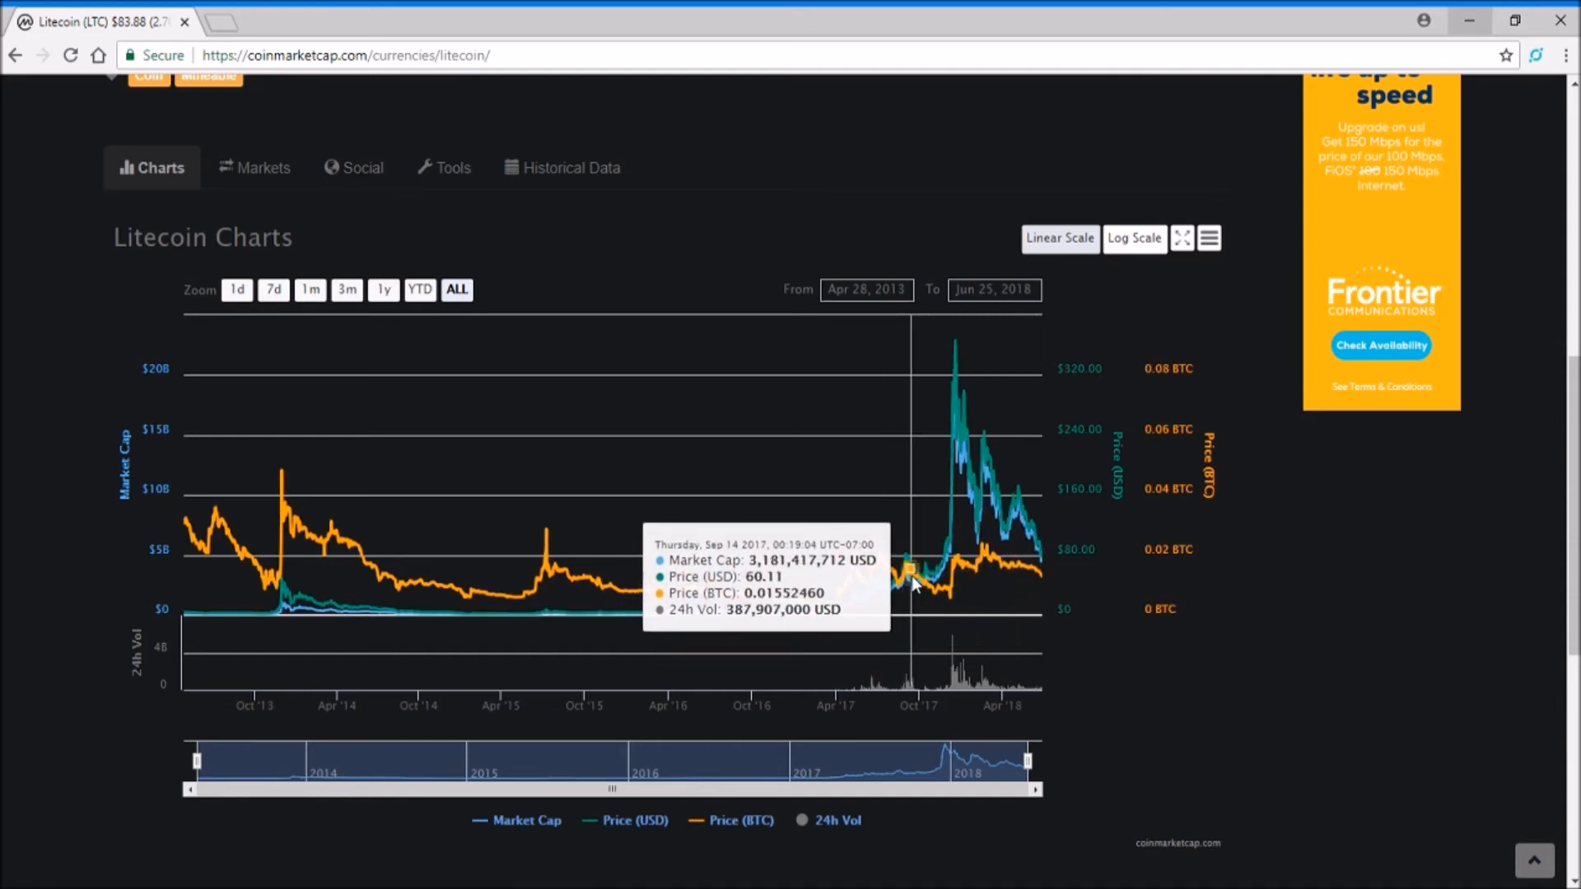
mouse_move(954, 347)
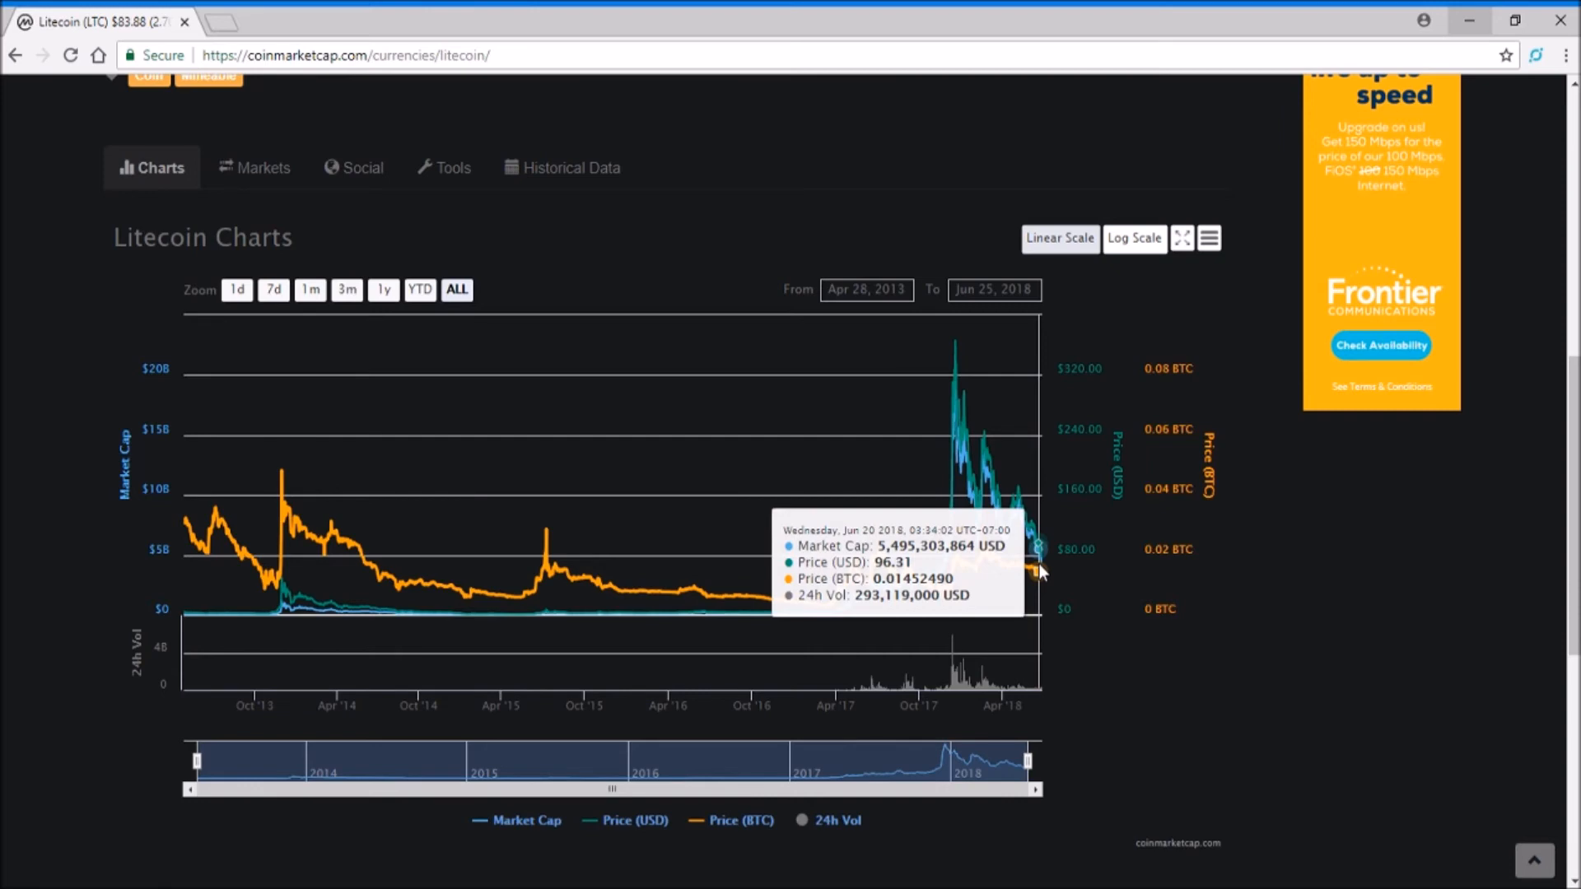
mouse_move(1241, 558)
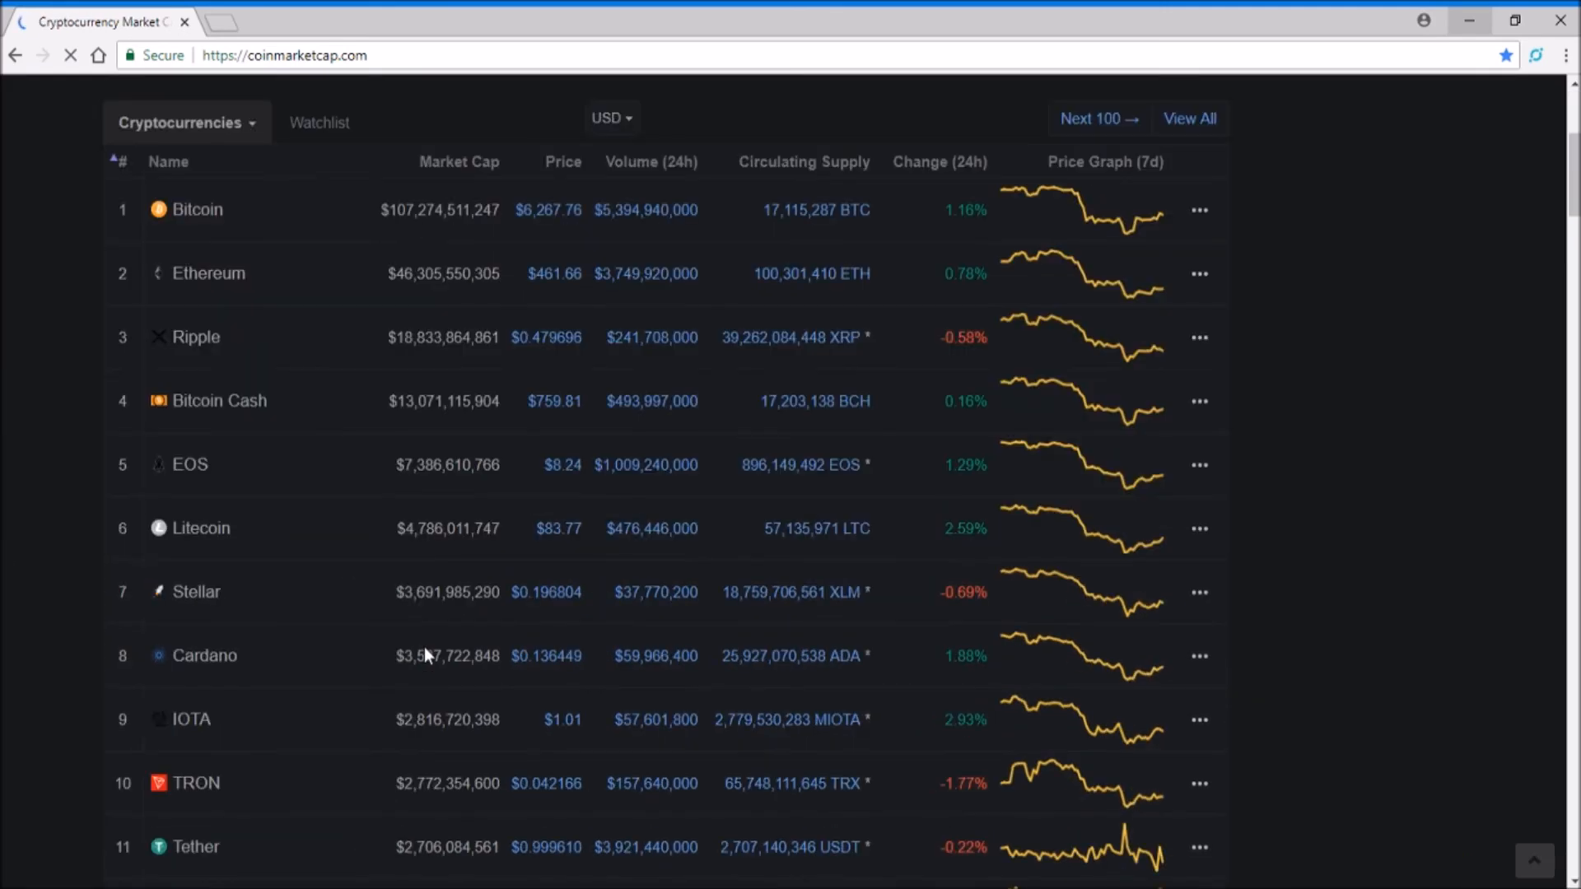
scroll("down", 3)
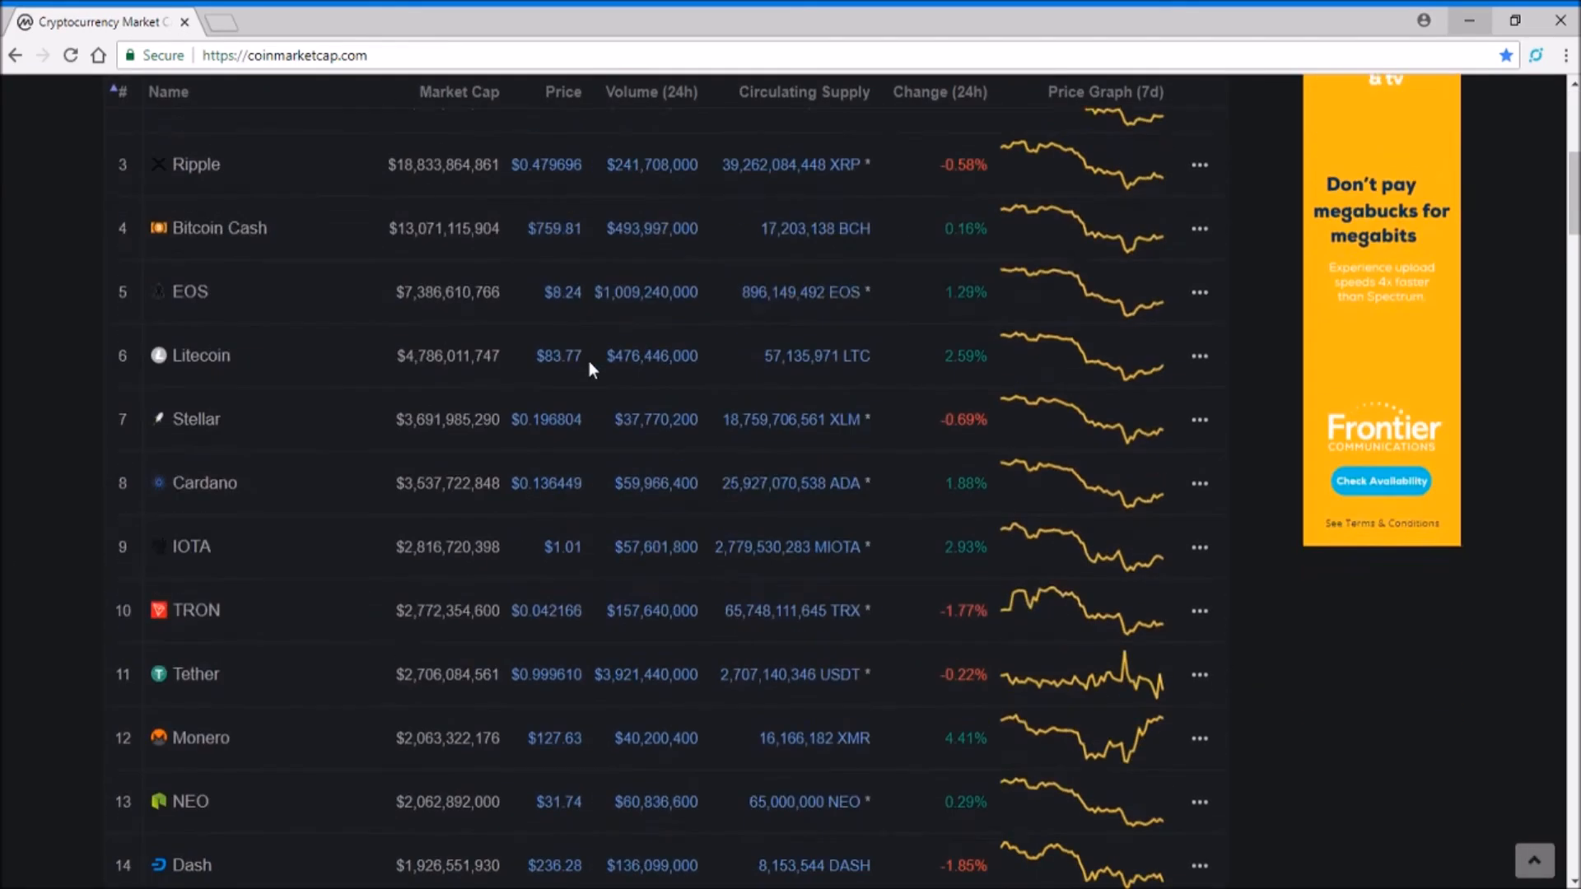
scroll("down", 3)
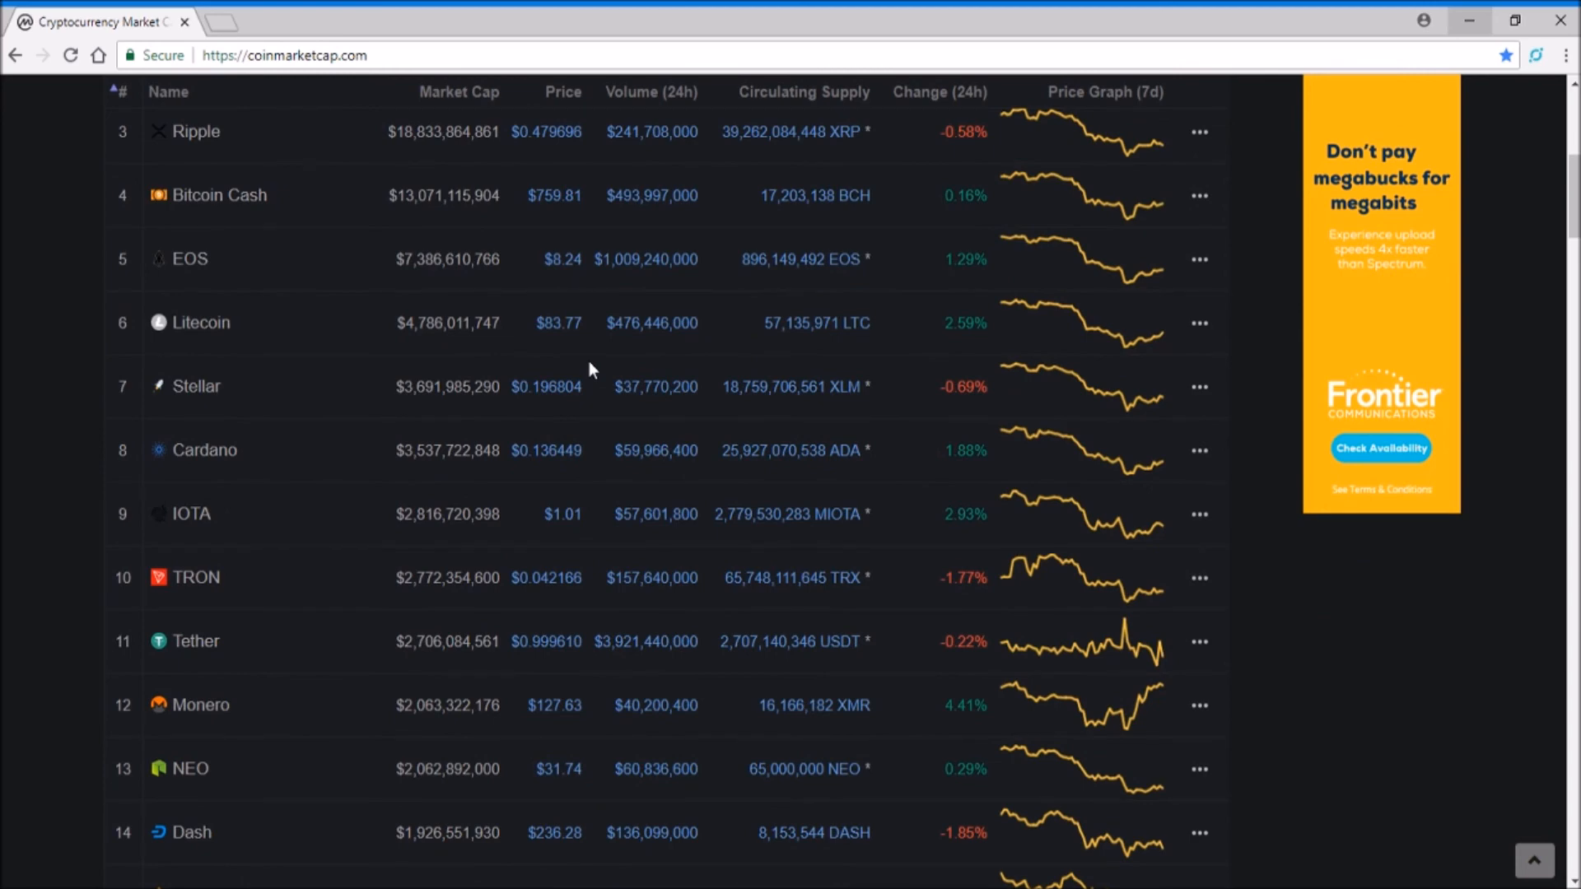
mouse_move(492, 443)
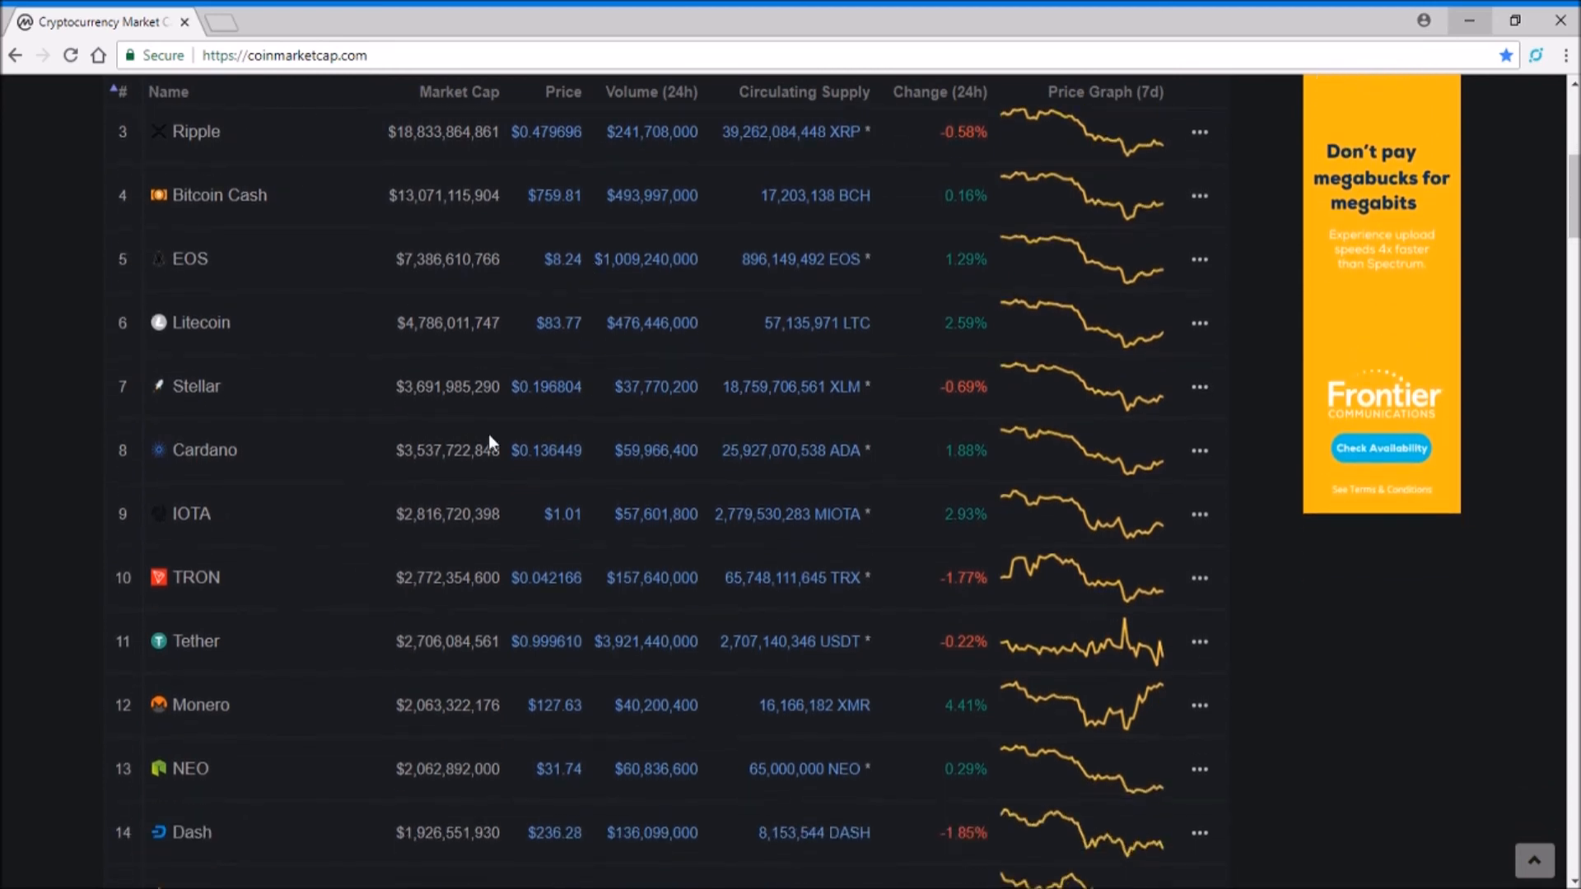
scroll("down", 3)
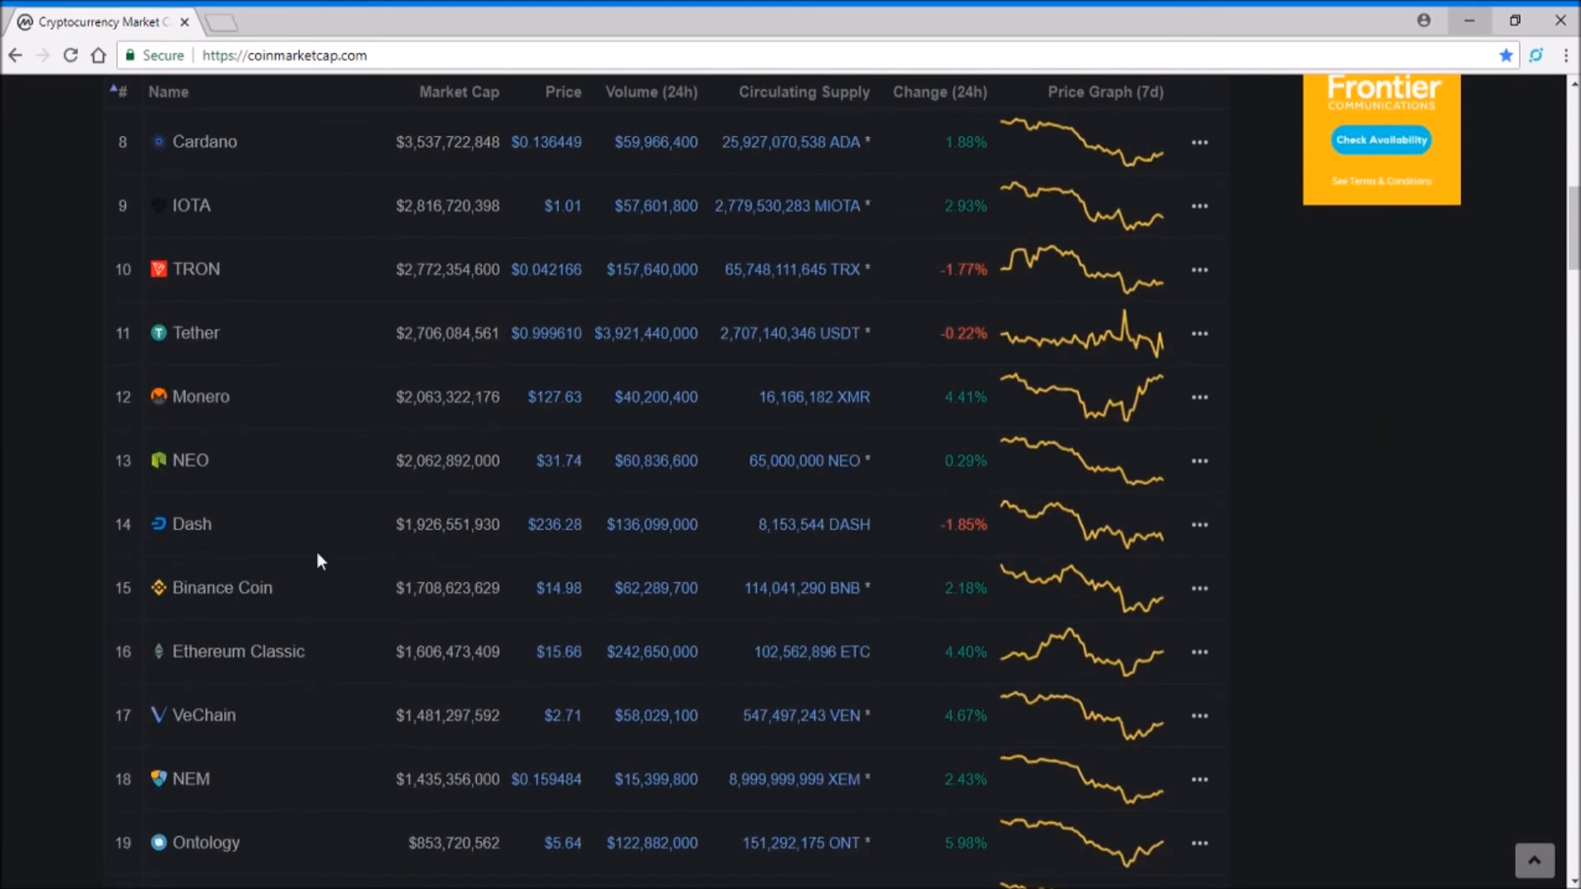
scroll("down", 3)
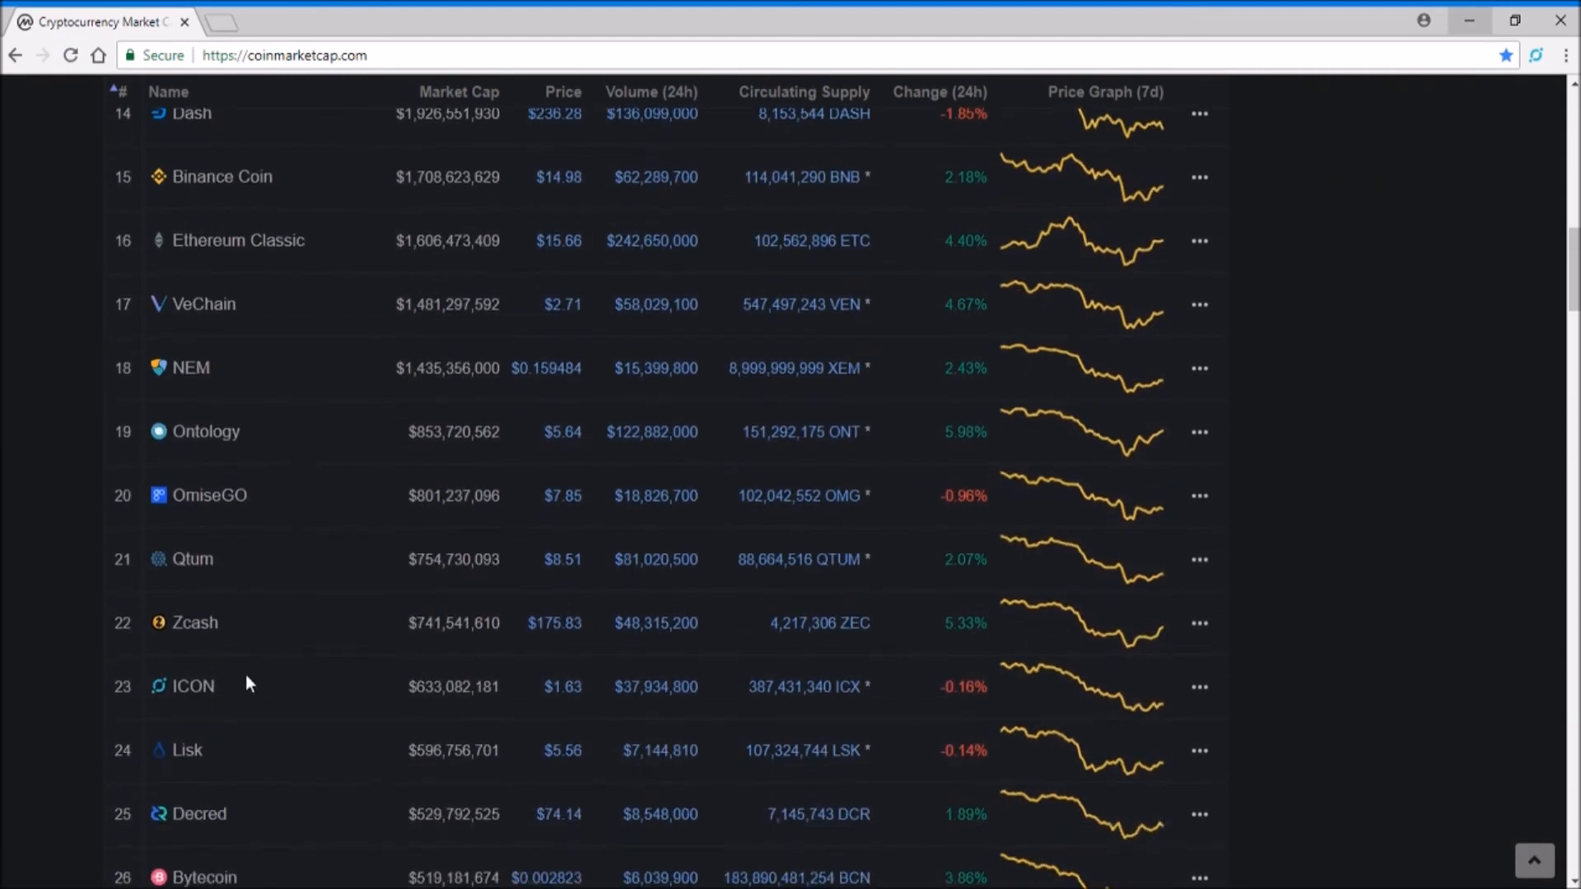
mouse_move(314, 701)
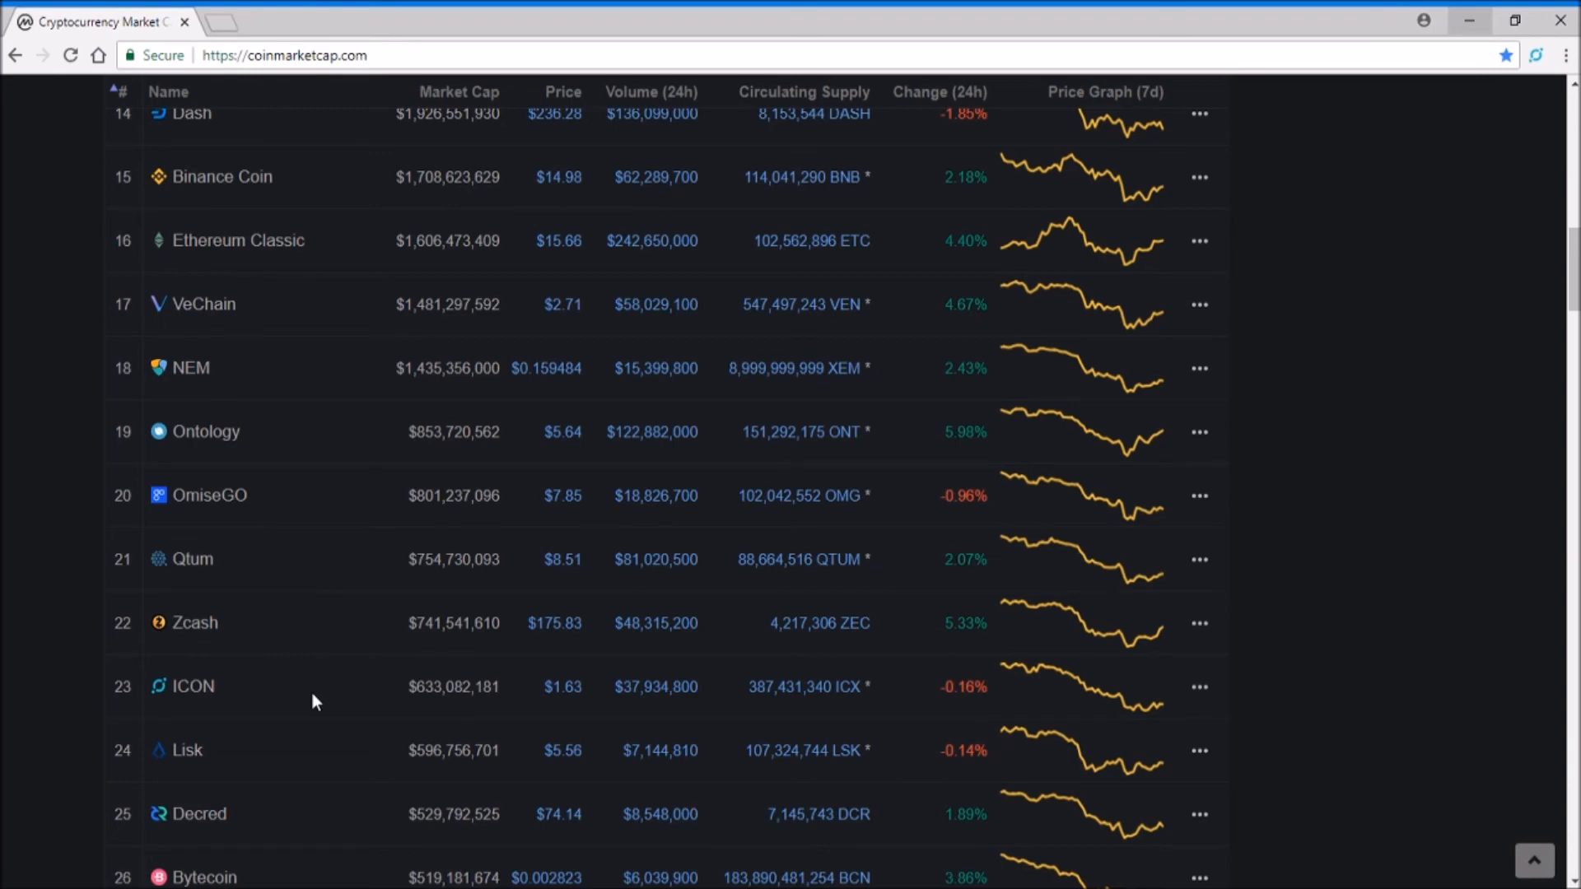
scroll("up", 3)
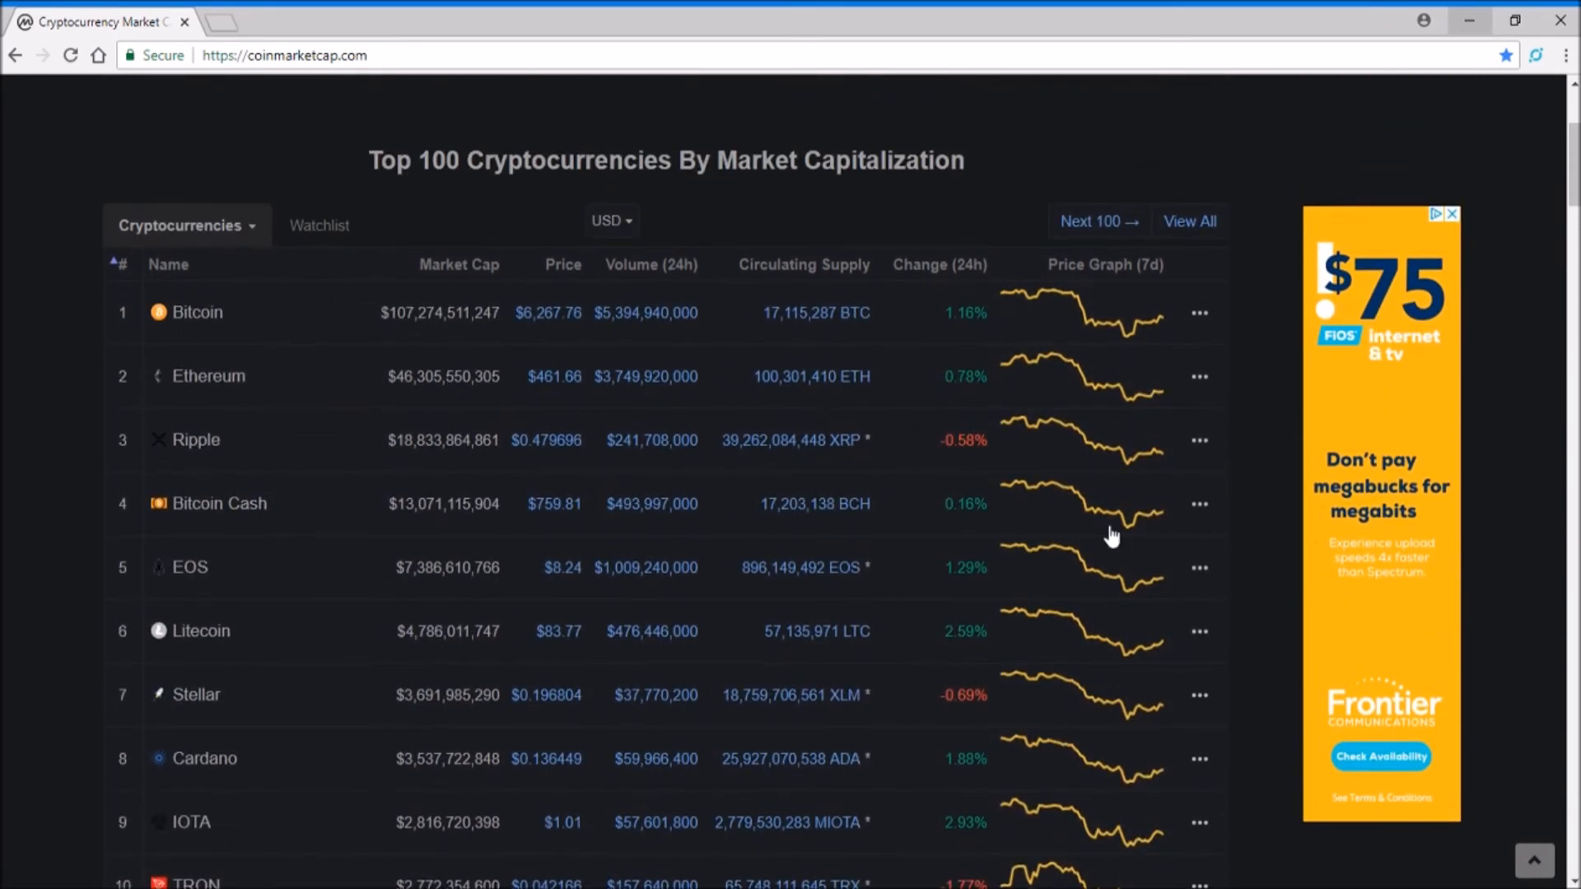
mouse_move(1251, 479)
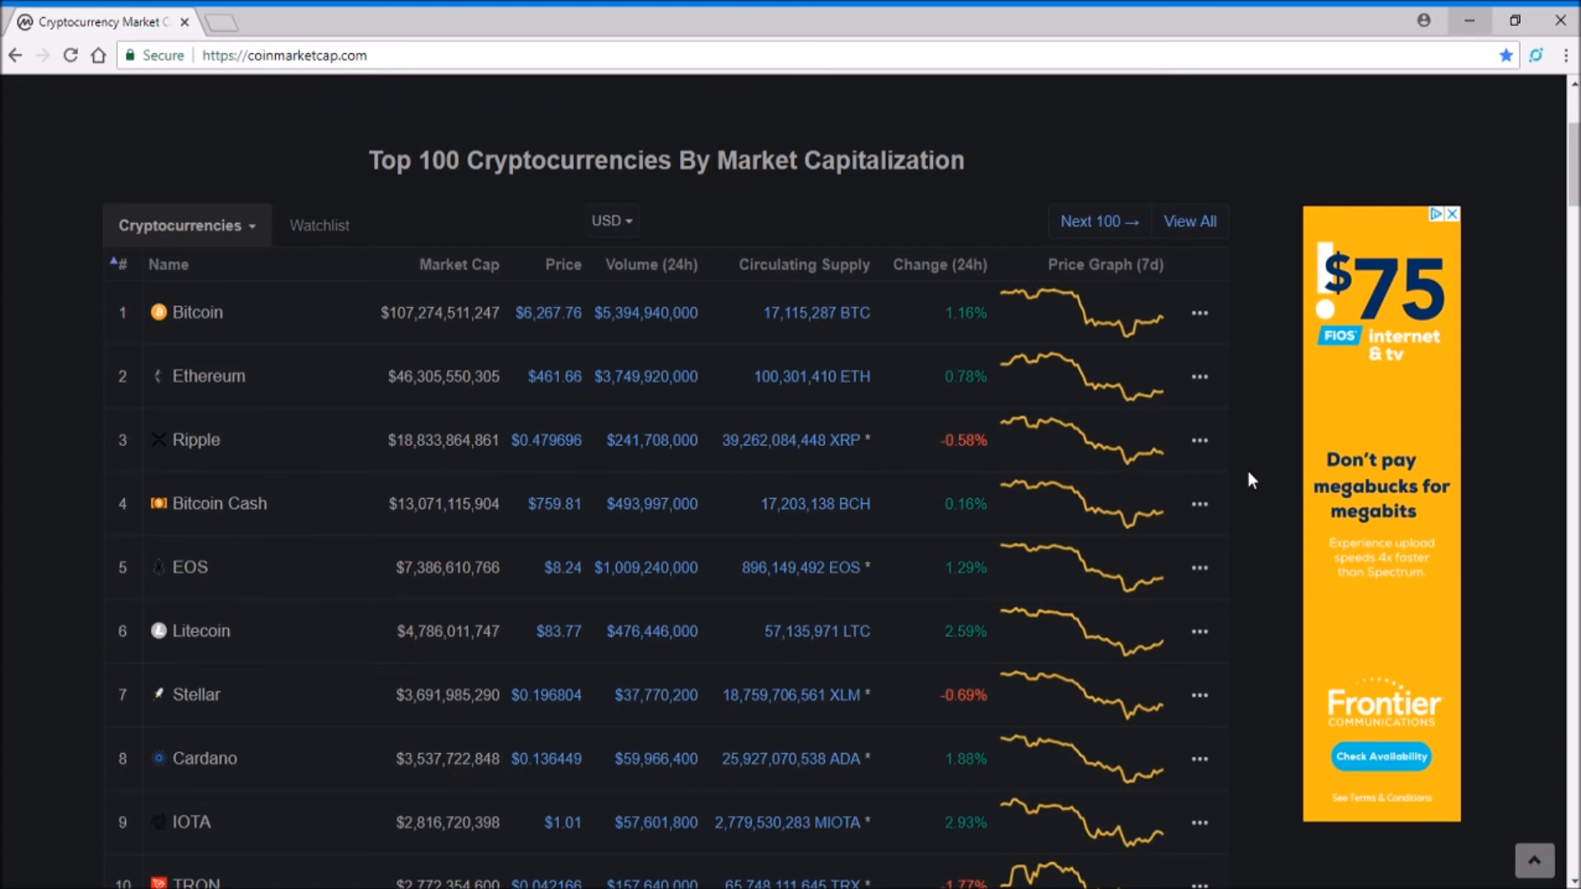
mouse_move(222, 477)
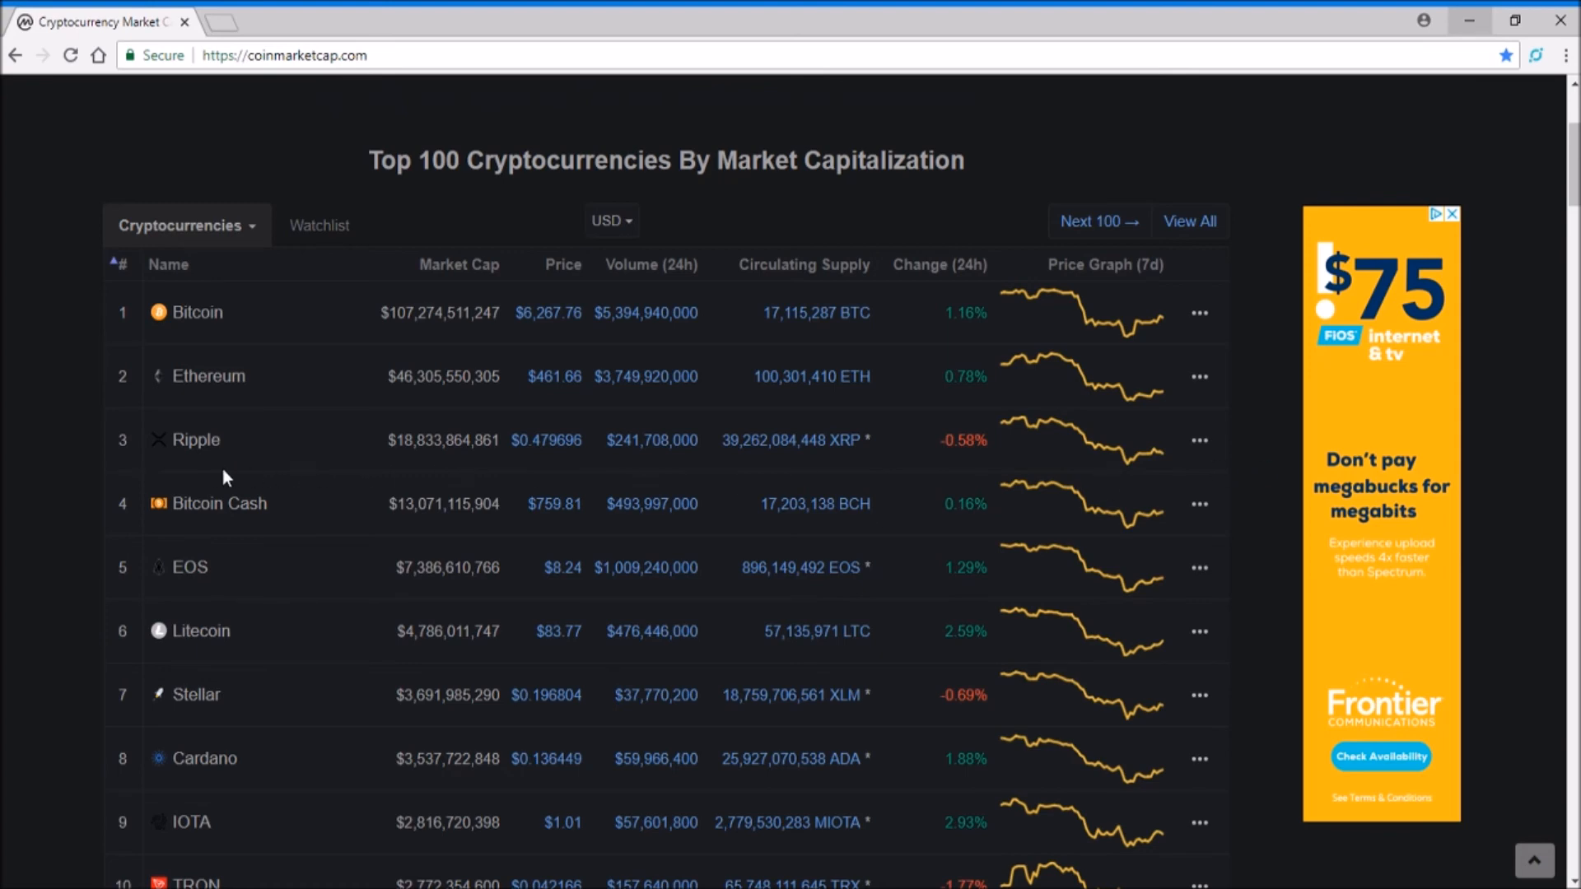
Open Ripple's page ($0.479696) and view its all-time chart from 2013 to June 2018
left_click(196, 440)
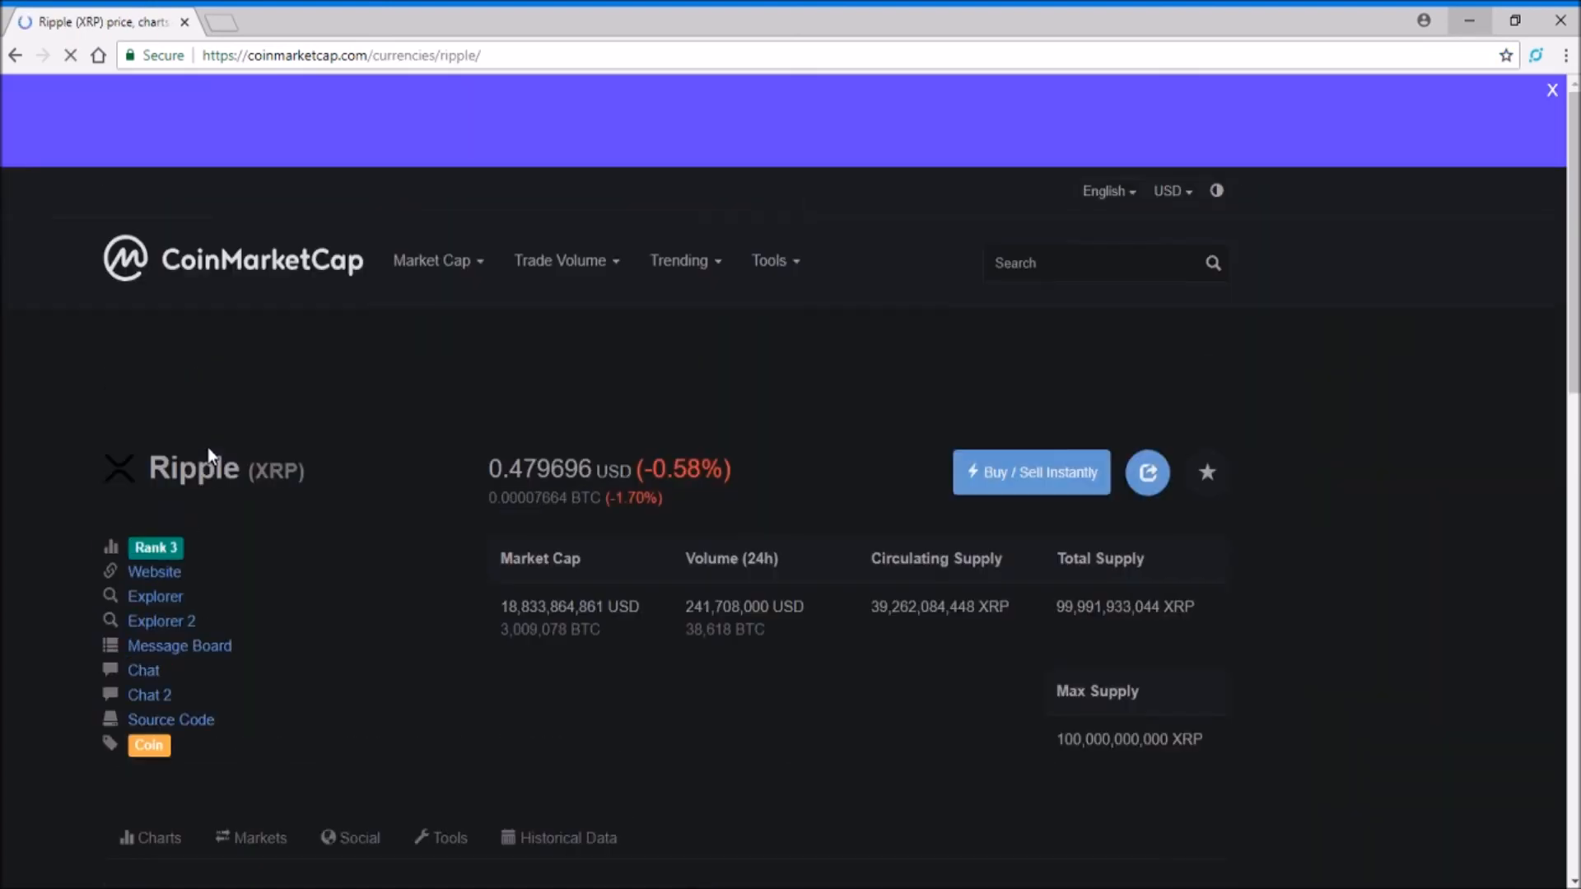
scroll("down", 3)
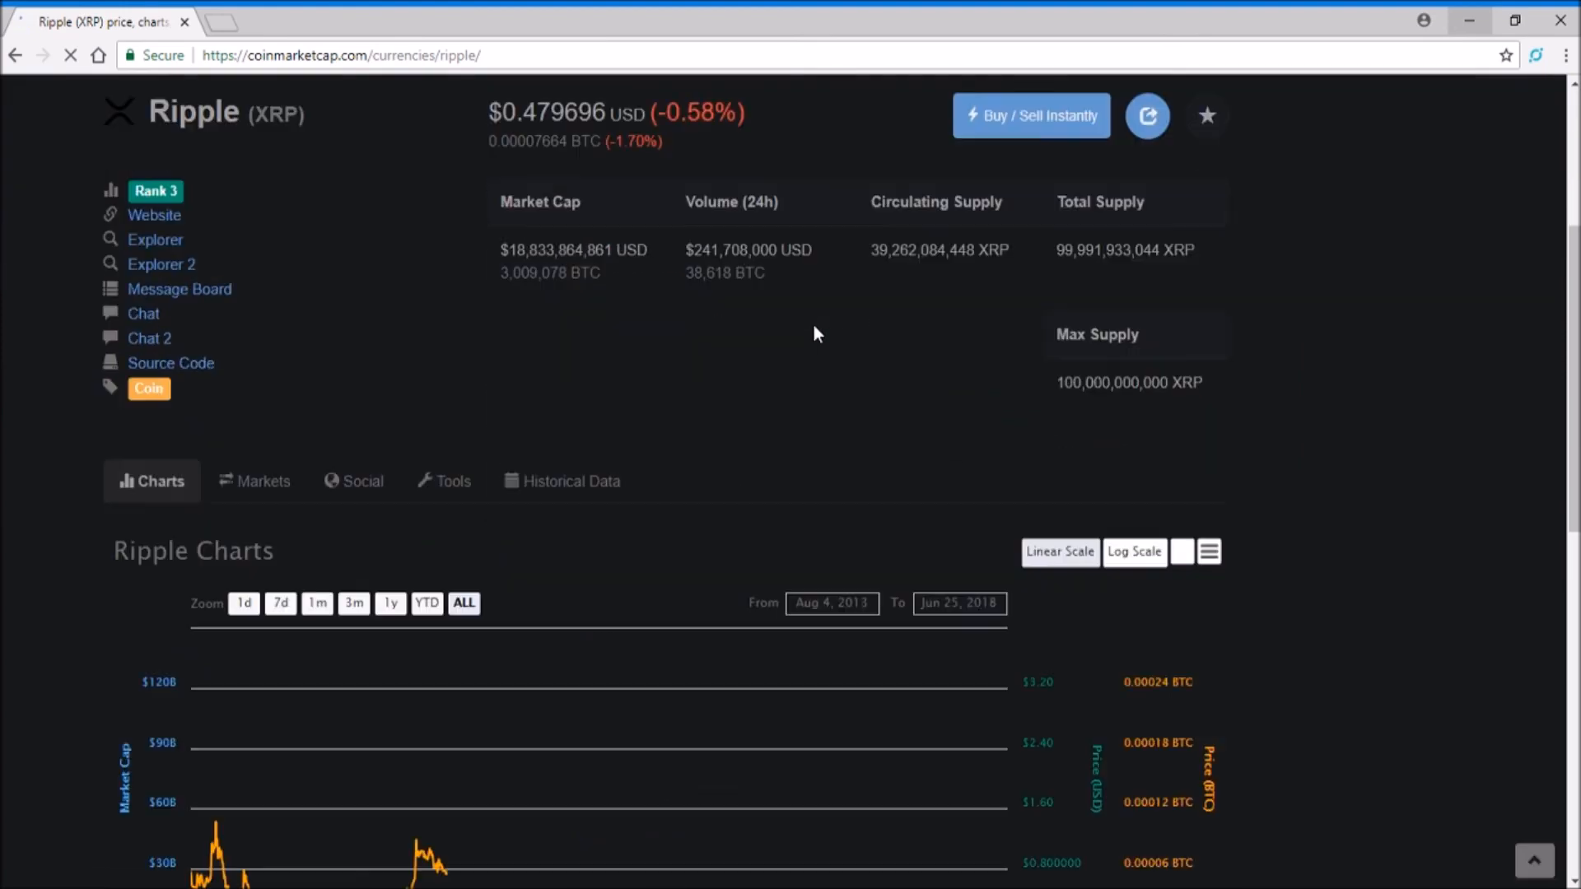
scroll("down", 3)
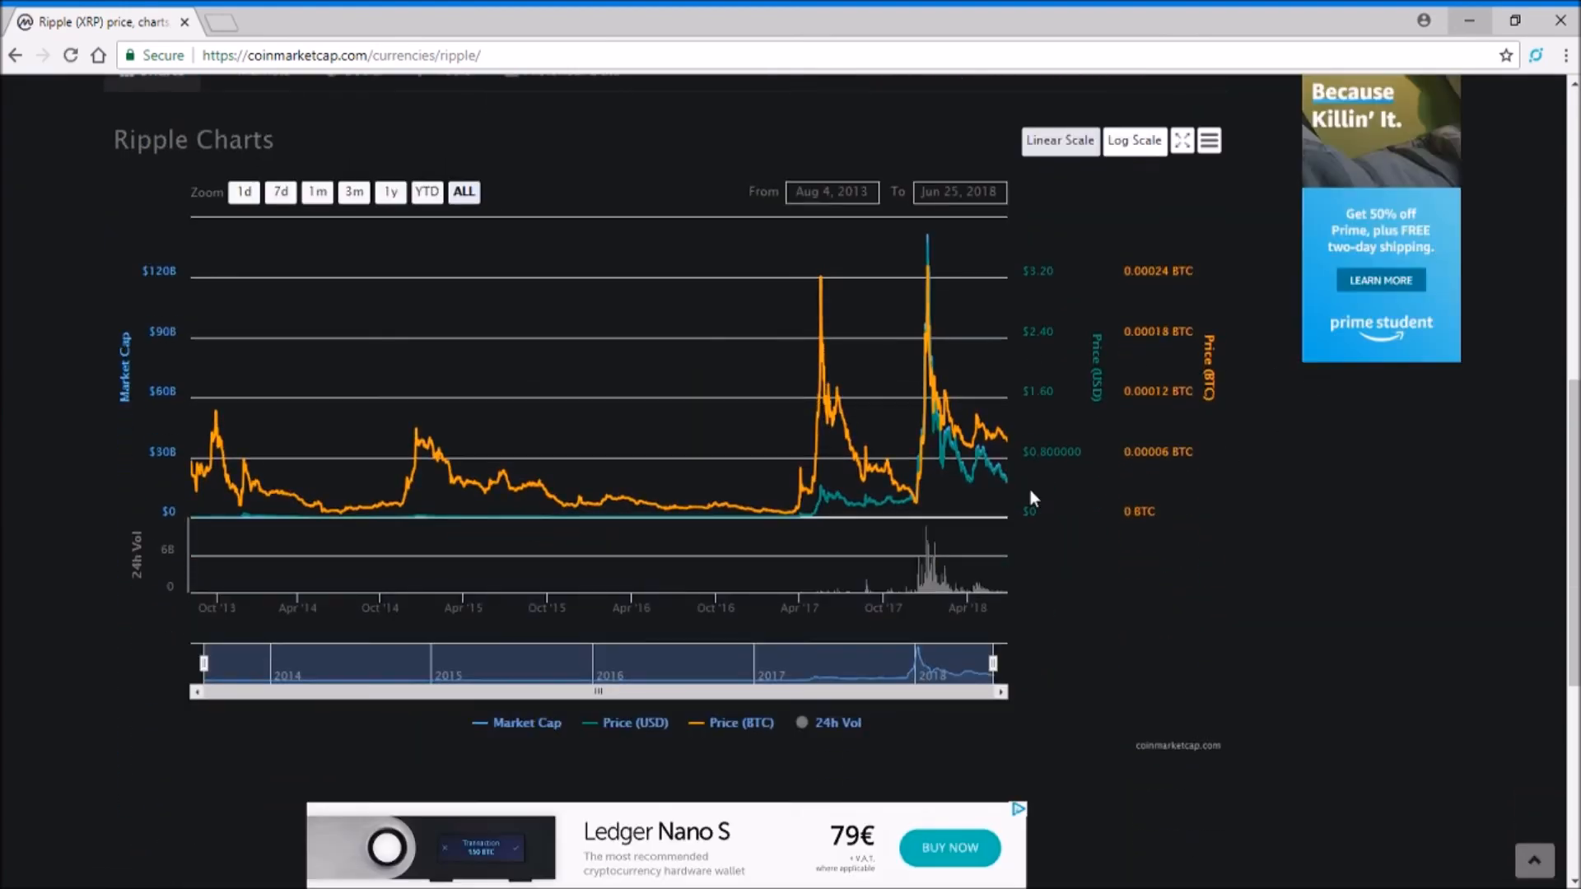
mouse_move(211, 435)
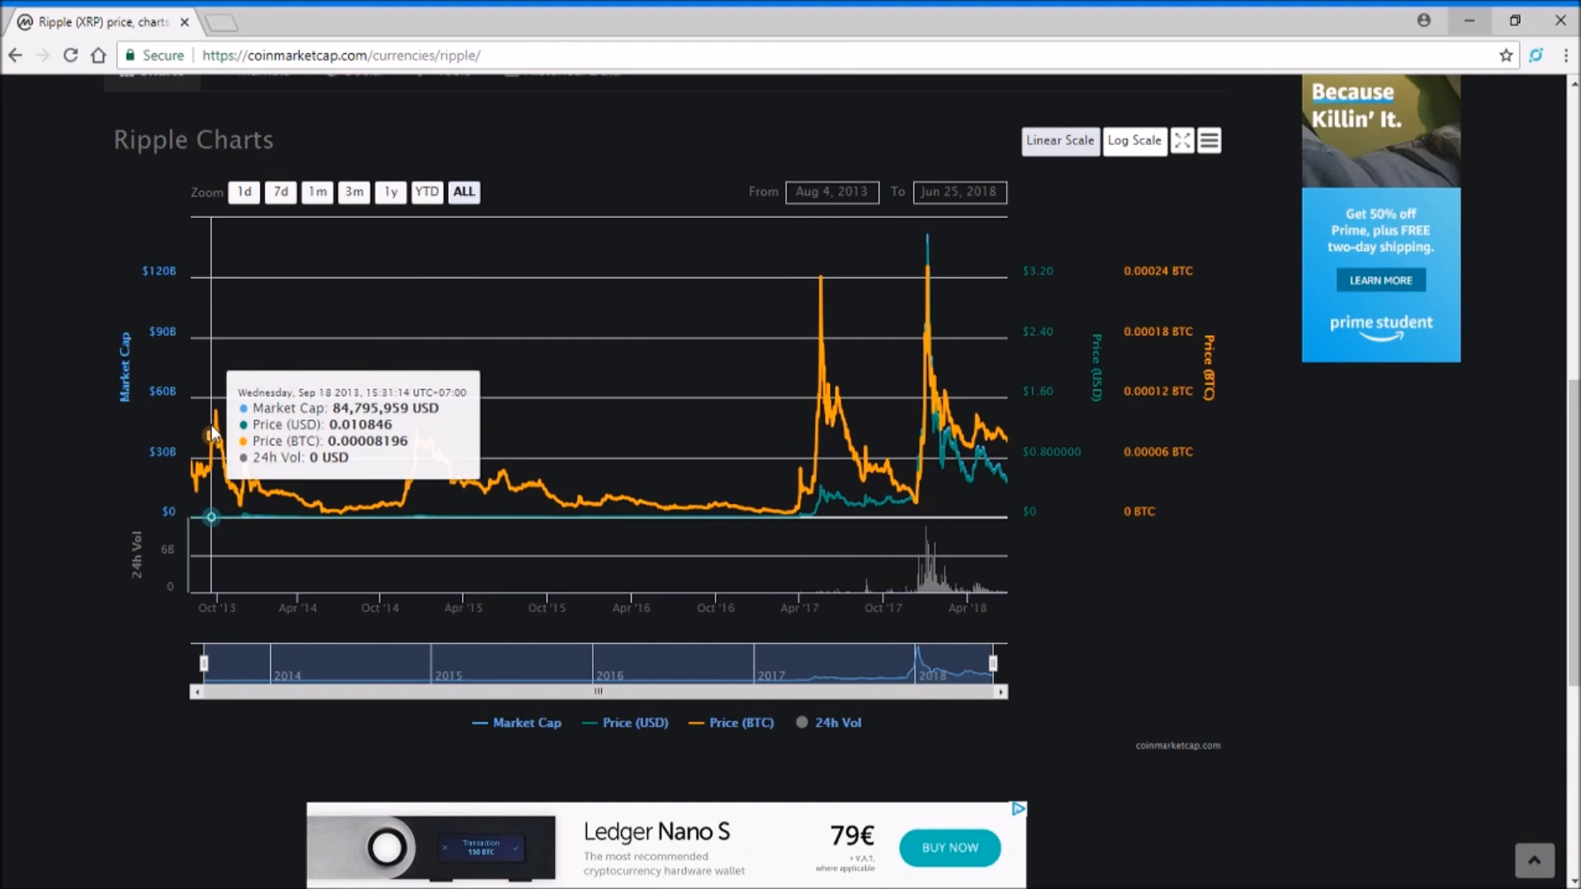
mouse_move(216, 423)
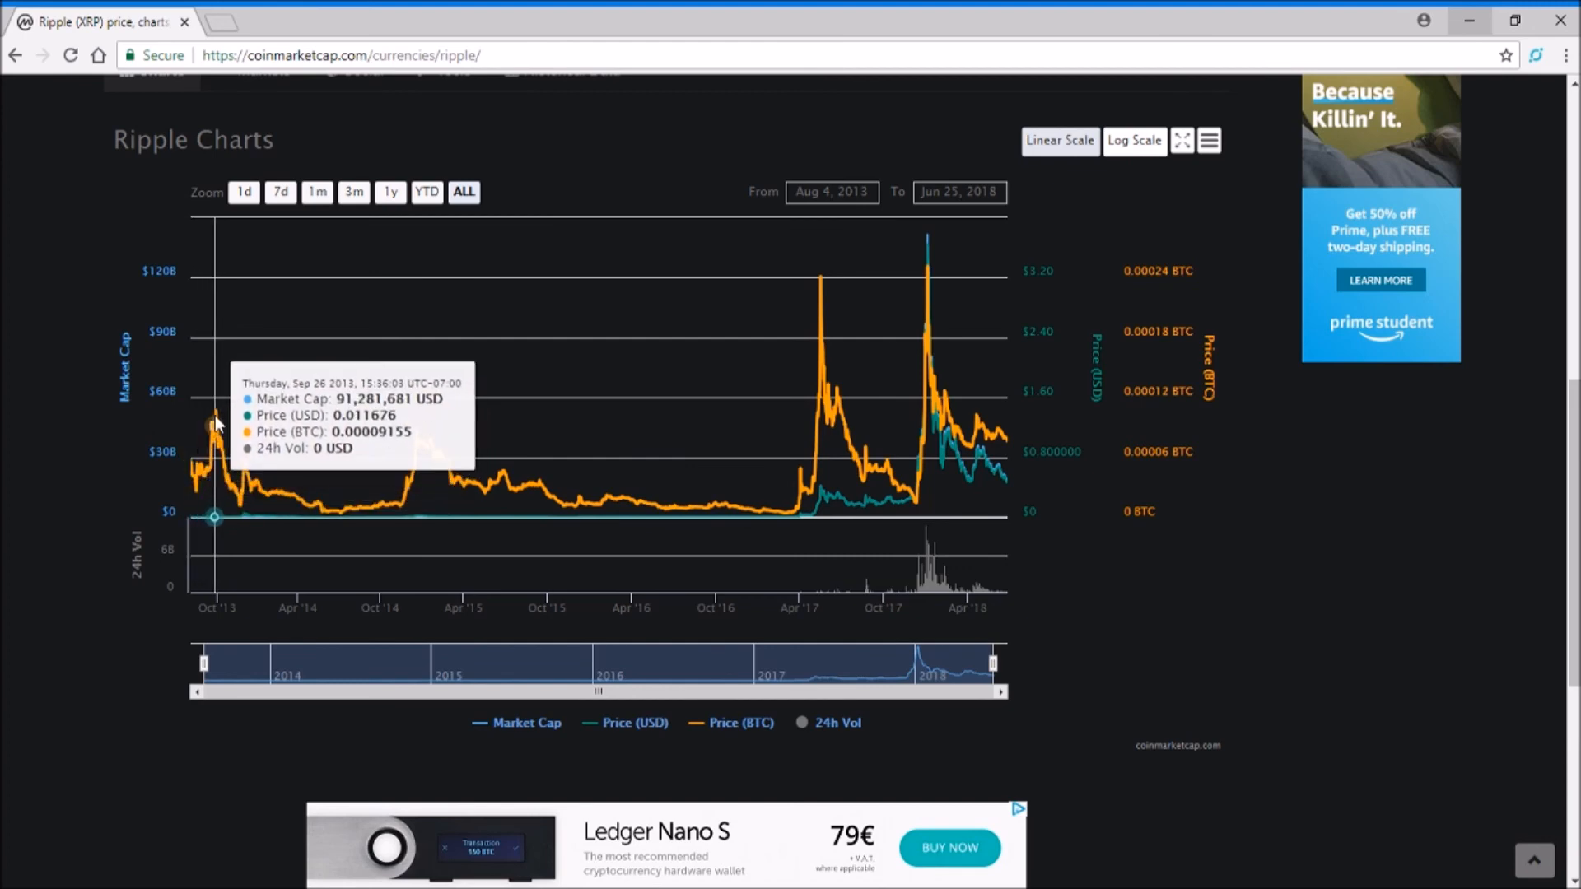
mouse_move(233, 445)
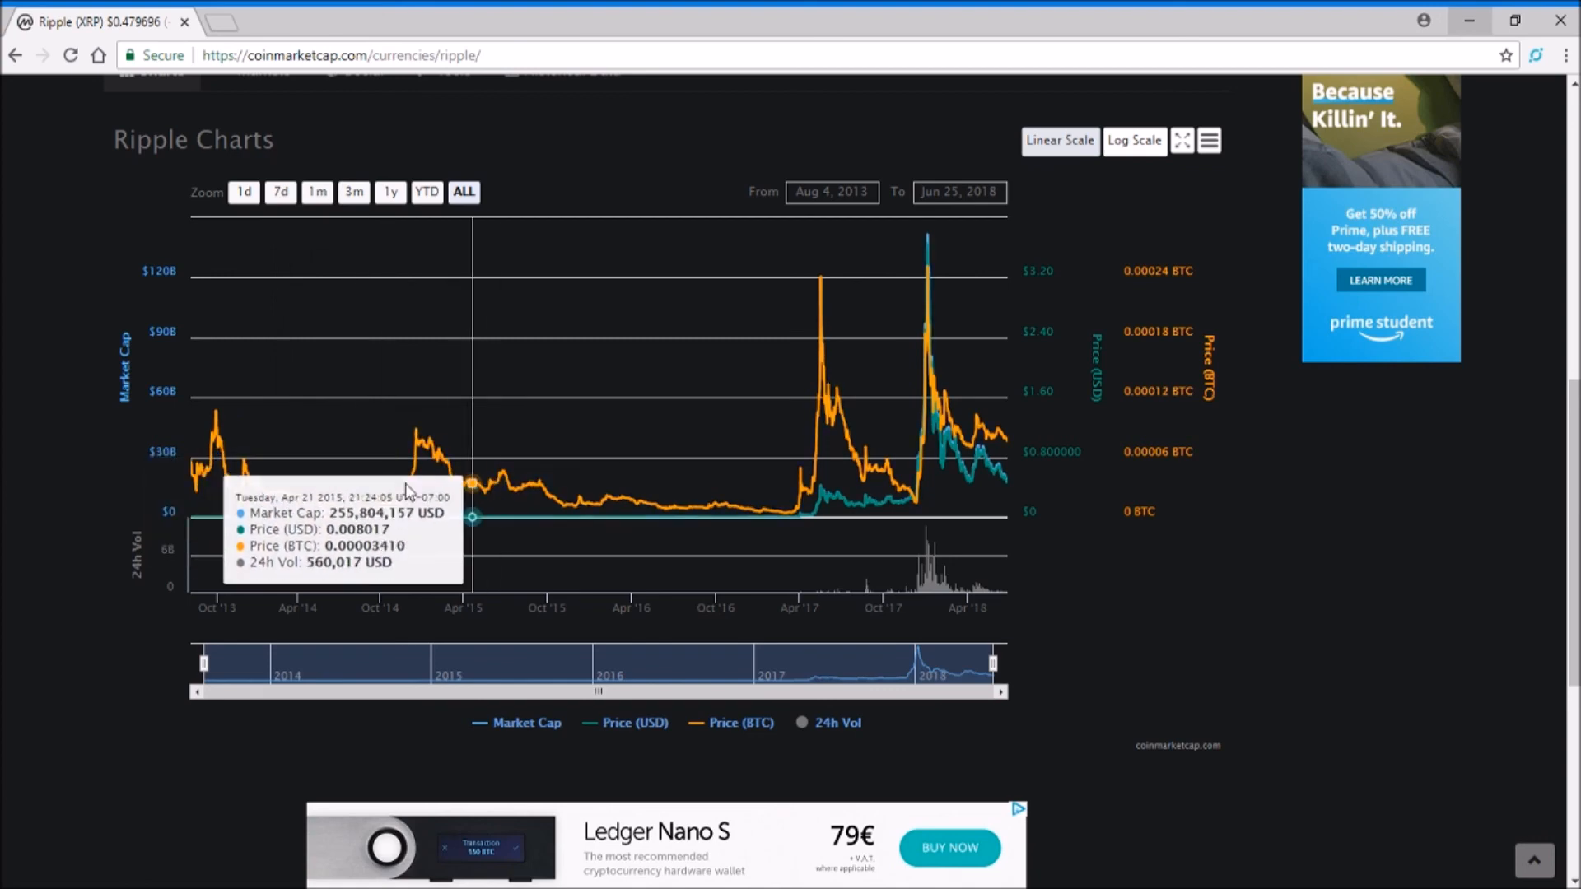
mouse_move(504, 483)
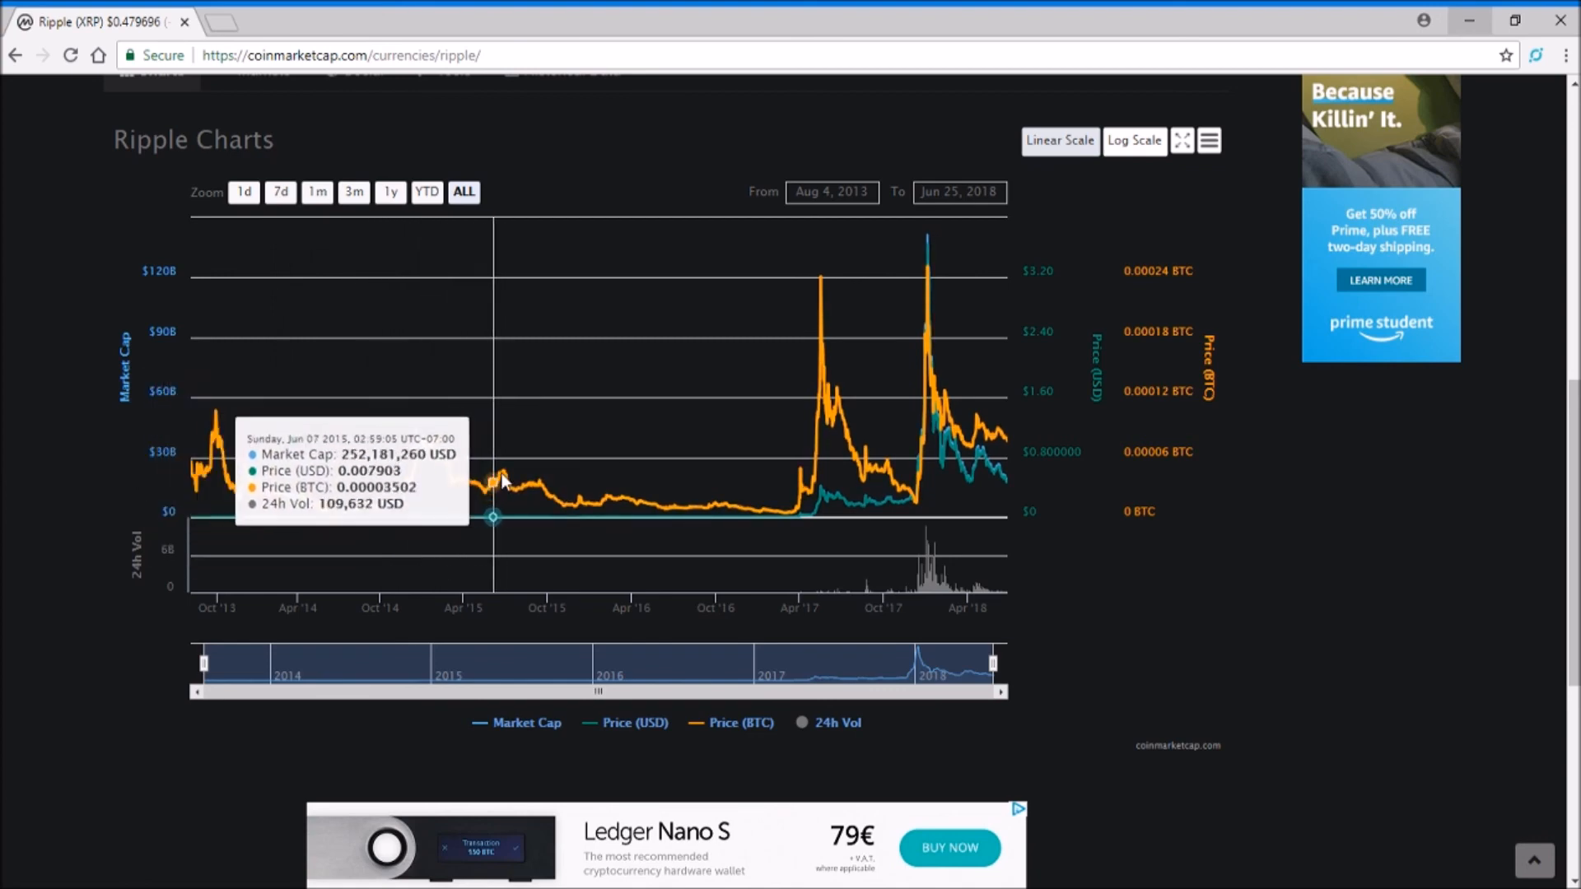
mouse_move(814, 429)
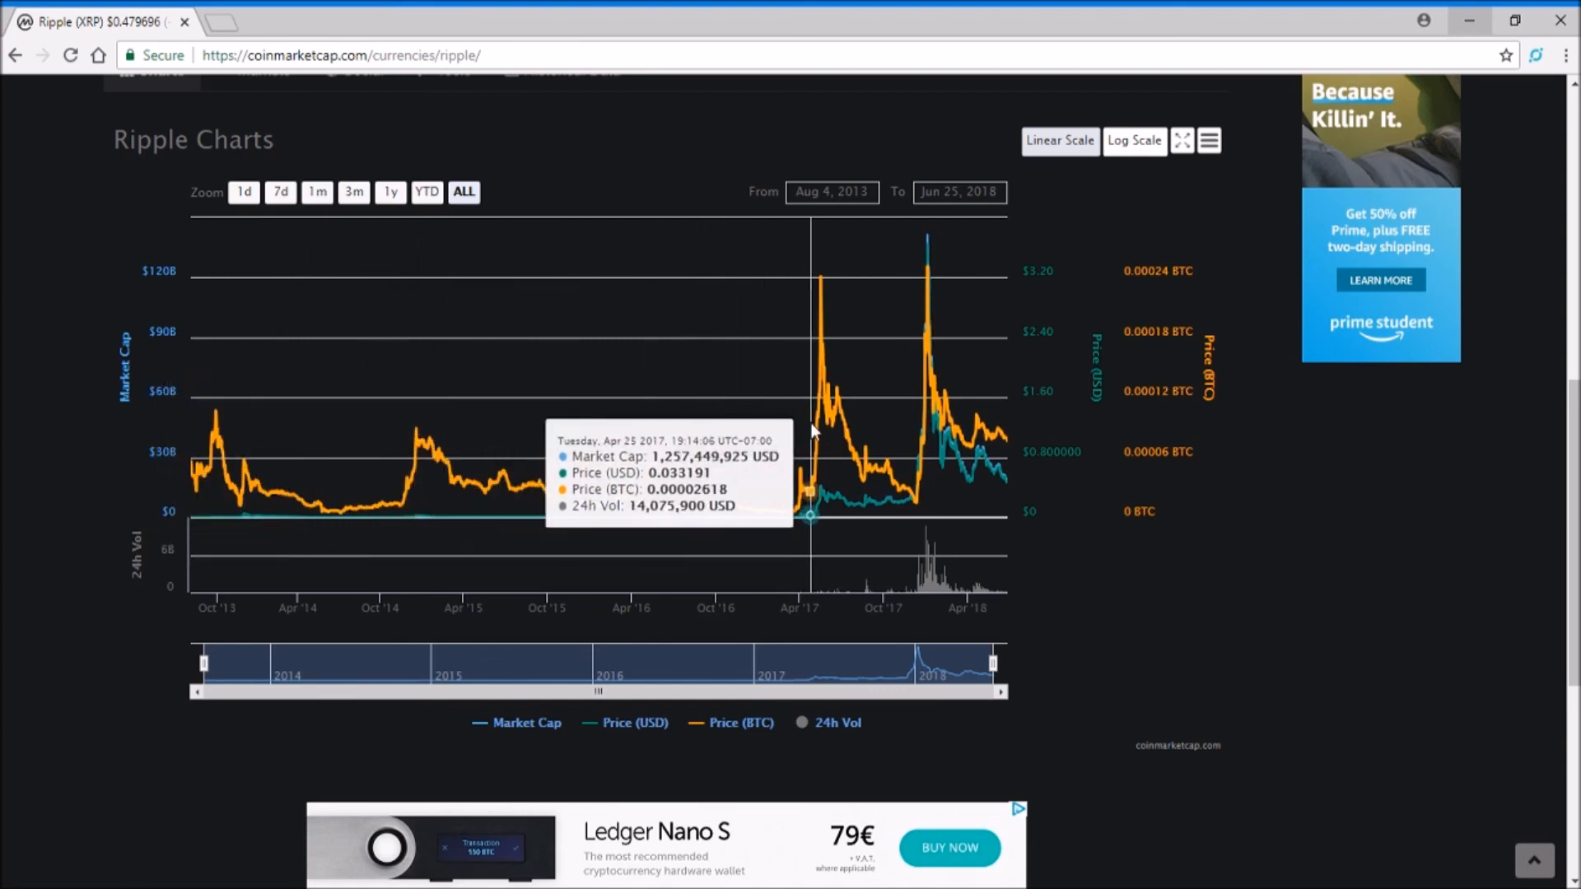
mouse_move(919, 282)
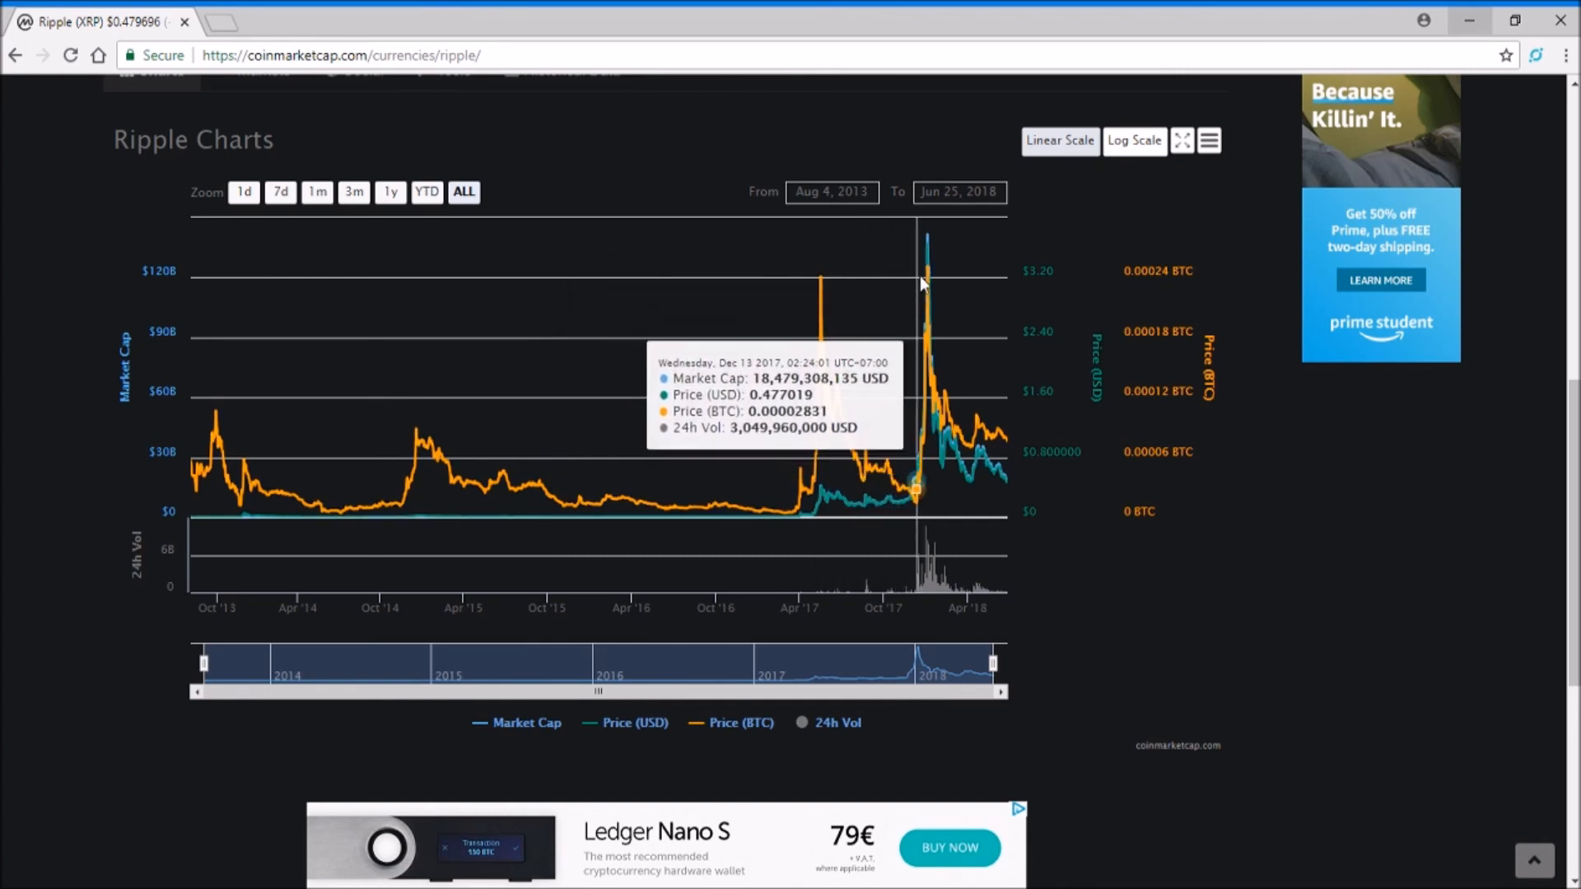
mouse_move(1009, 422)
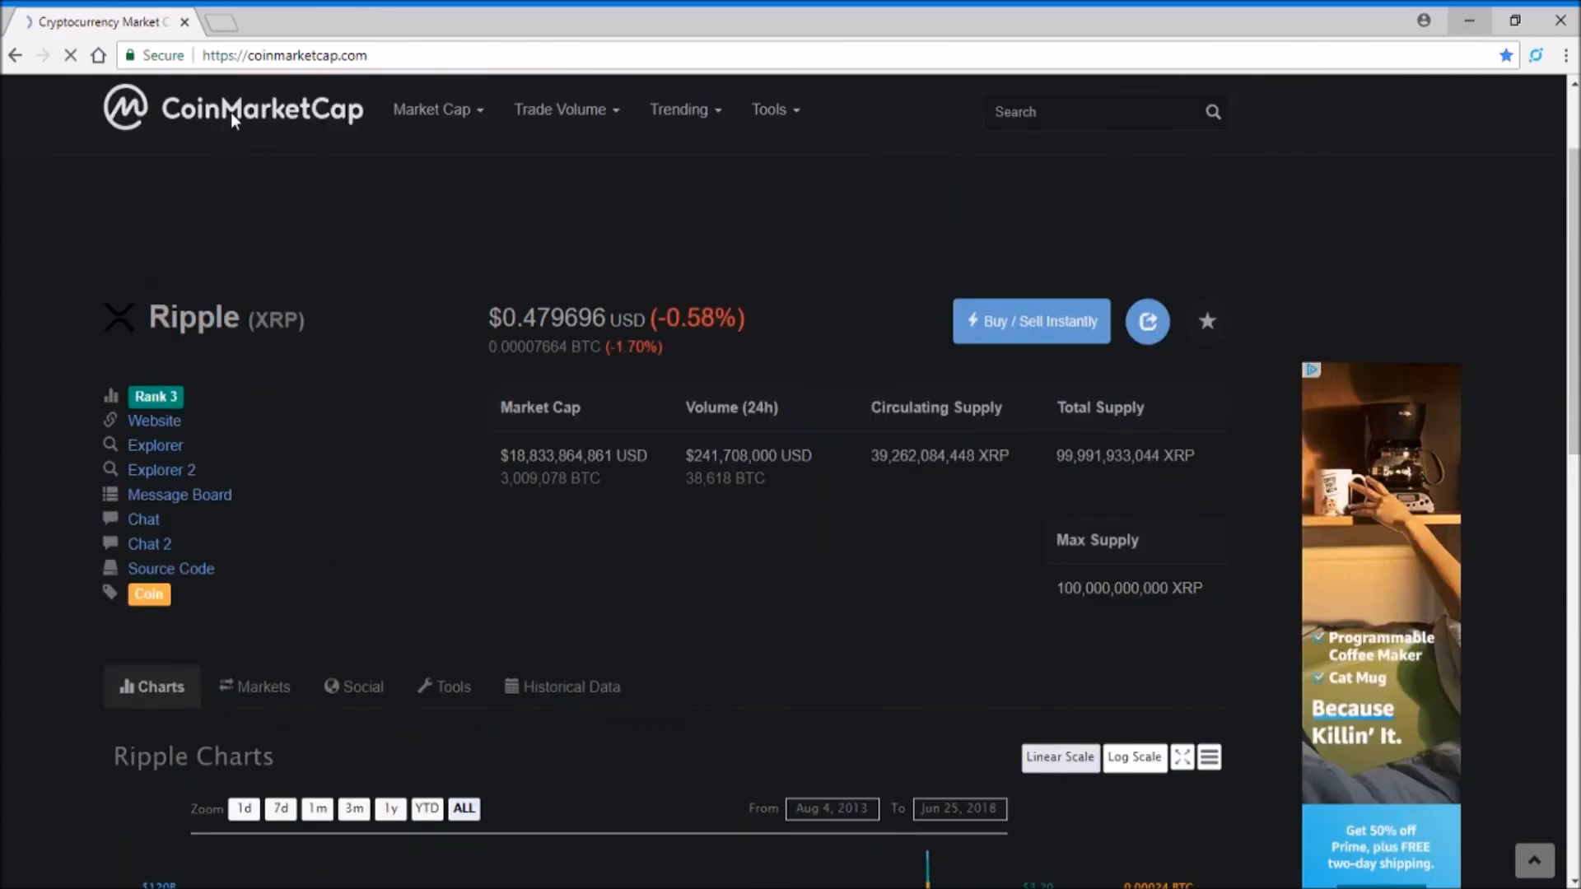
Go to the homepage and scroll to the table showing Ripple third at $0.479696
left_click(235, 107)
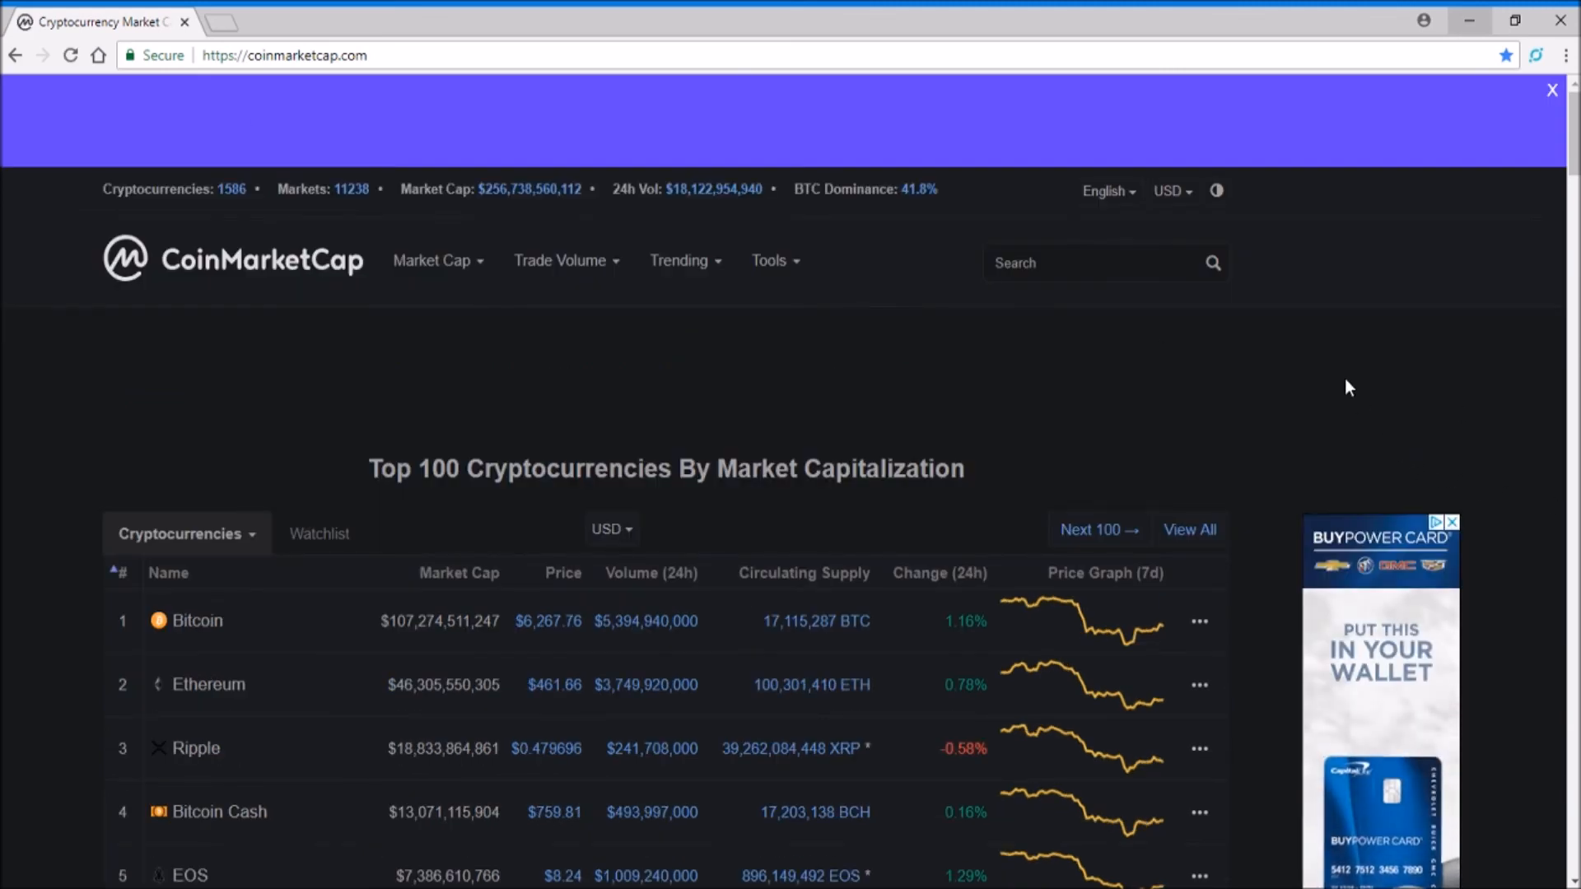
scroll("down", 3)
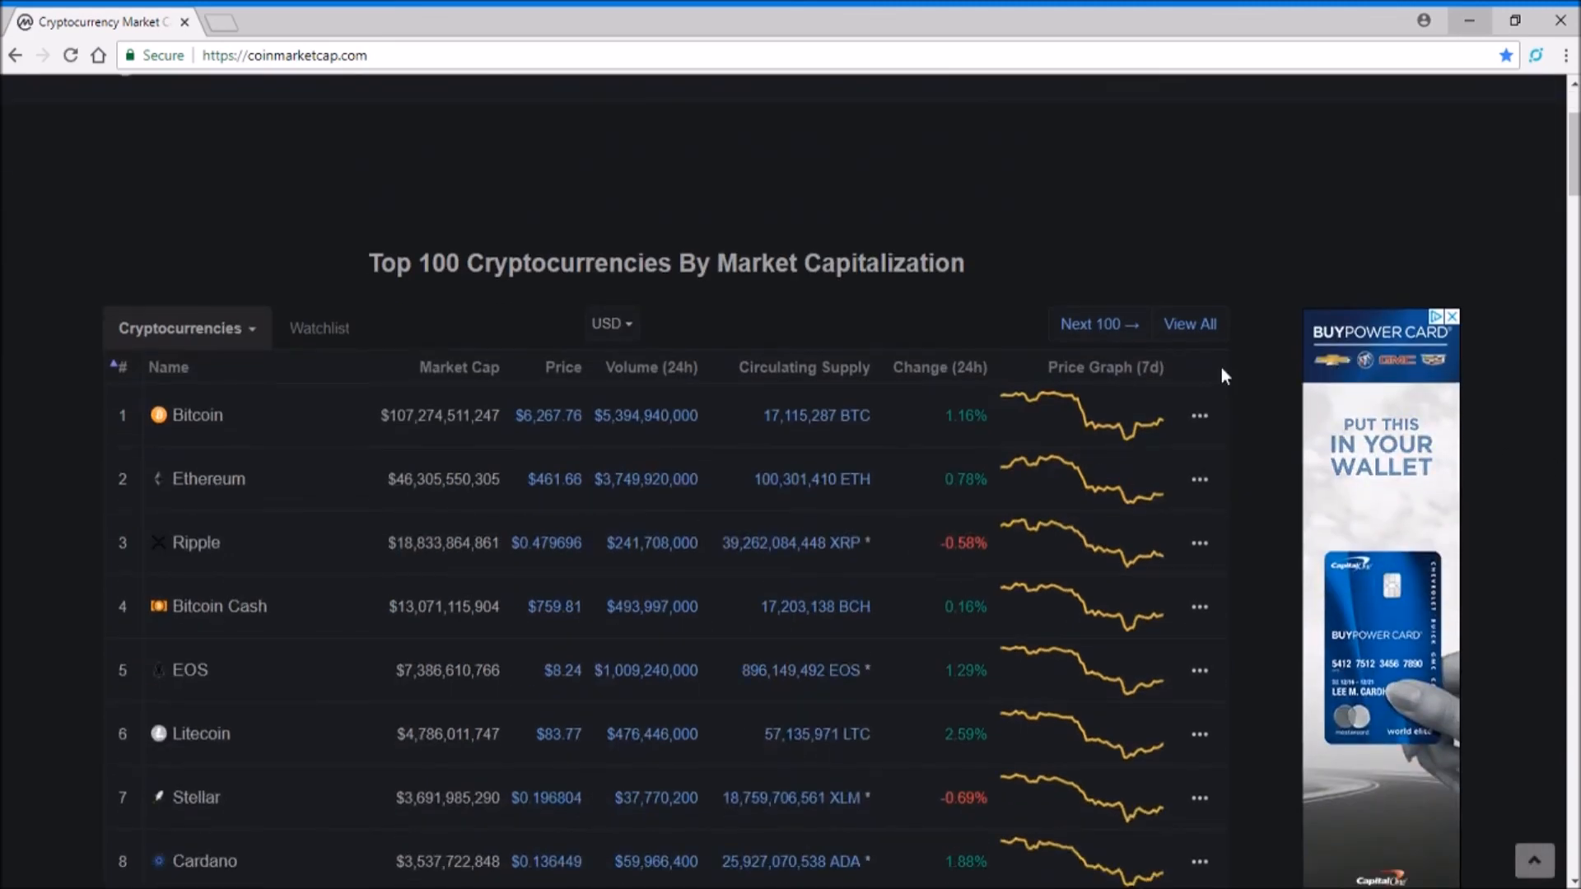